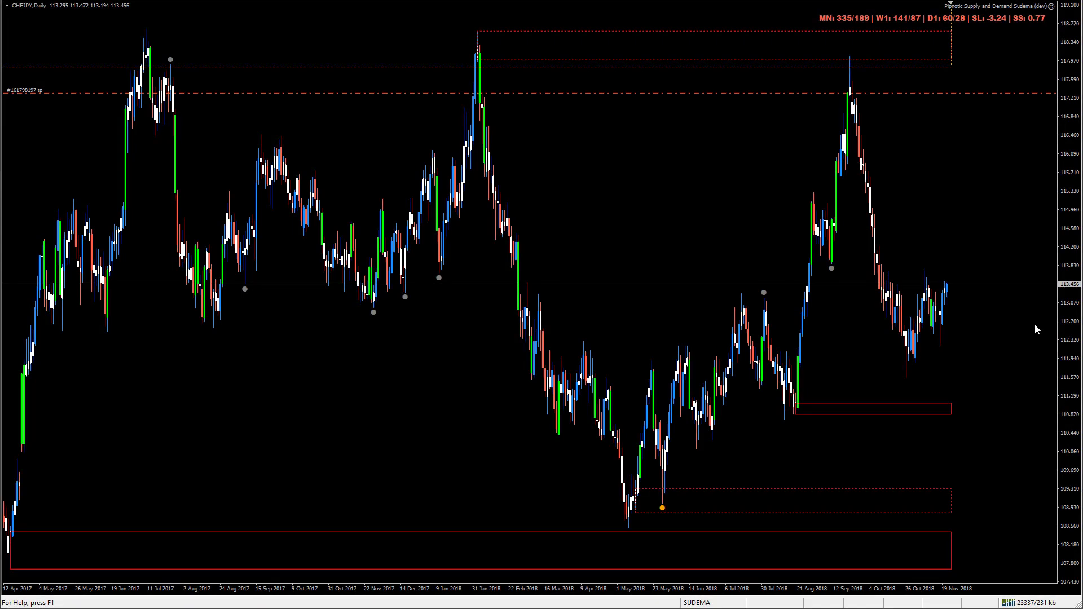
pyautogui.moveTo(1023, 380)
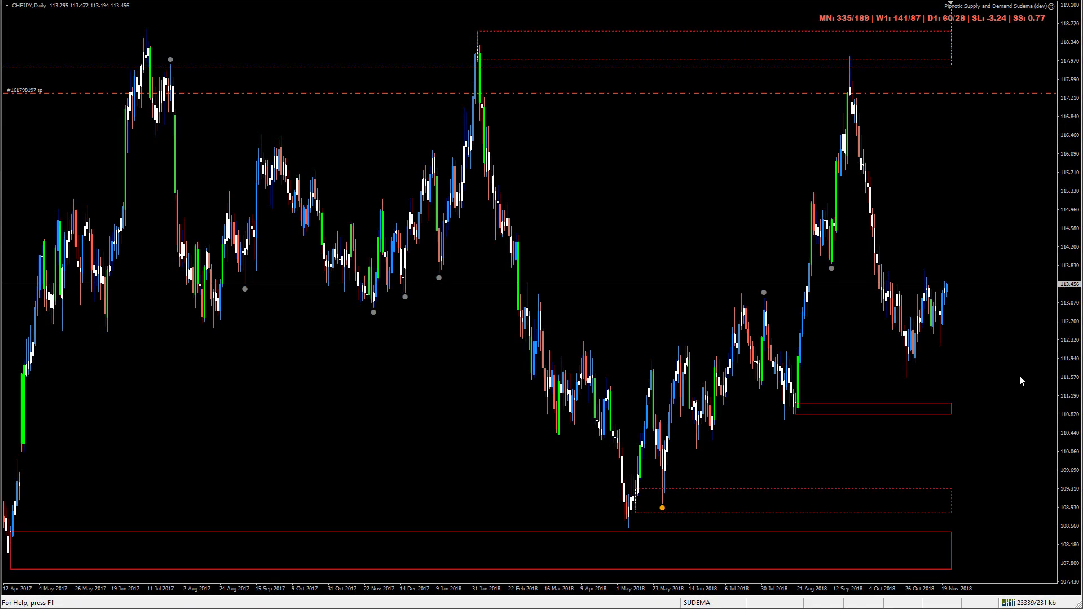
pyautogui.moveTo(1011, 403)
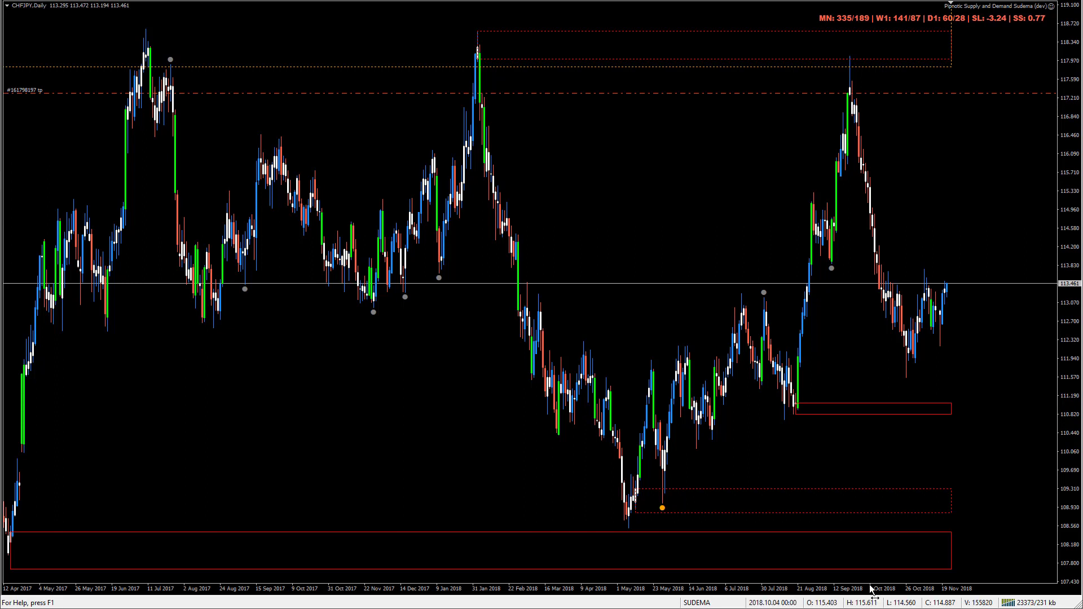
pyautogui.moveTo(650, 284)
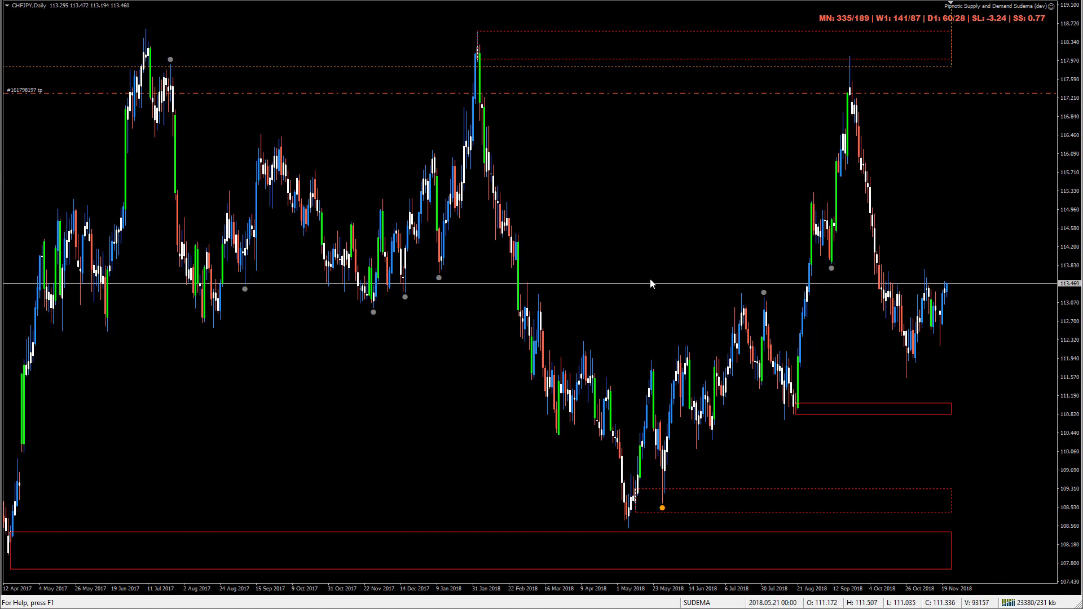
# Zoom the CHFJPY daily chart out to span 2015–2018, revealing more supply and demand zones.
pyautogui.scroll(-3)
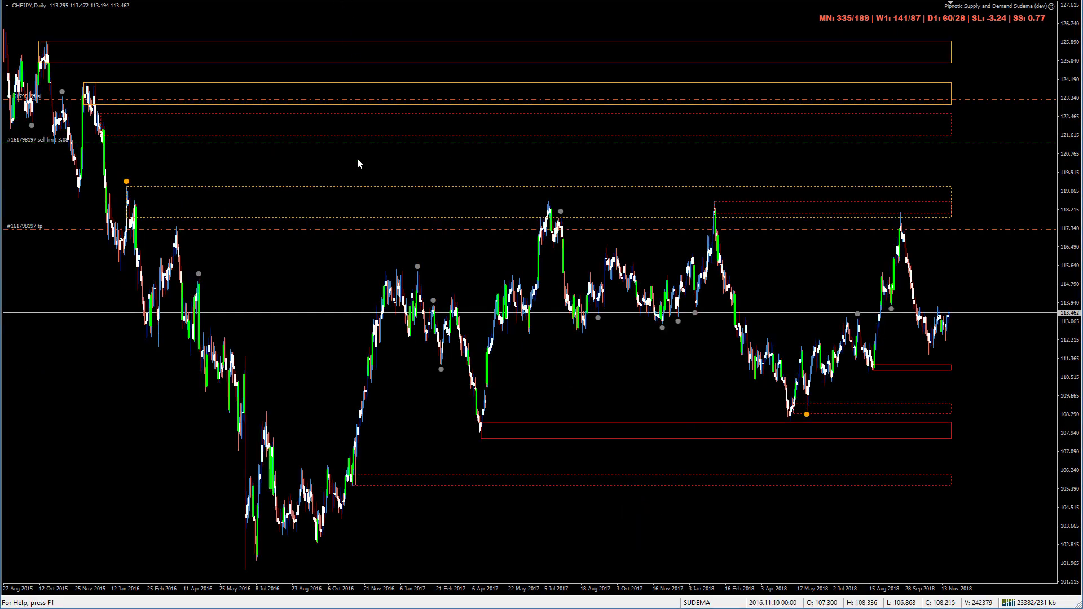
pyautogui.moveTo(420, 336)
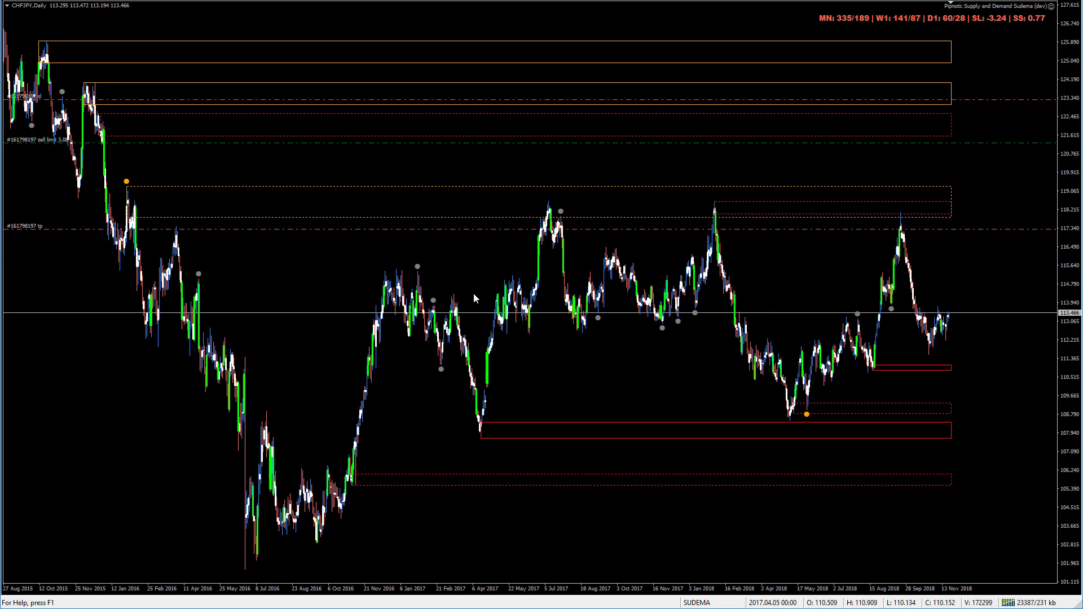
pyautogui.moveTo(368, 332)
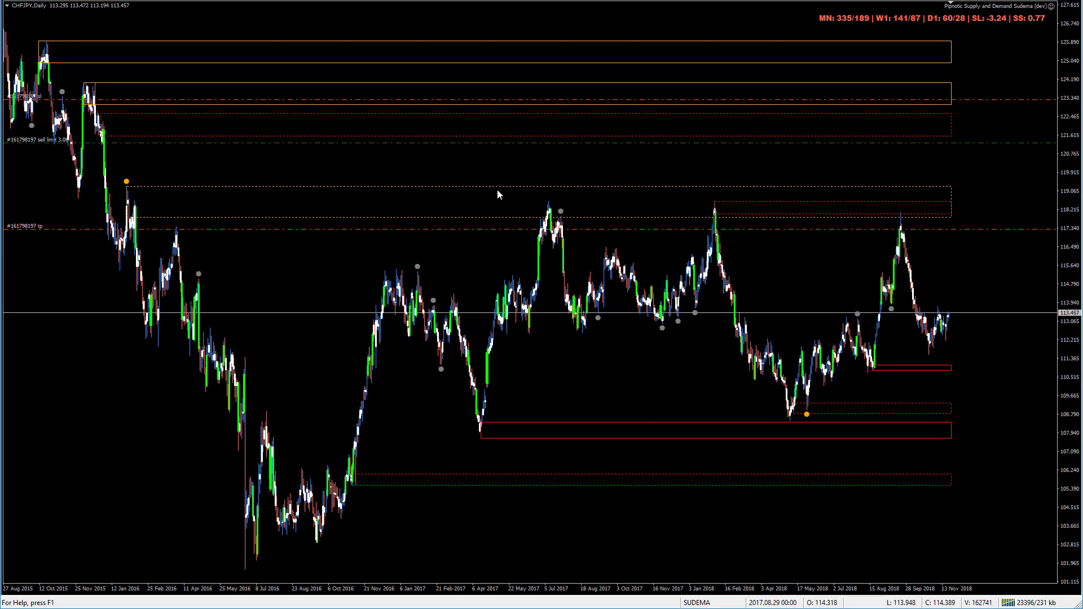
pyautogui.moveTo(552, 224)
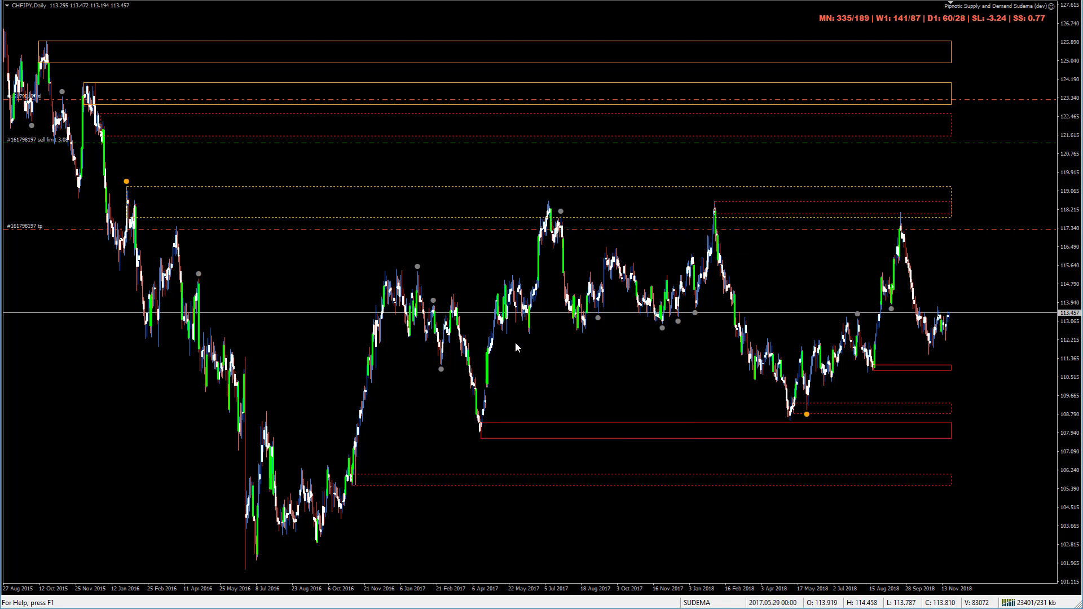
pyautogui.moveTo(140, 295)
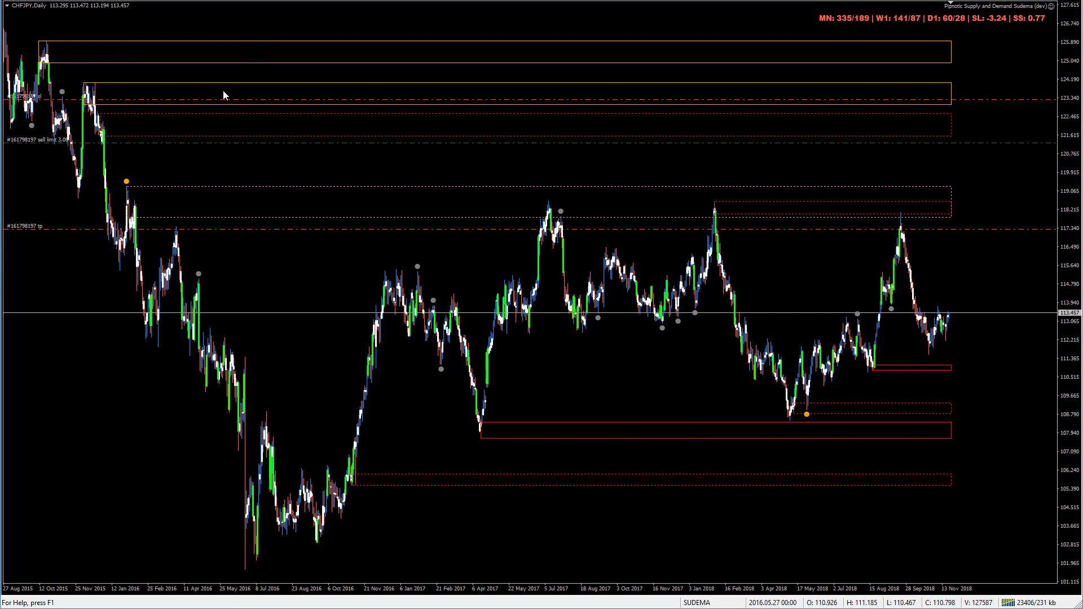
pyautogui.moveTo(116, 143)
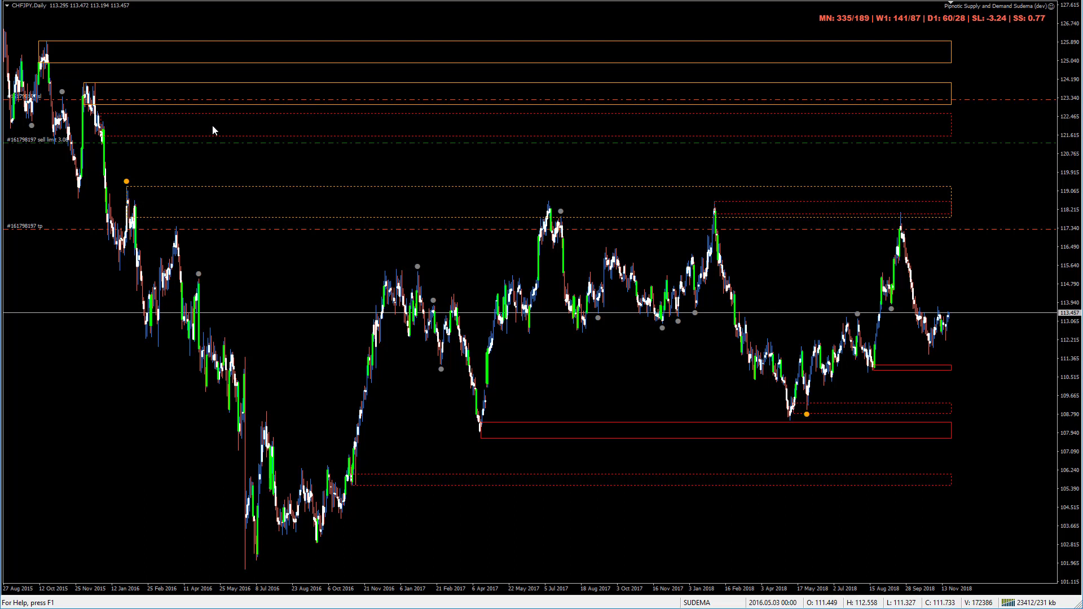
pyautogui.moveTo(478, 175)
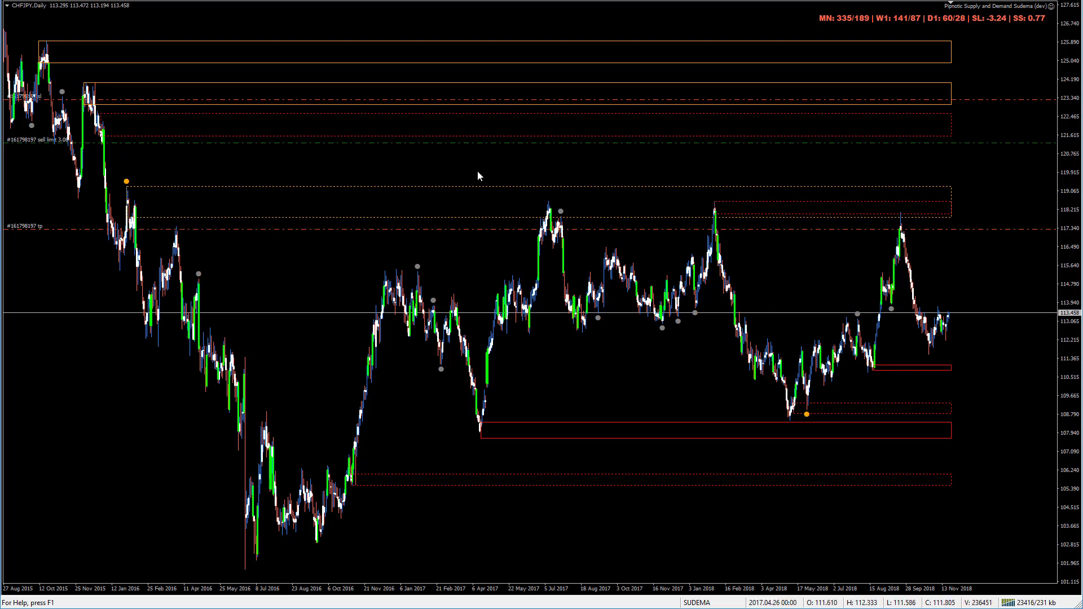
pyautogui.moveTo(910, 220)
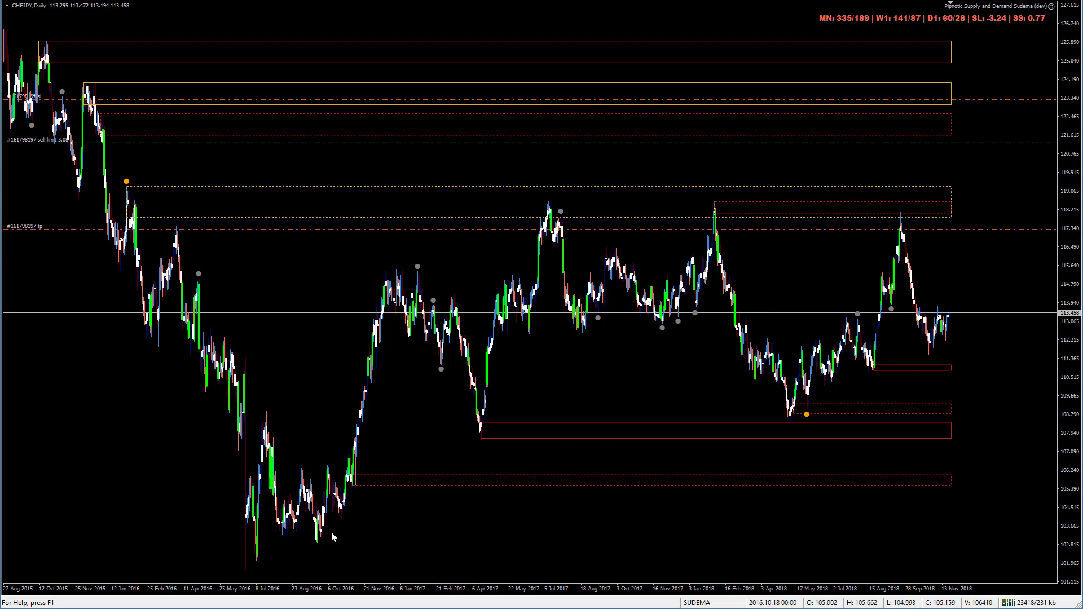
pyautogui.moveTo(493, 455)
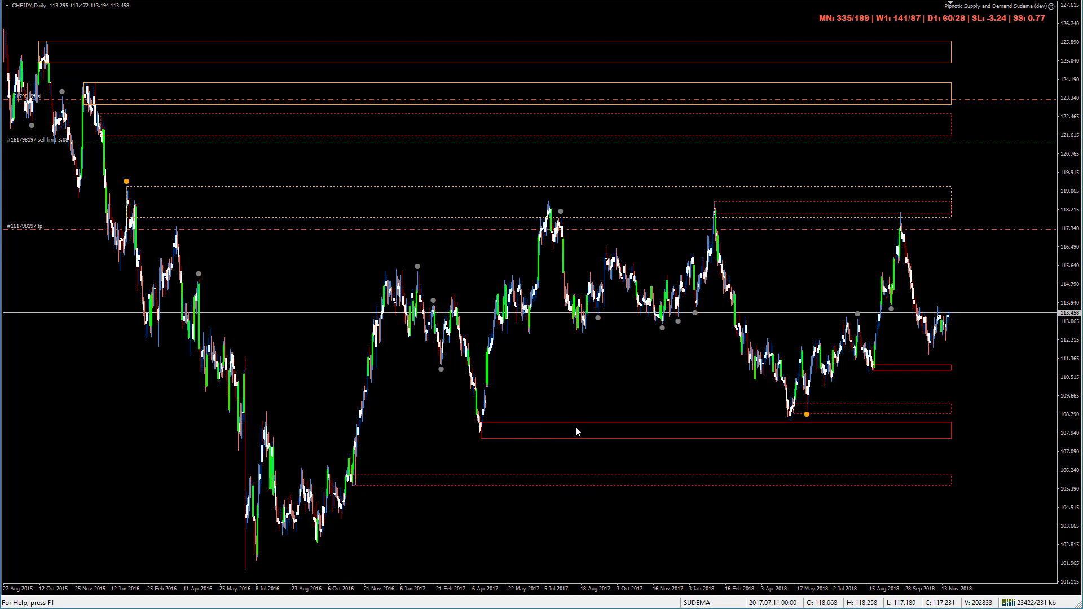
pyautogui.moveTo(794, 423)
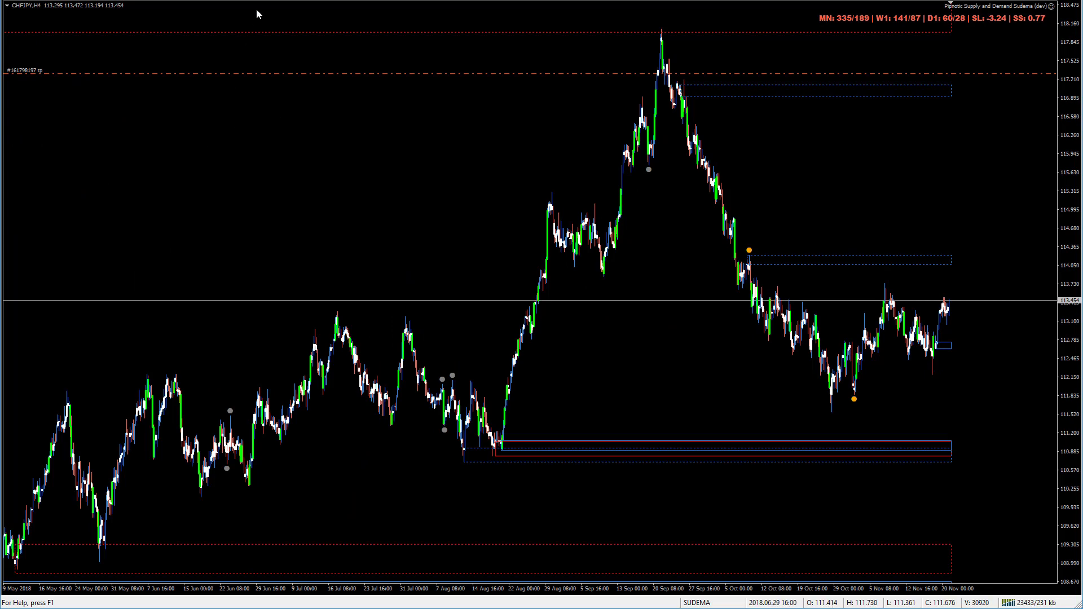
pyautogui.moveTo(325, 115)
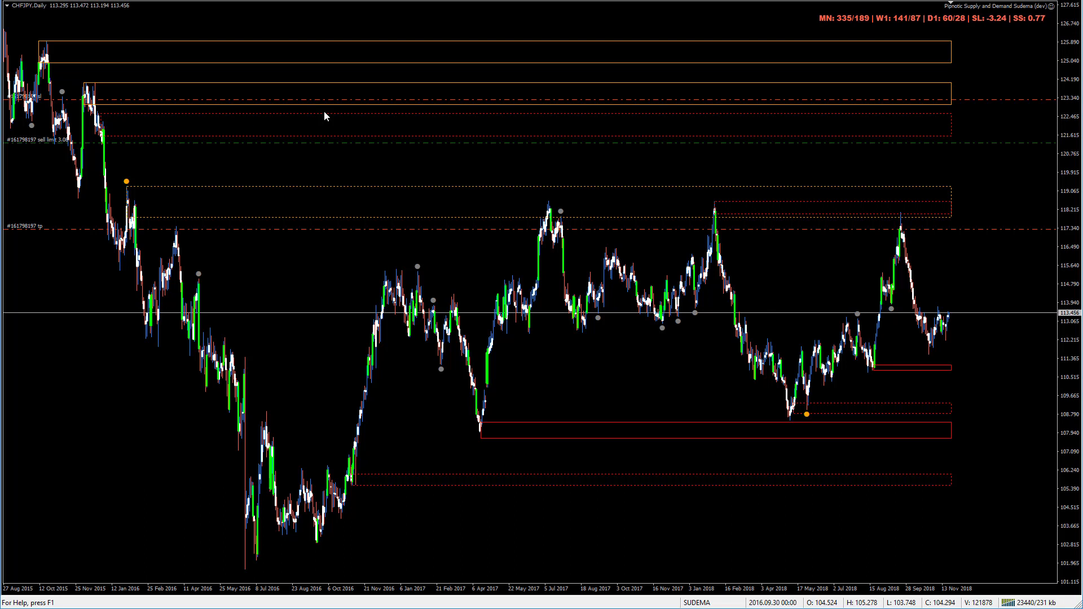
pyautogui.moveTo(416, 72)
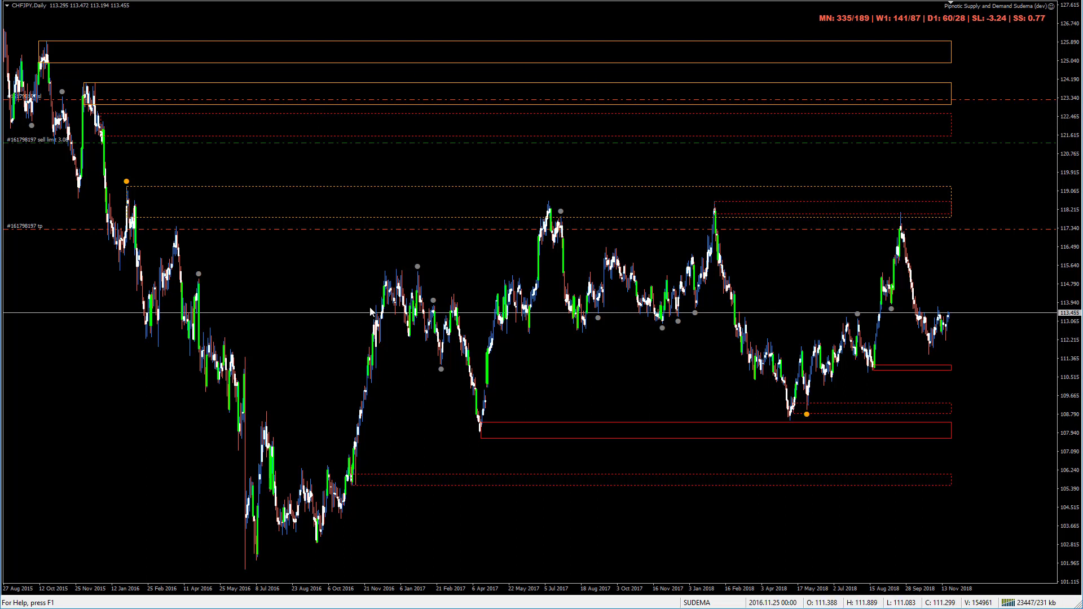
pyautogui.moveTo(423, 258)
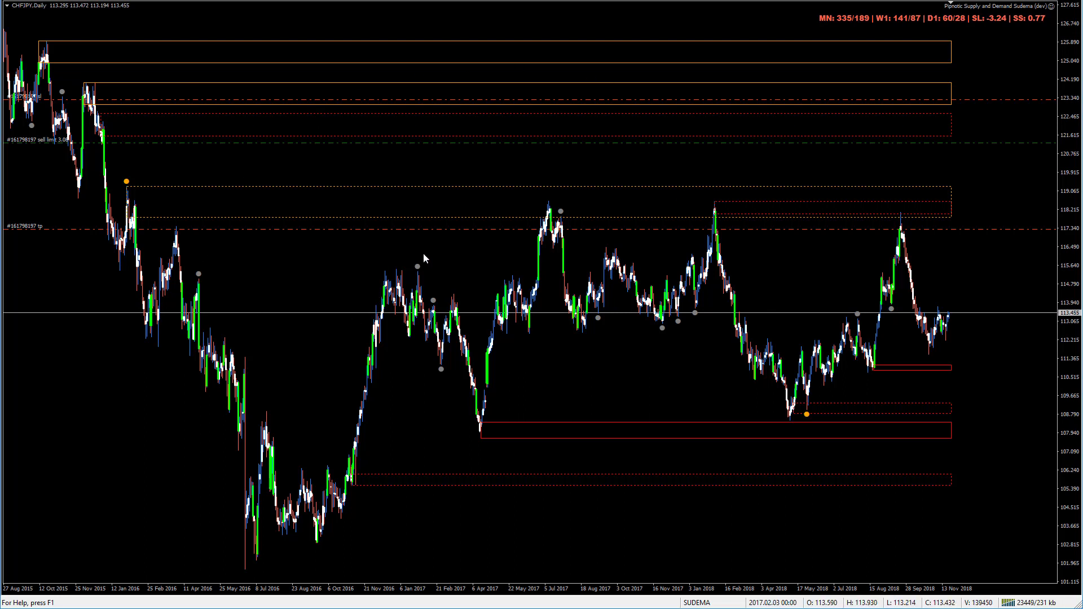
pyautogui.moveTo(371, 355)
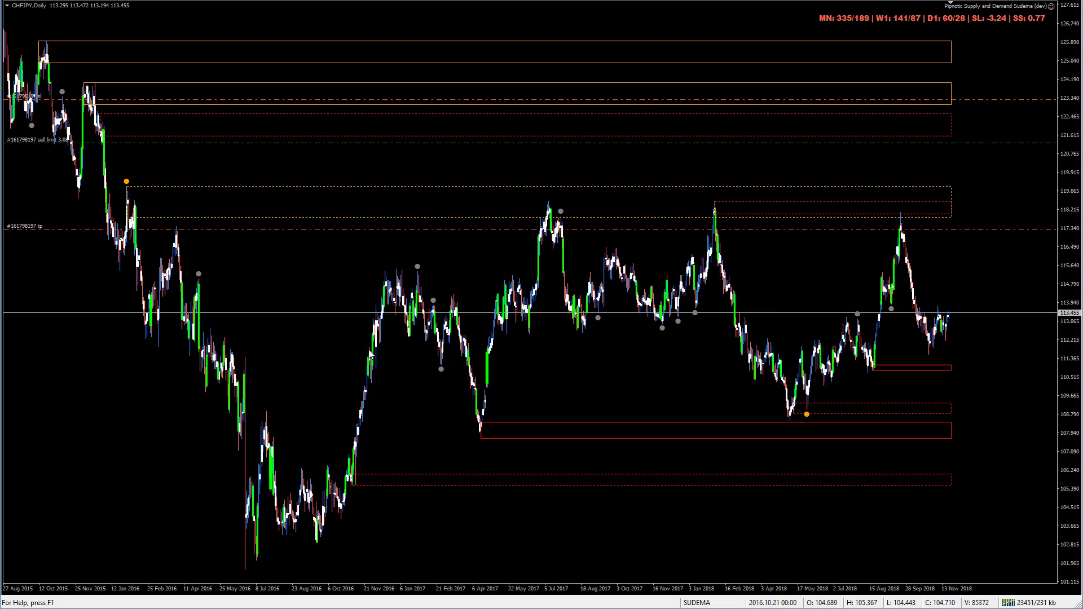
pyautogui.moveTo(313, 358)
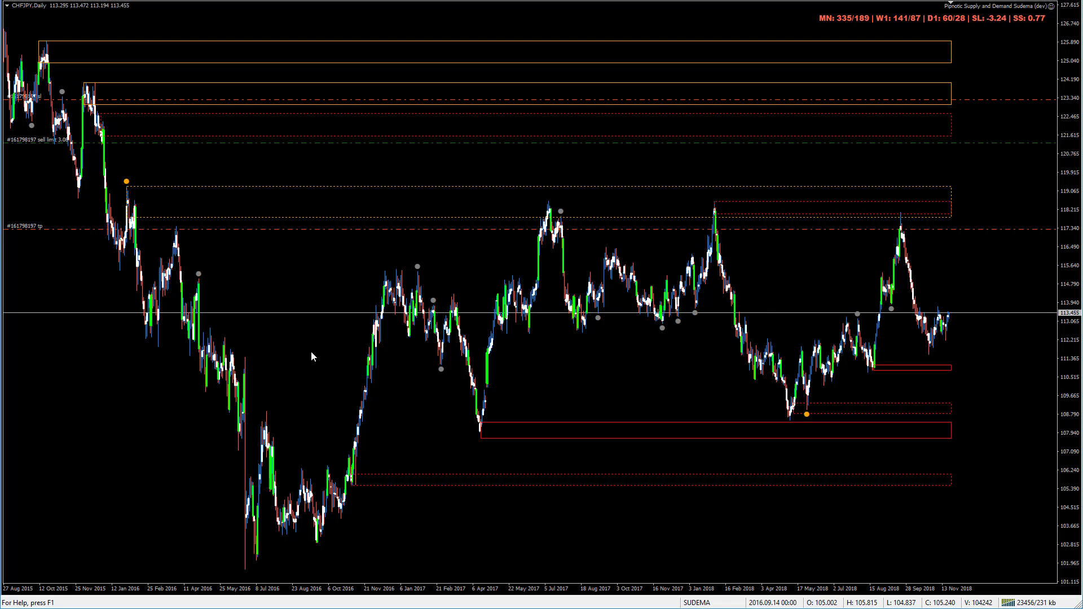
pyautogui.moveTo(284, 353)
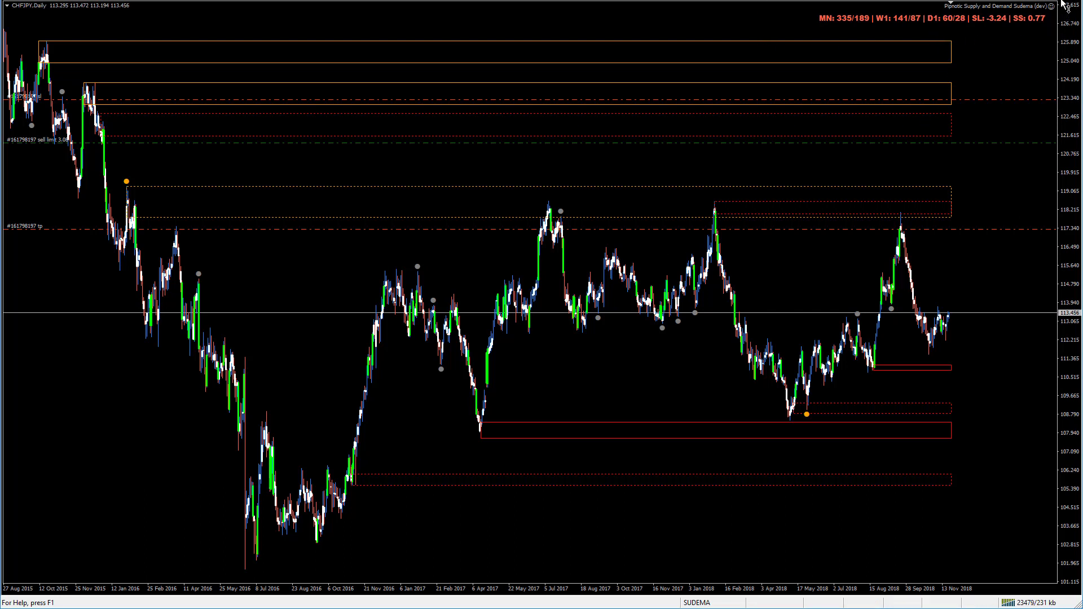
pyautogui.moveTo(963, 45)
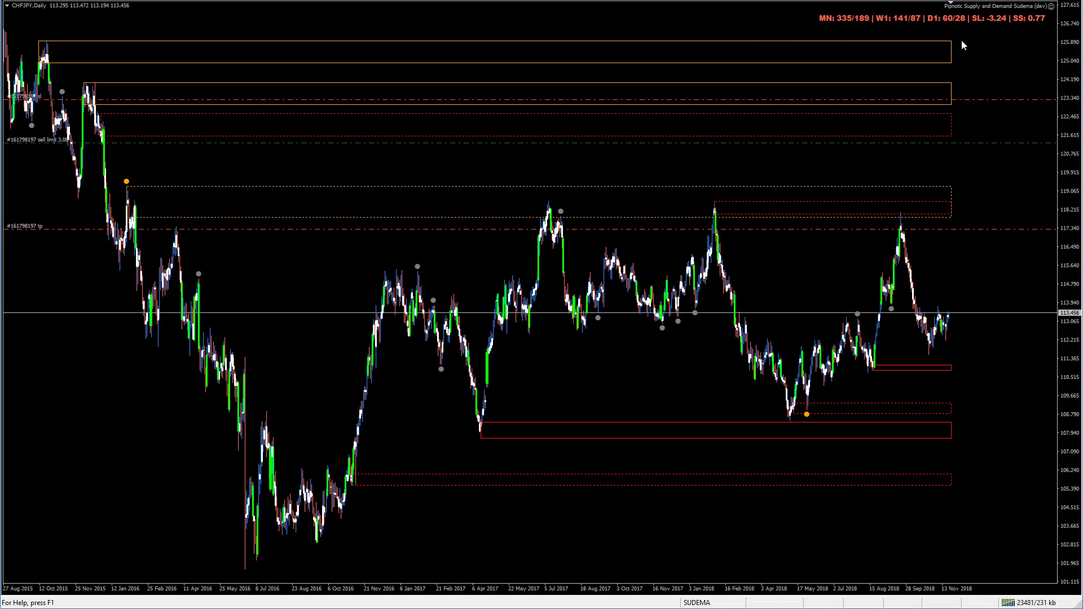
pyautogui.moveTo(781, 281)
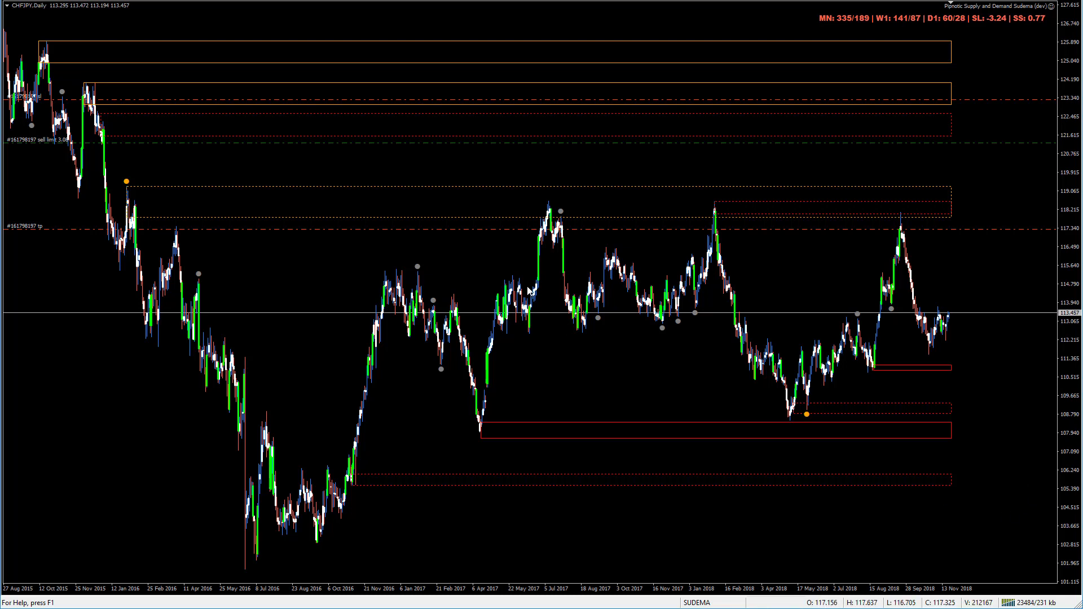
pyautogui.moveTo(1050, 9)
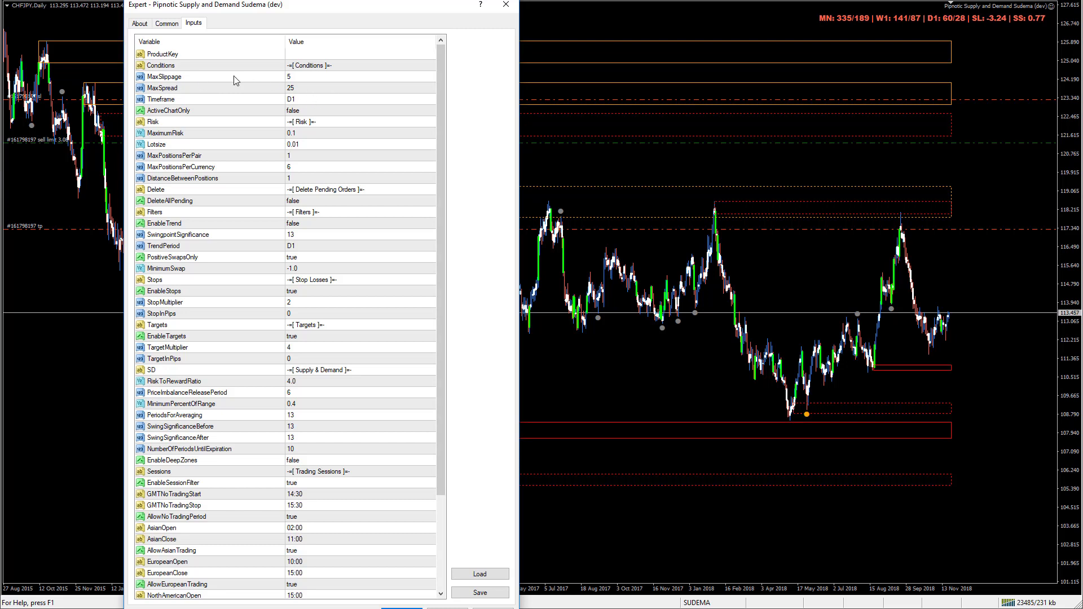
pyautogui.click(290, 88)
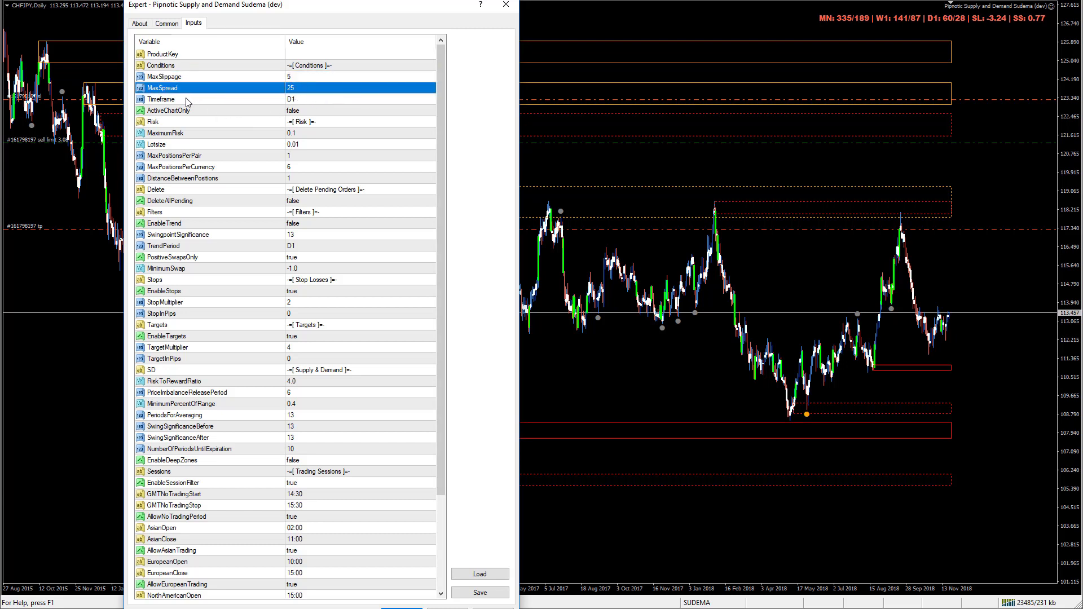
pyautogui.click(208, 99)
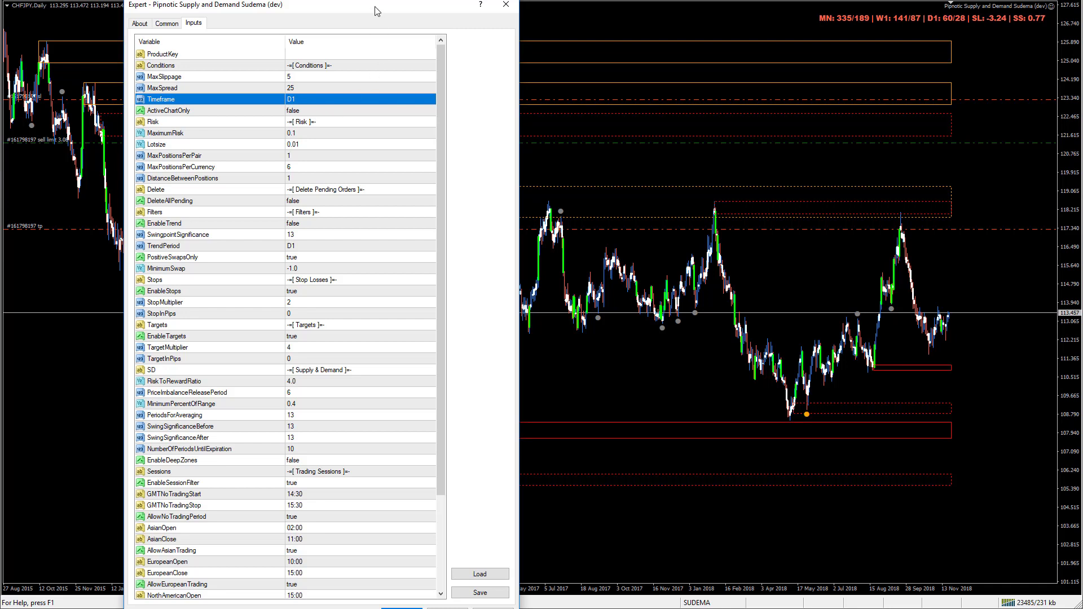
pyautogui.moveTo(338, 106)
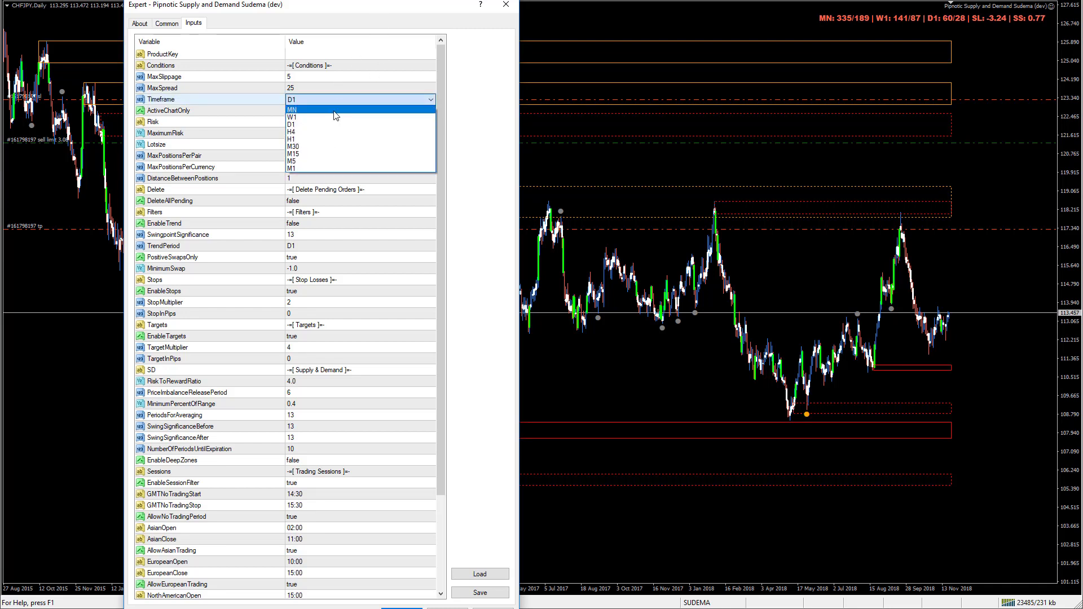
pyautogui.moveTo(291, 168)
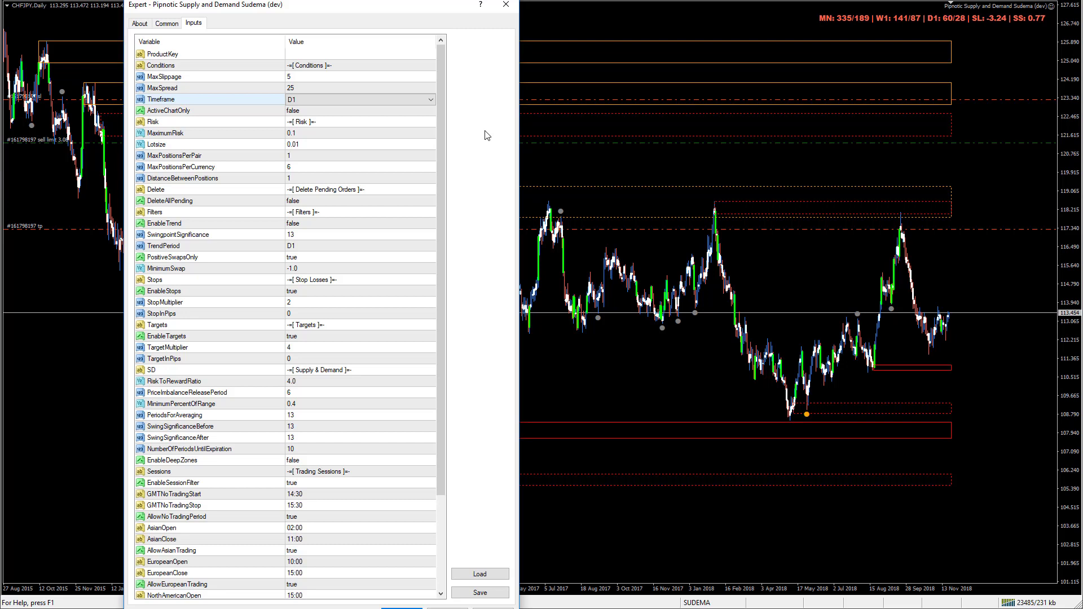
pyautogui.click(355, 99)
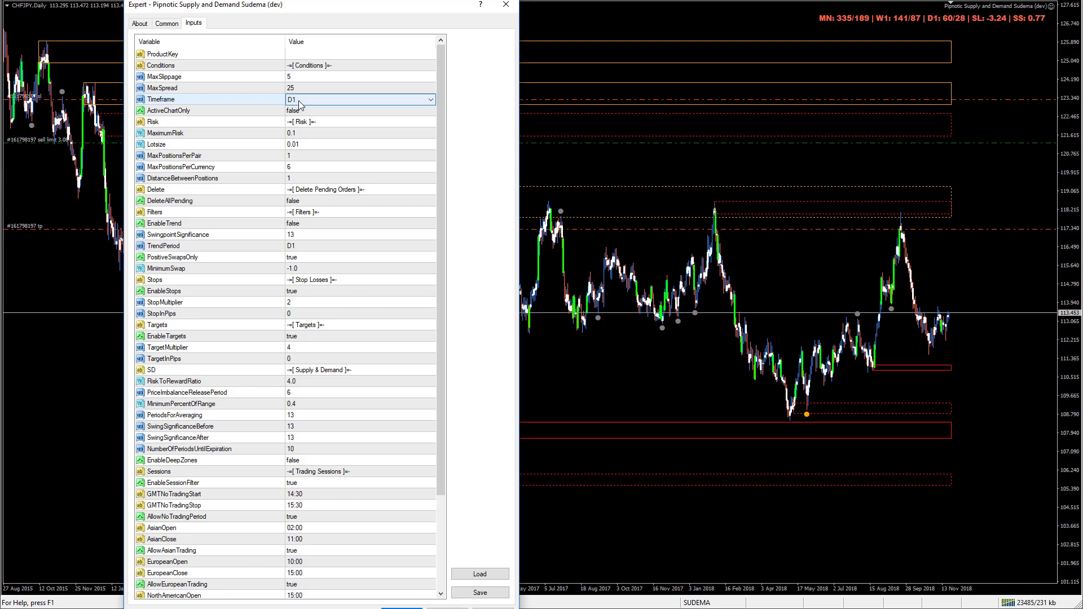
pyautogui.moveTo(257, 111)
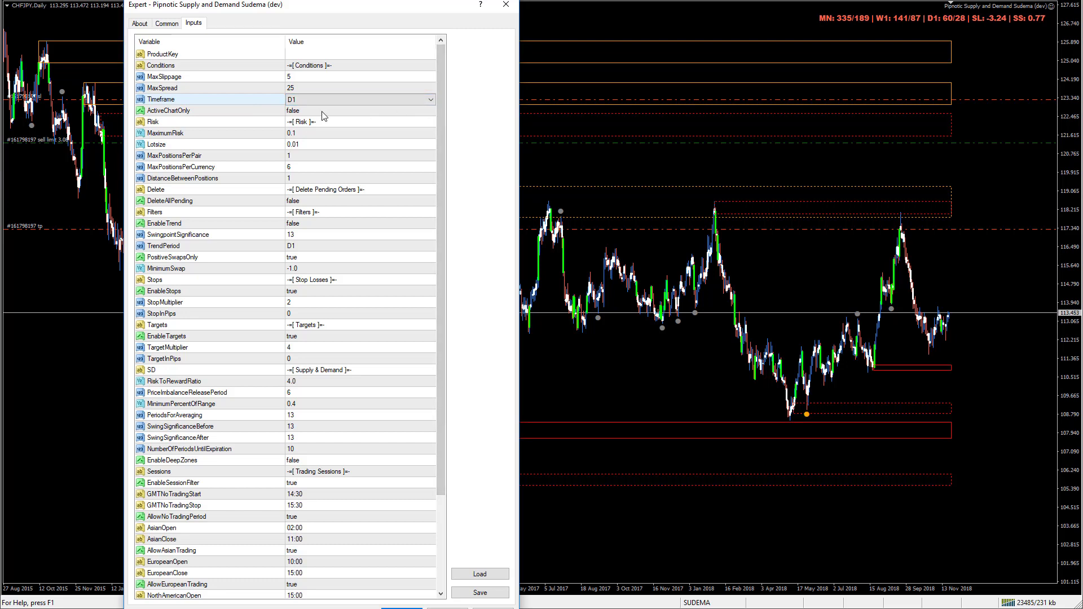
# Set ActiveChartOnly briefly to true, then back to false so all pairs can be traded.
pyautogui.click(168, 111)
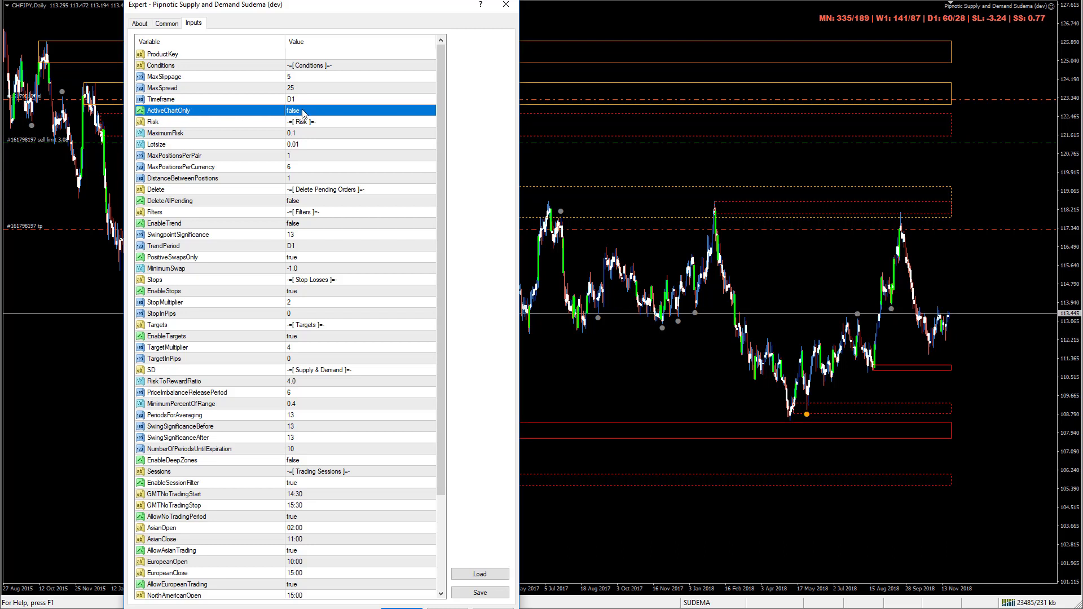
pyautogui.click(359, 111)
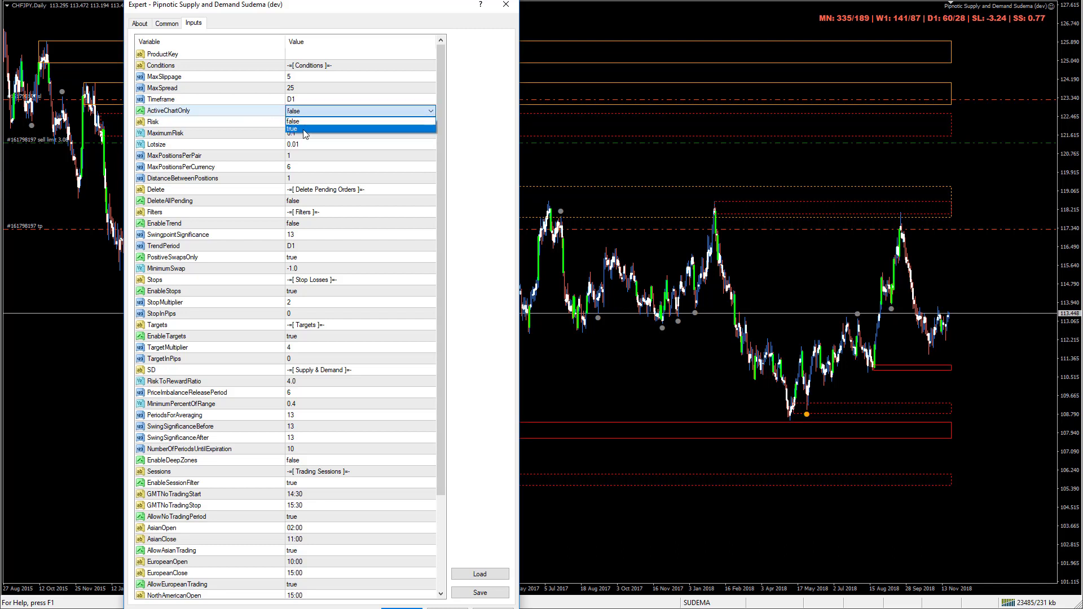
pyautogui.click(292, 128)
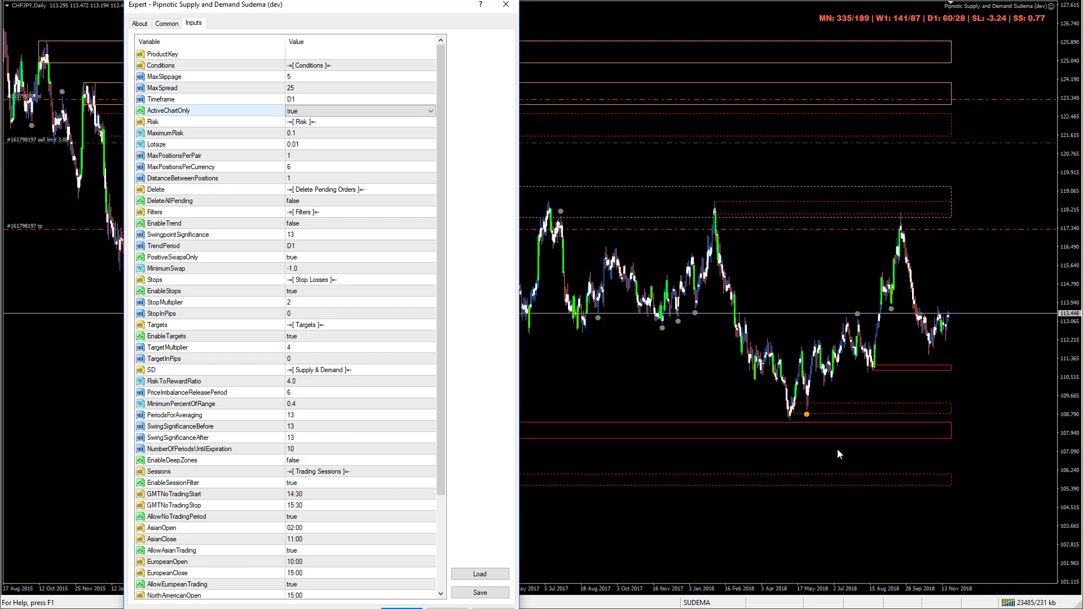
pyautogui.moveTo(1018, 35)
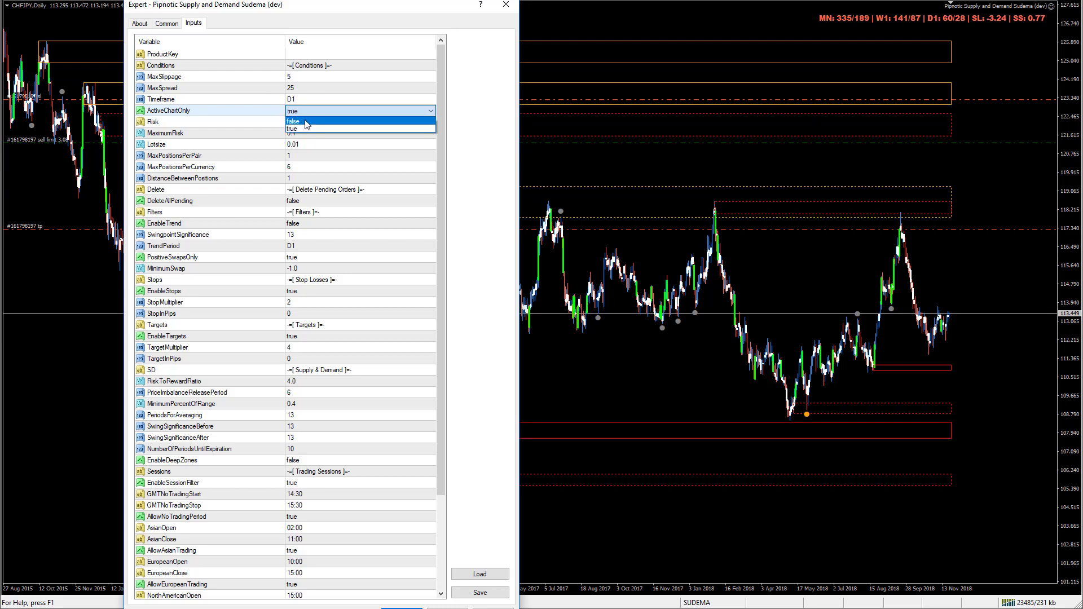
pyautogui.click(293, 122)
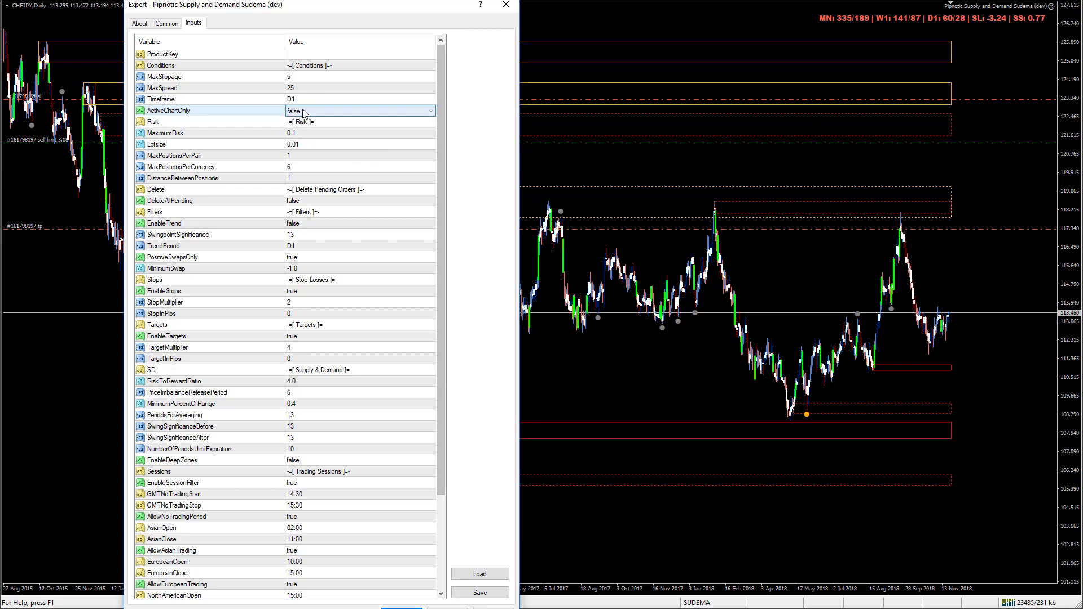
# Select the full Pairs currency list value for editing.
pyautogui.scroll(-3)
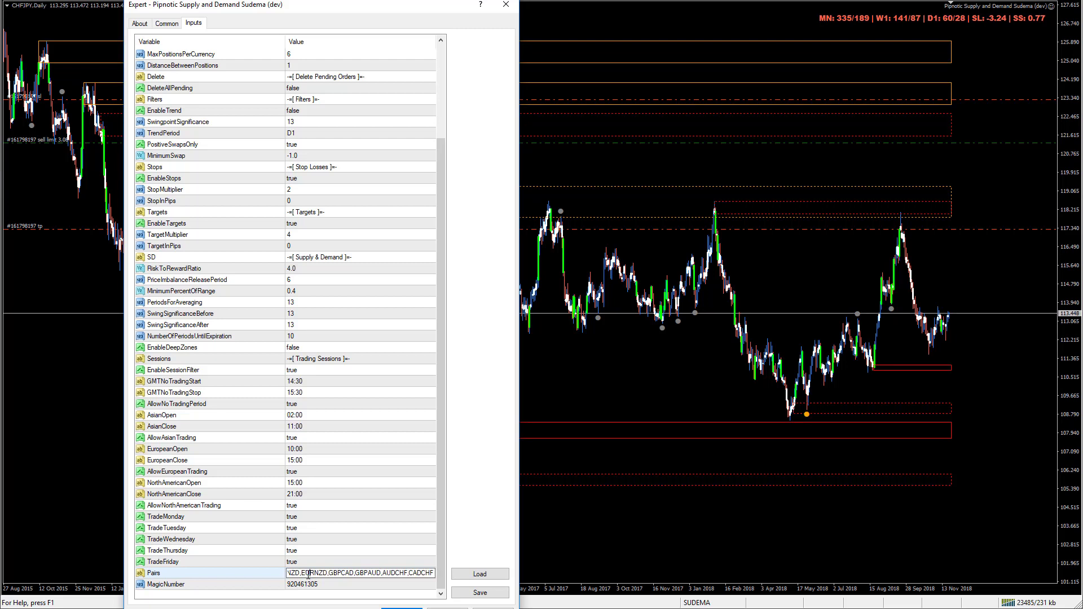
pyautogui.moveTo(318, 573); pyautogui.dragTo(377, 574)
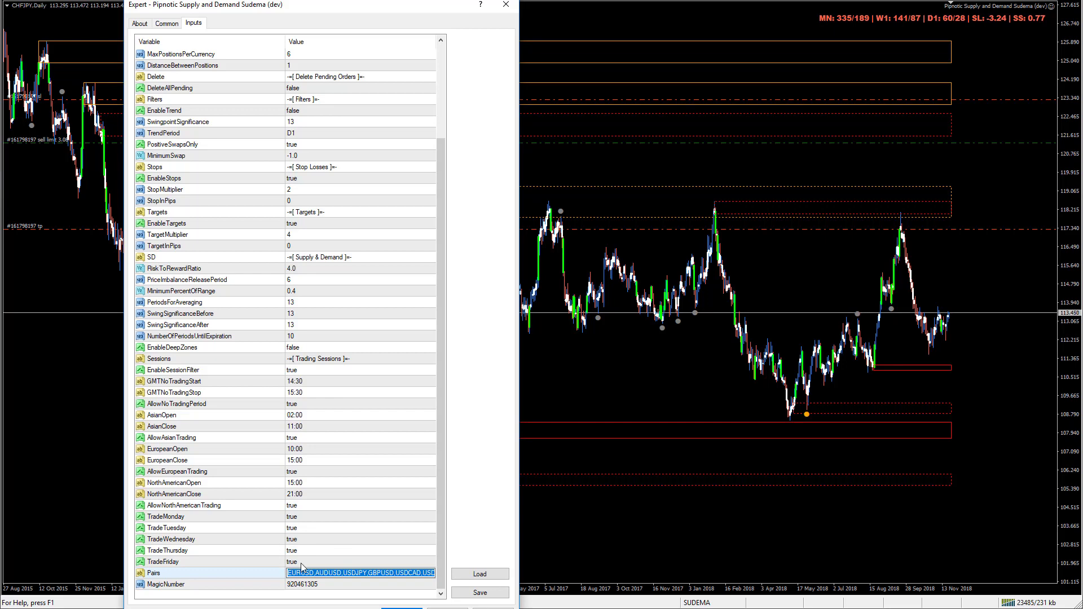
pyautogui.moveTo(319, 113)
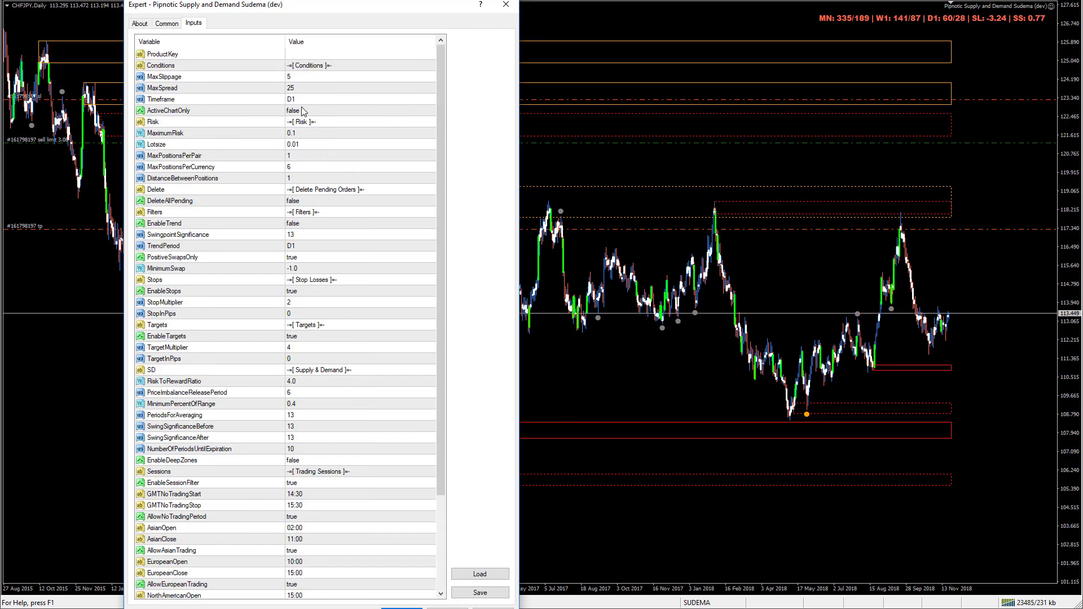
pyautogui.moveTo(240, 126)
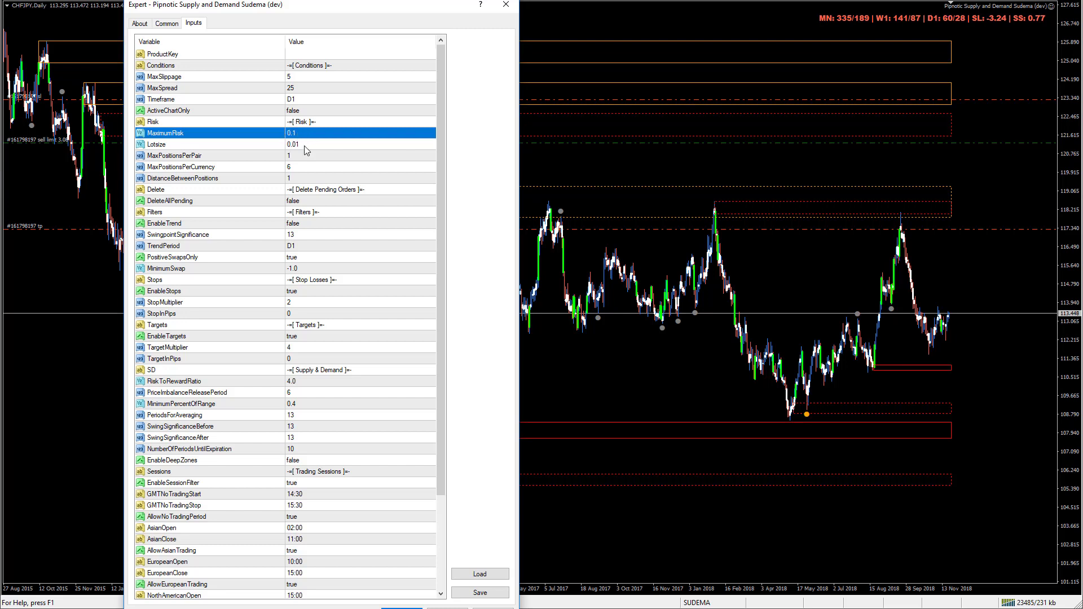
pyautogui.click(290, 143)
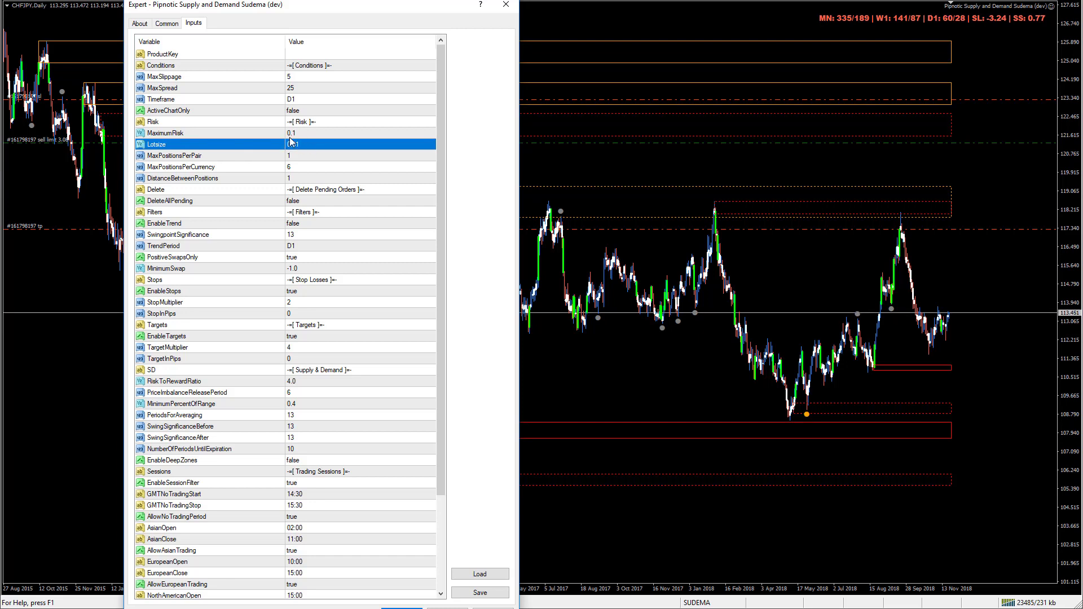
pyautogui.write('0.01')
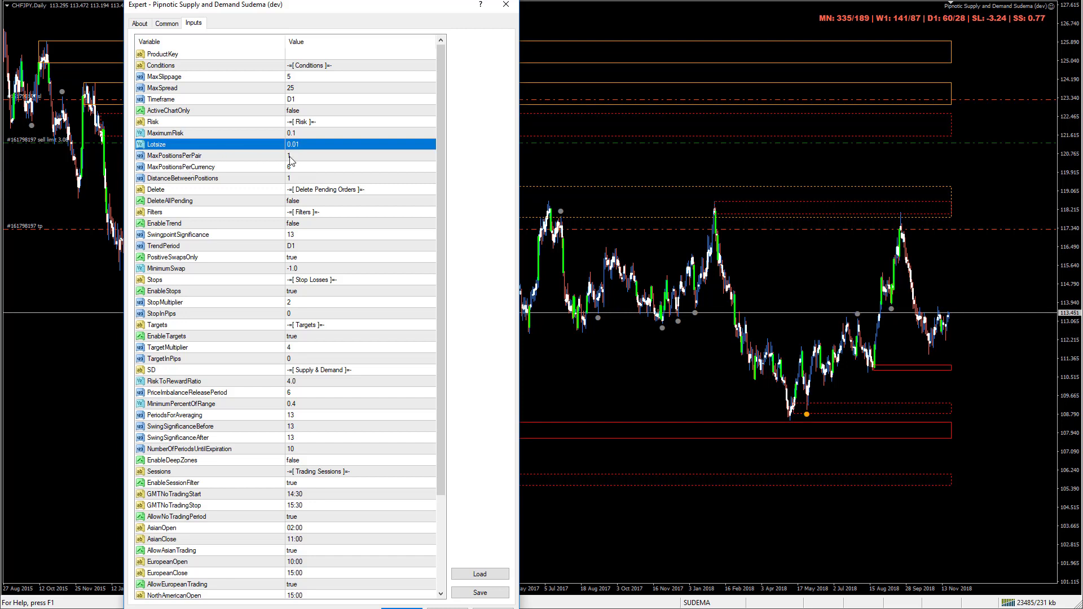
pyautogui.click(359, 154)
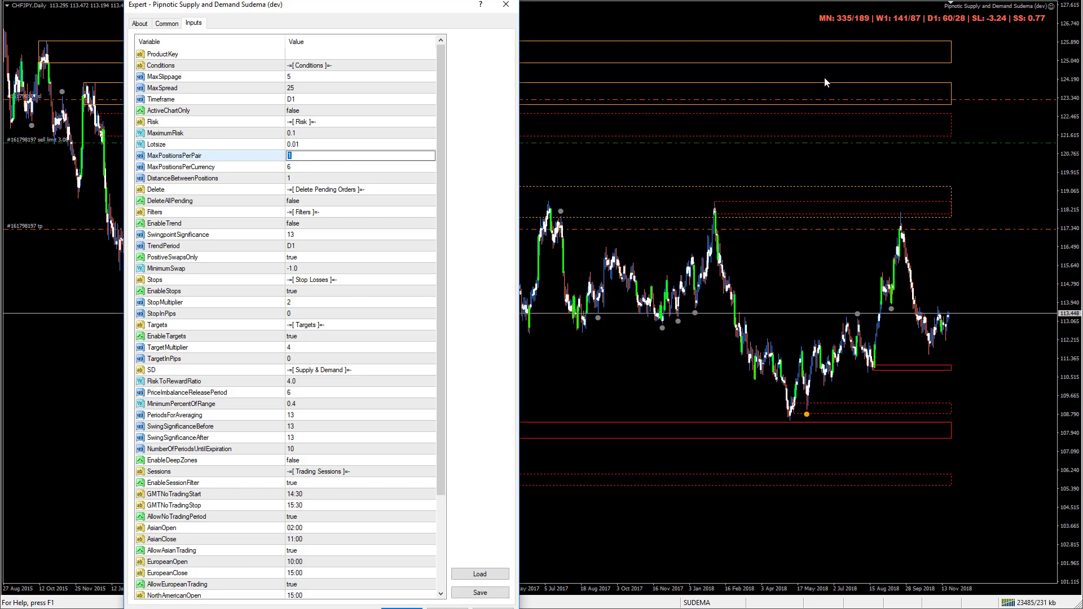
pyautogui.click(181, 167)
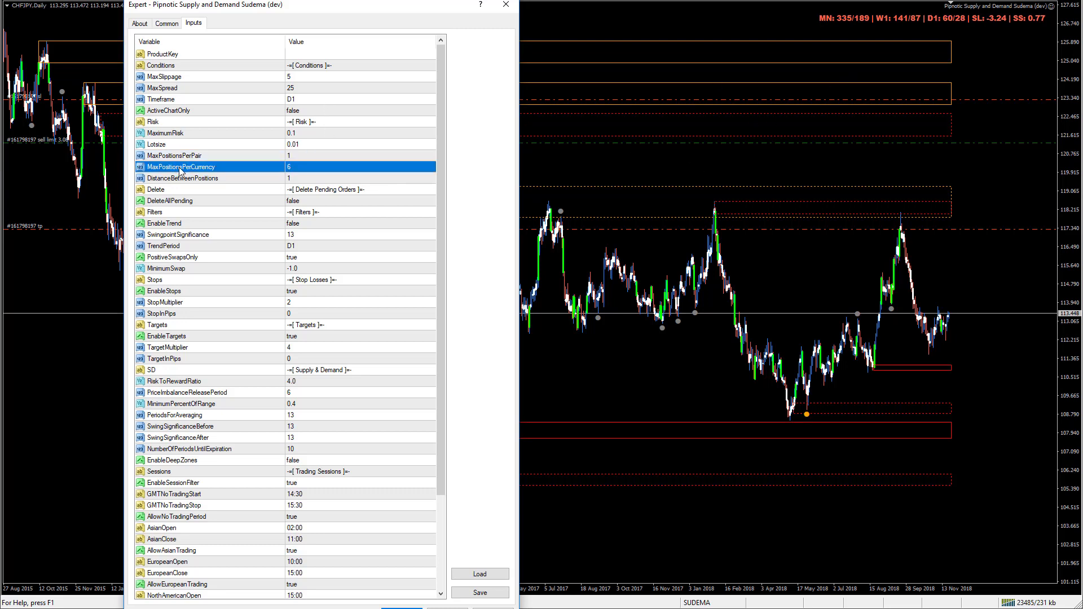
pyautogui.doubleClick(359, 167)
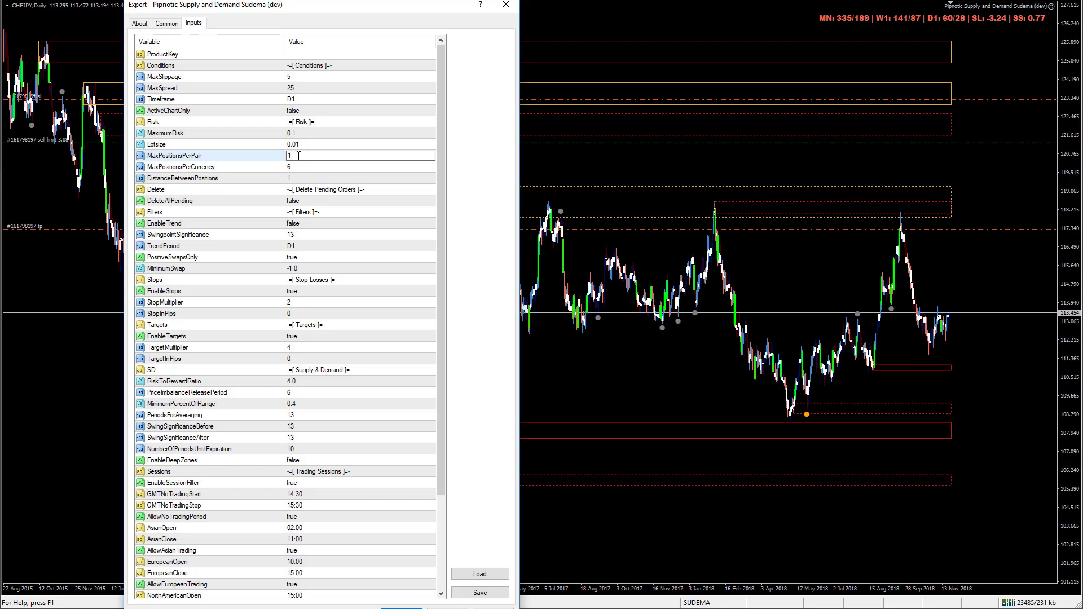
pyautogui.click(182, 178)
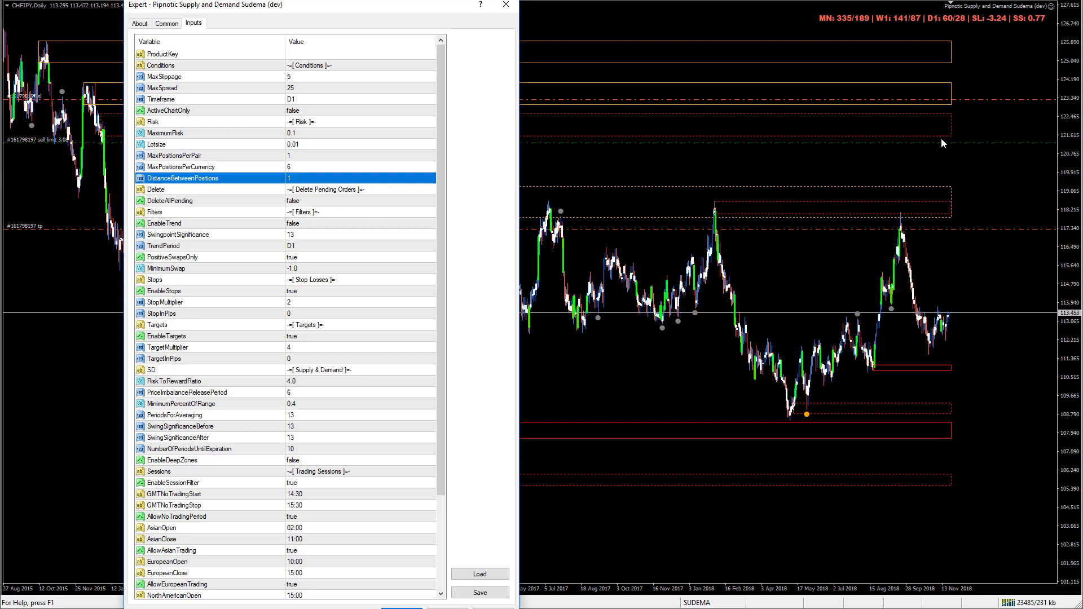
pyautogui.moveTo(947, 142)
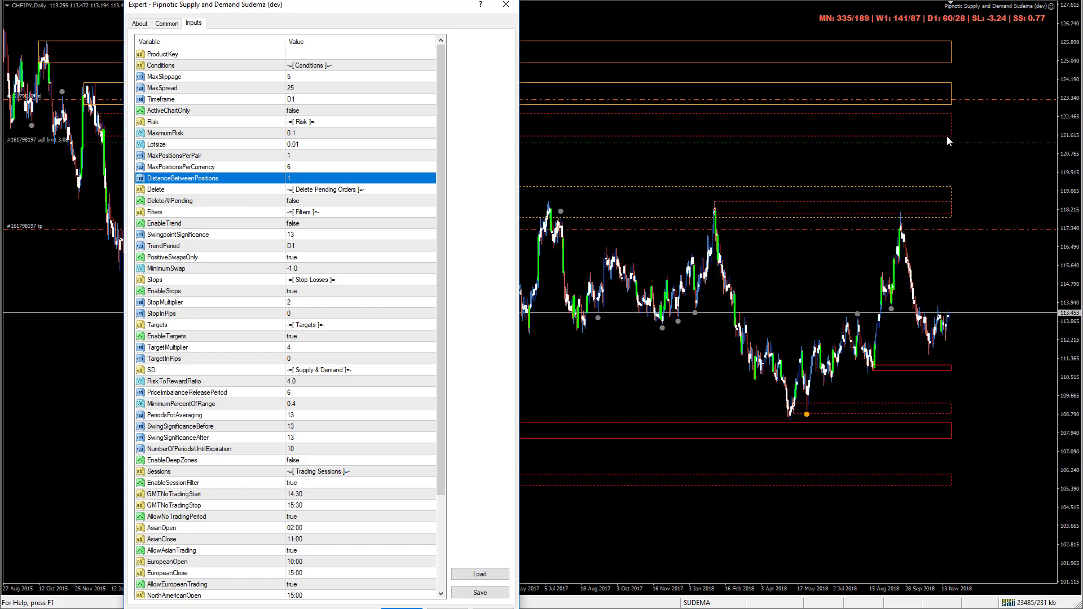
pyautogui.moveTo(299, 206)
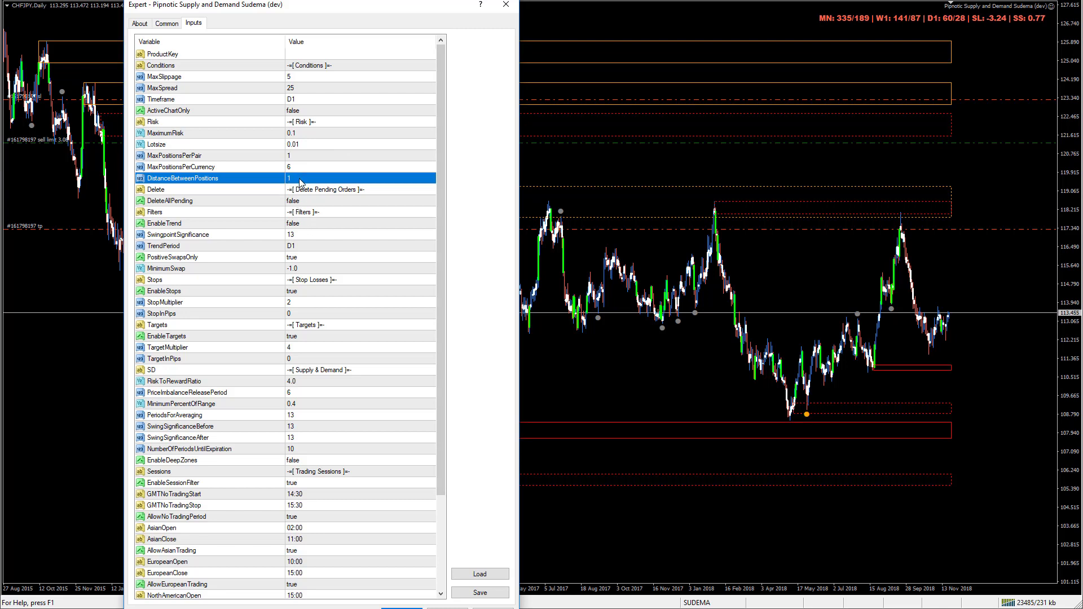
pyautogui.moveTo(290, 158)
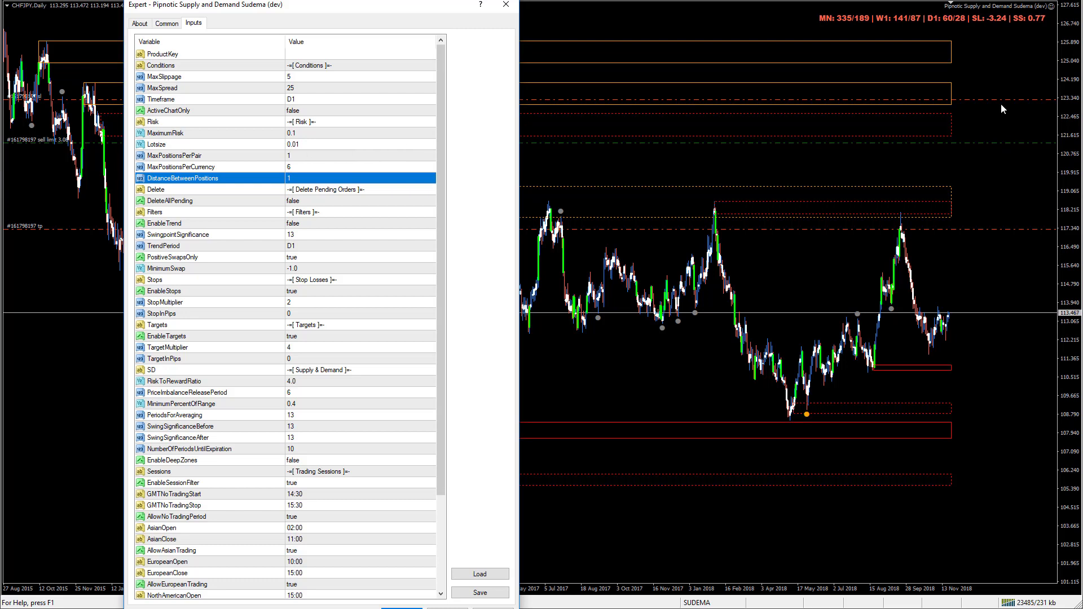
pyautogui.moveTo(936, 105)
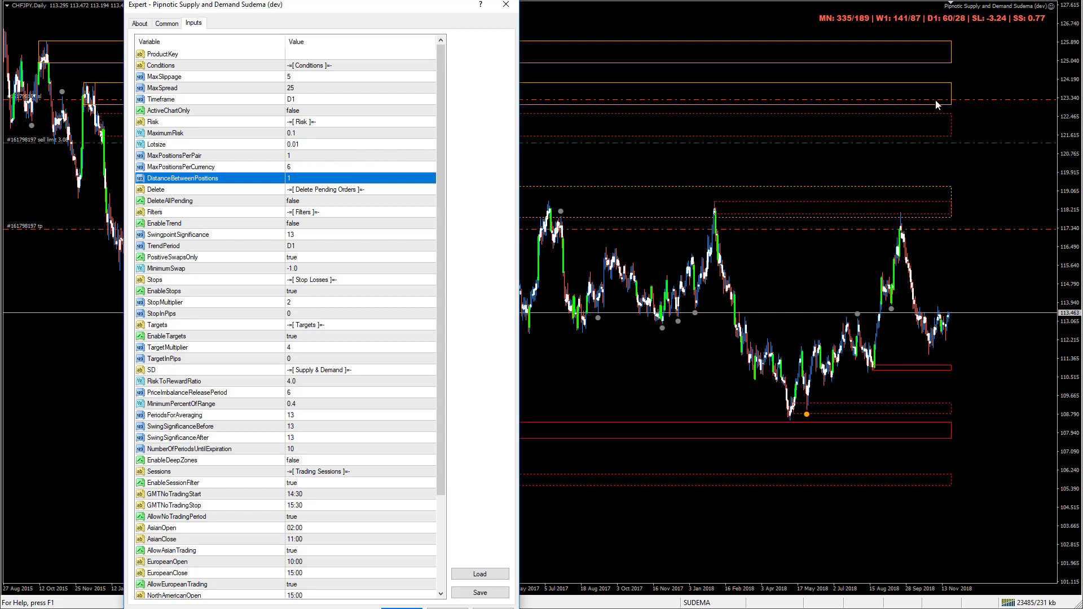
pyautogui.moveTo(963, 116)
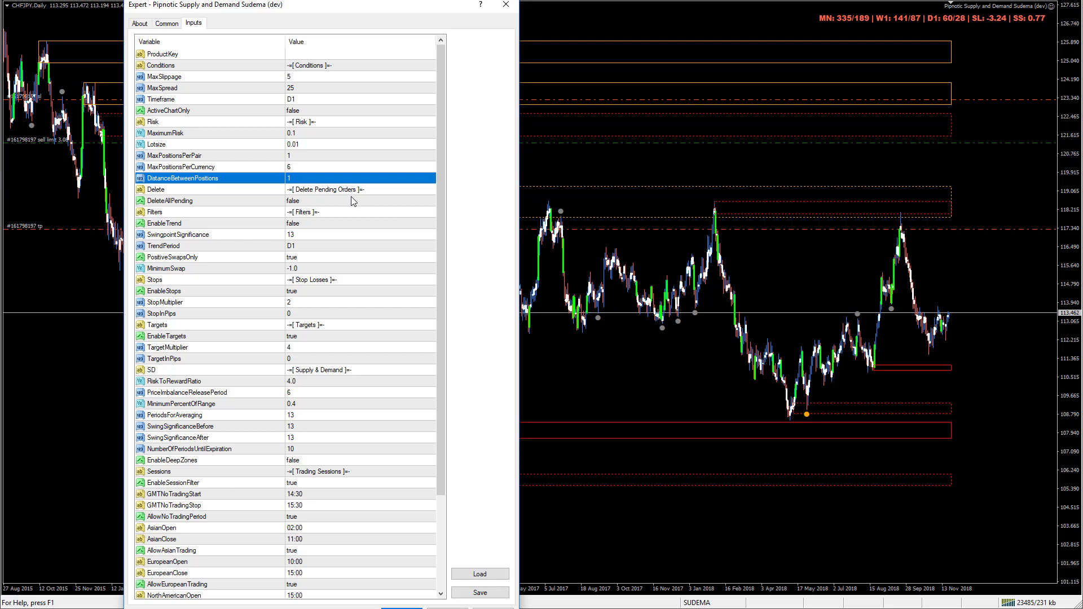
pyautogui.moveTo(391, 196)
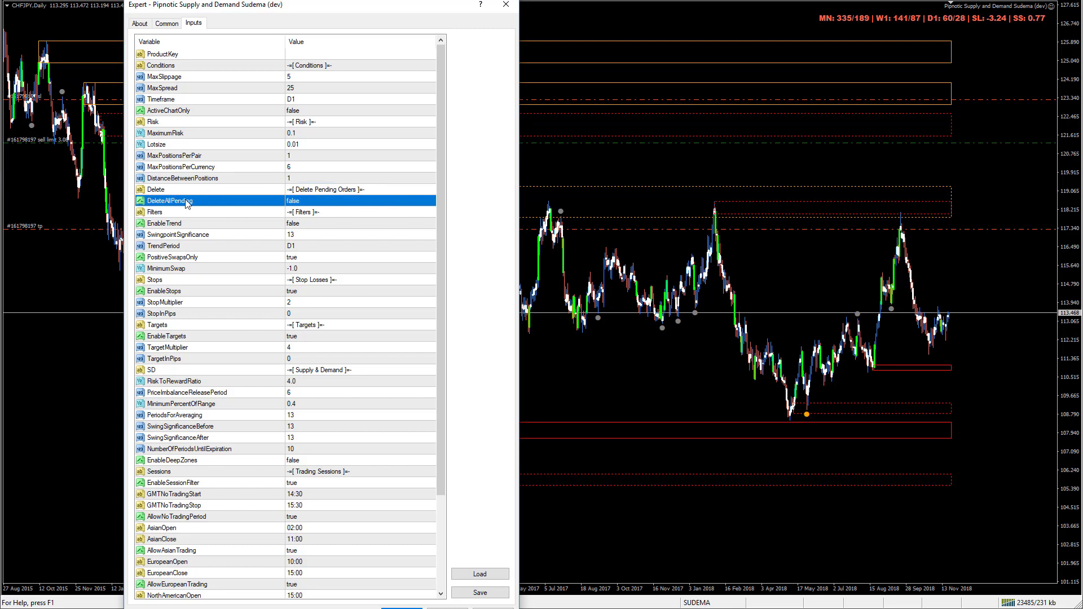
pyautogui.moveTo(196, 204)
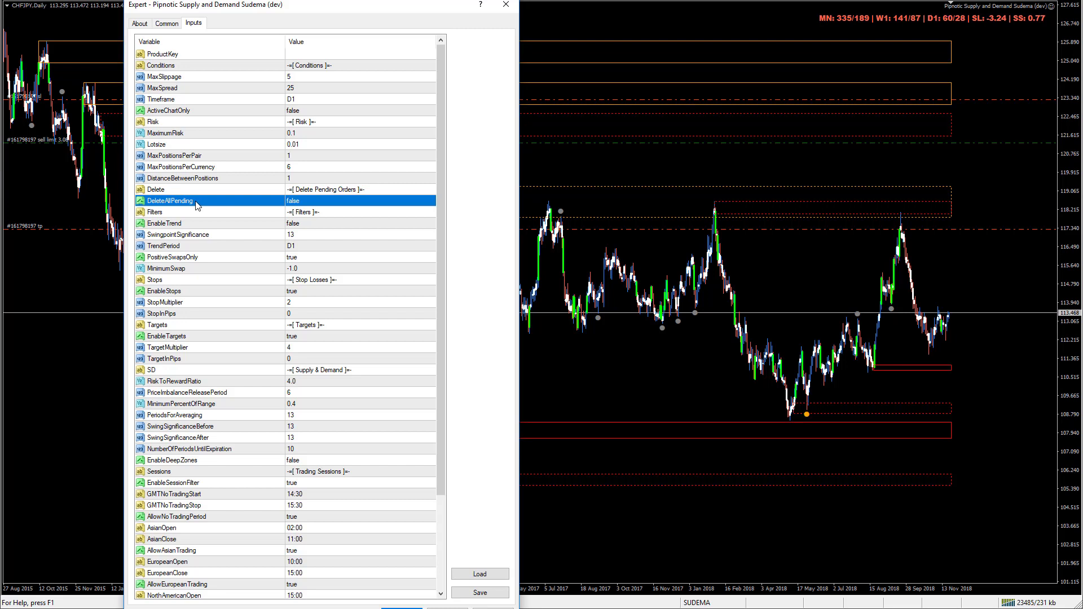
pyautogui.moveTo(310, 204)
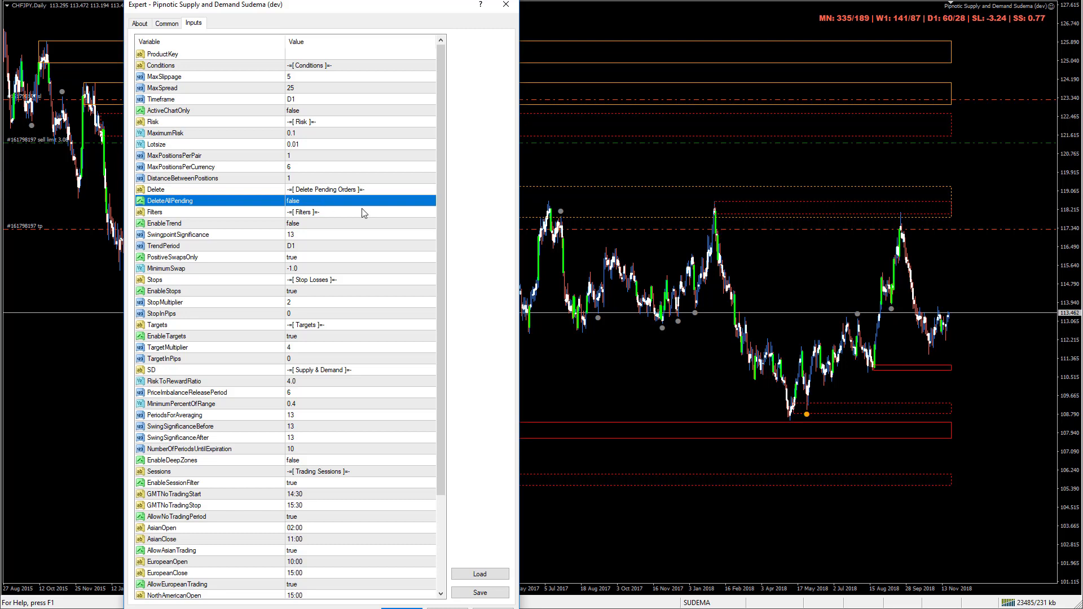
pyautogui.click(208, 211)
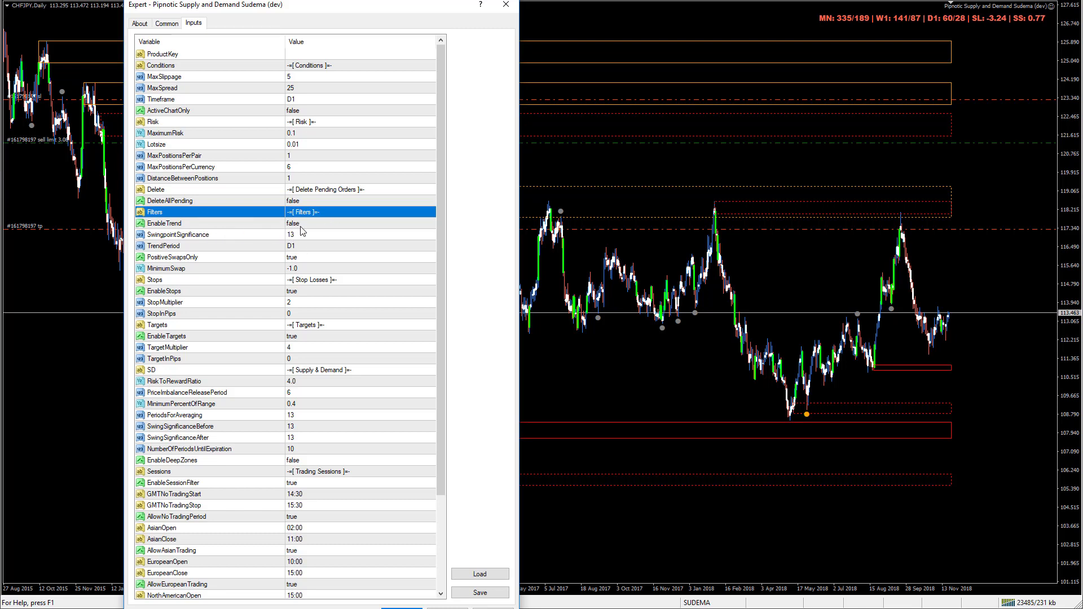
pyautogui.moveTo(350, 232)
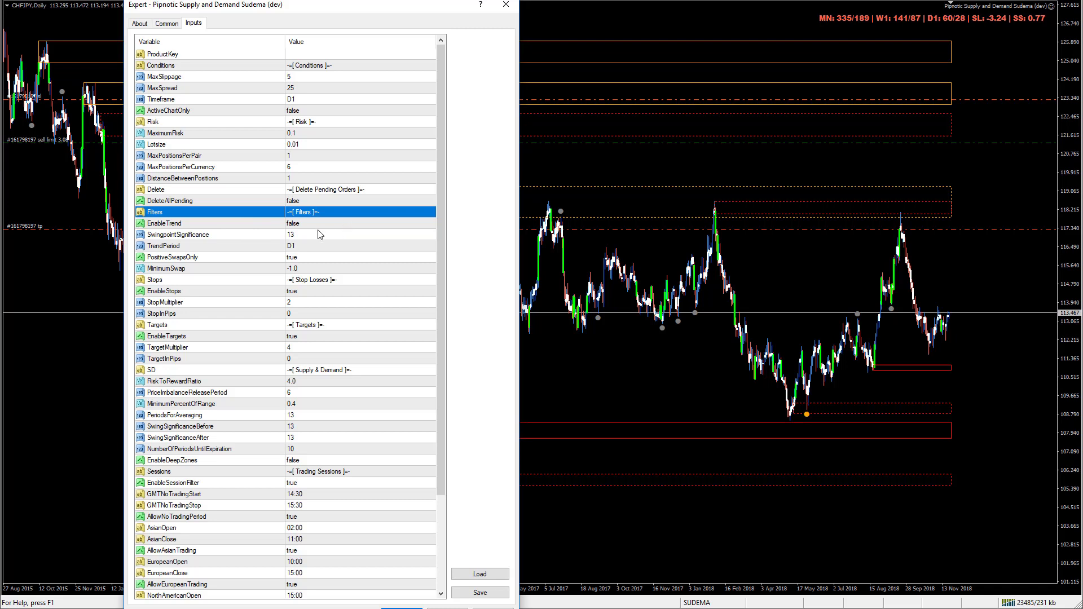
pyautogui.moveTo(301, 250)
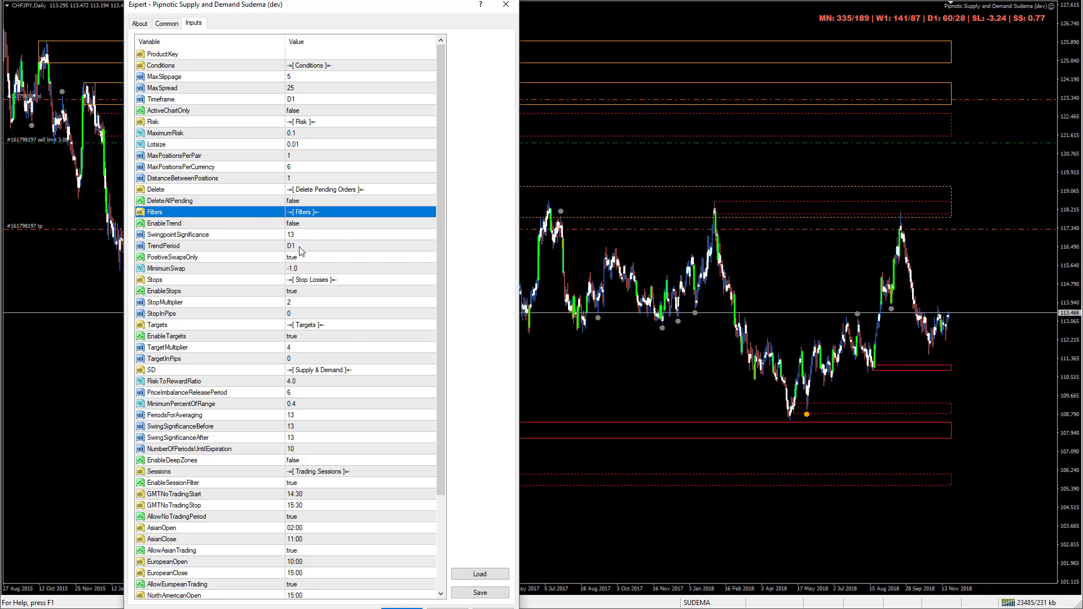
pyautogui.moveTo(335, 220)
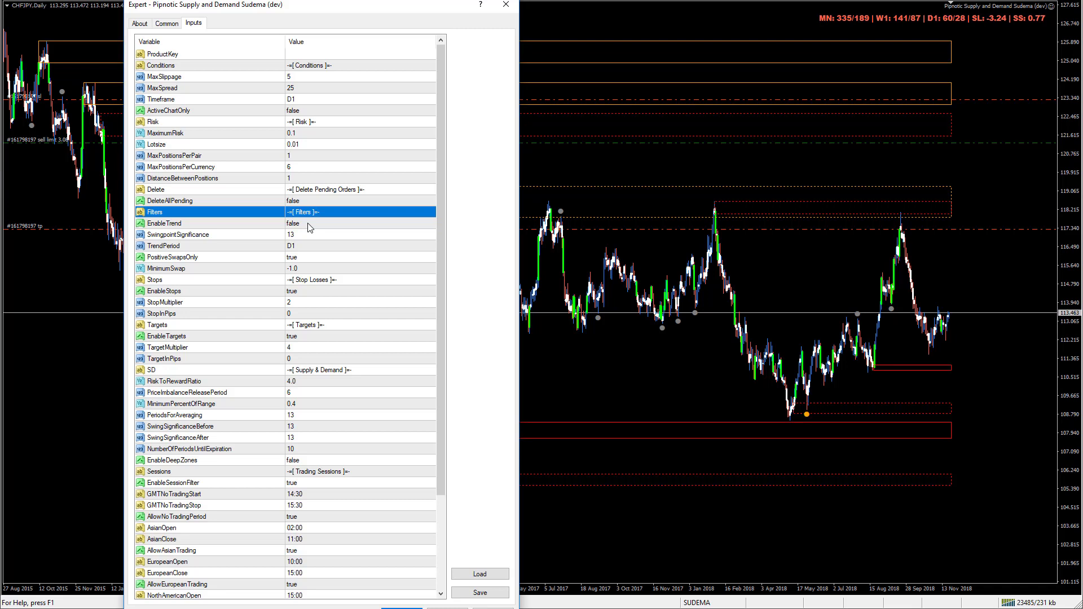
pyautogui.moveTo(311, 261)
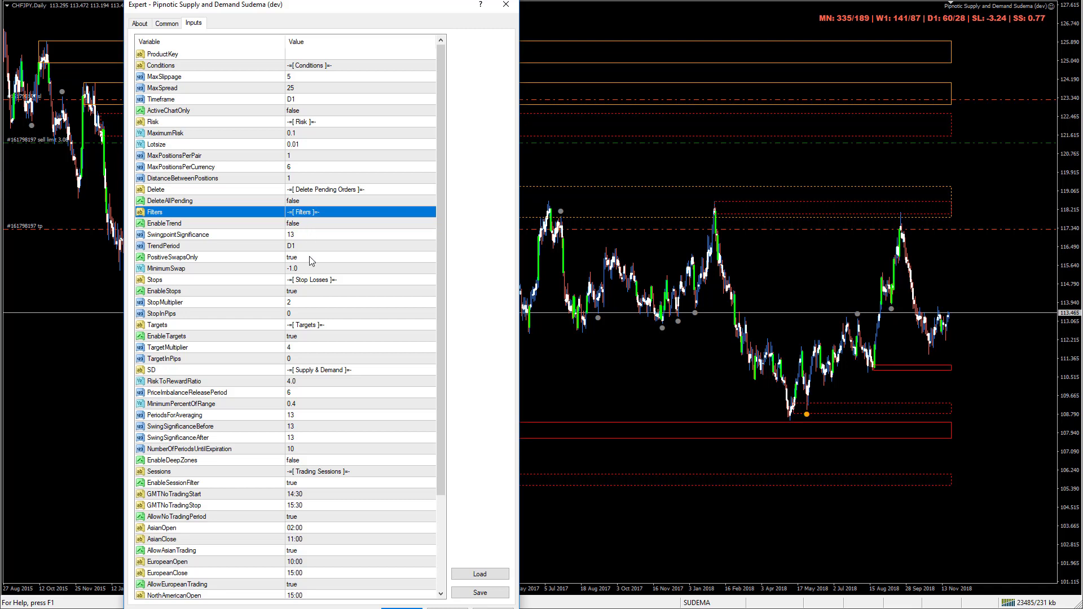
pyautogui.moveTo(254, 265)
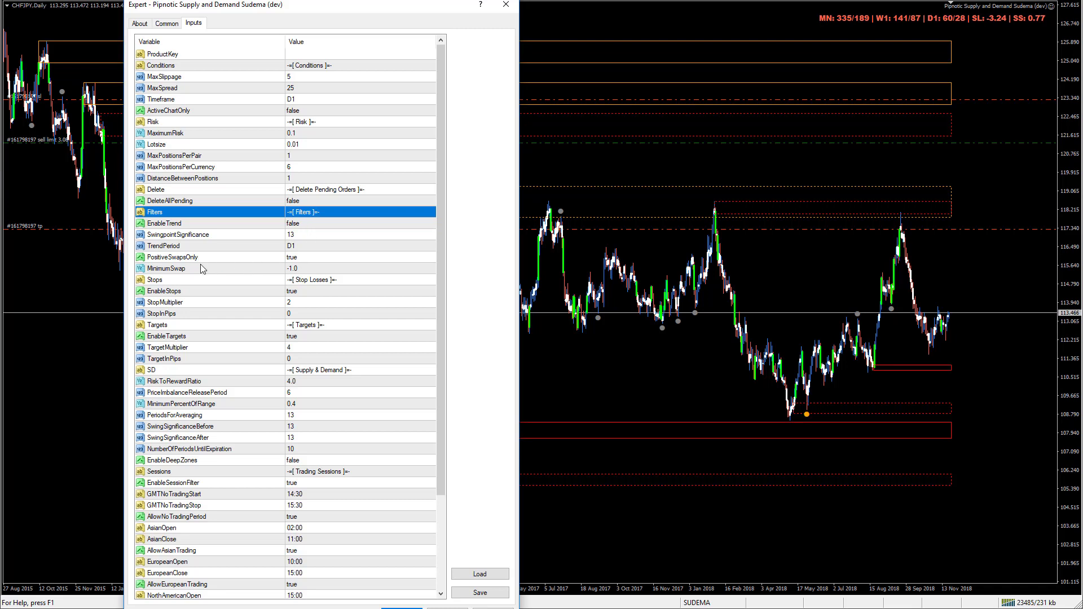
pyautogui.moveTo(295, 276)
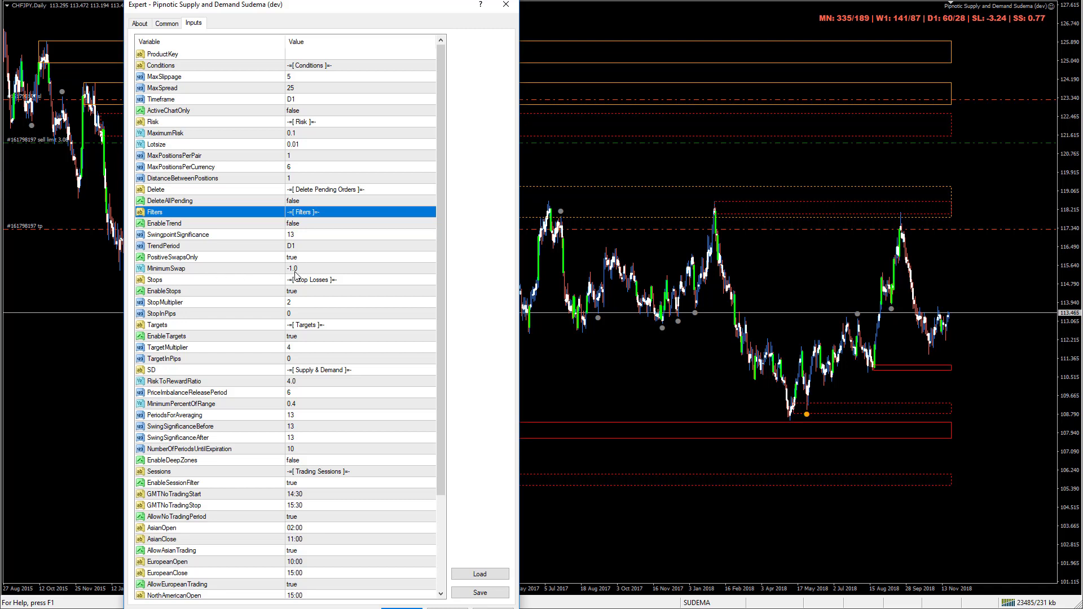
pyautogui.moveTo(295, 265)
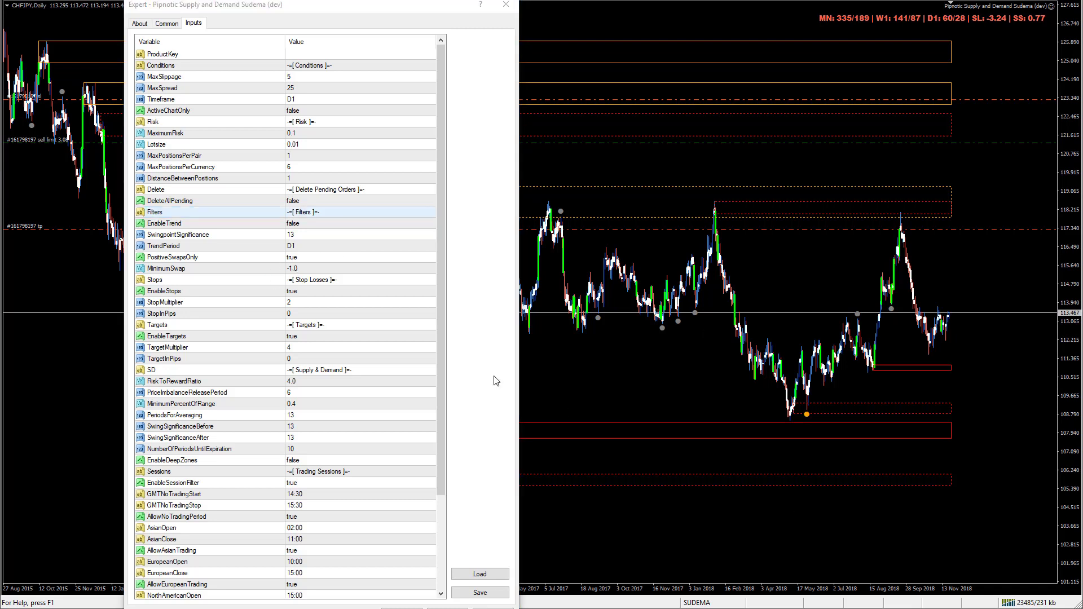
pyautogui.moveTo(297, 267)
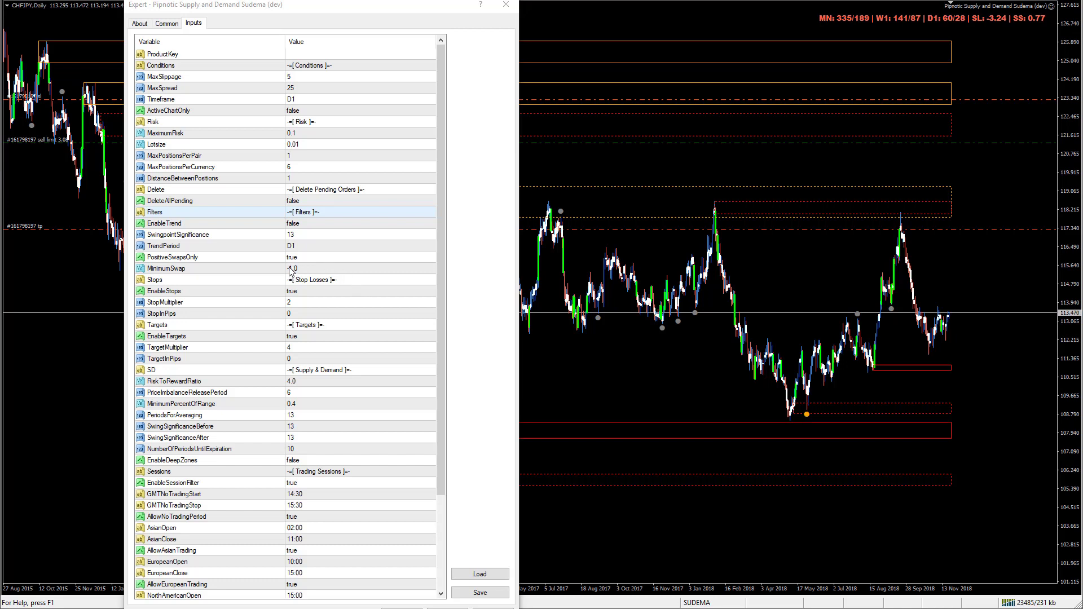
pyautogui.write('-1.0')
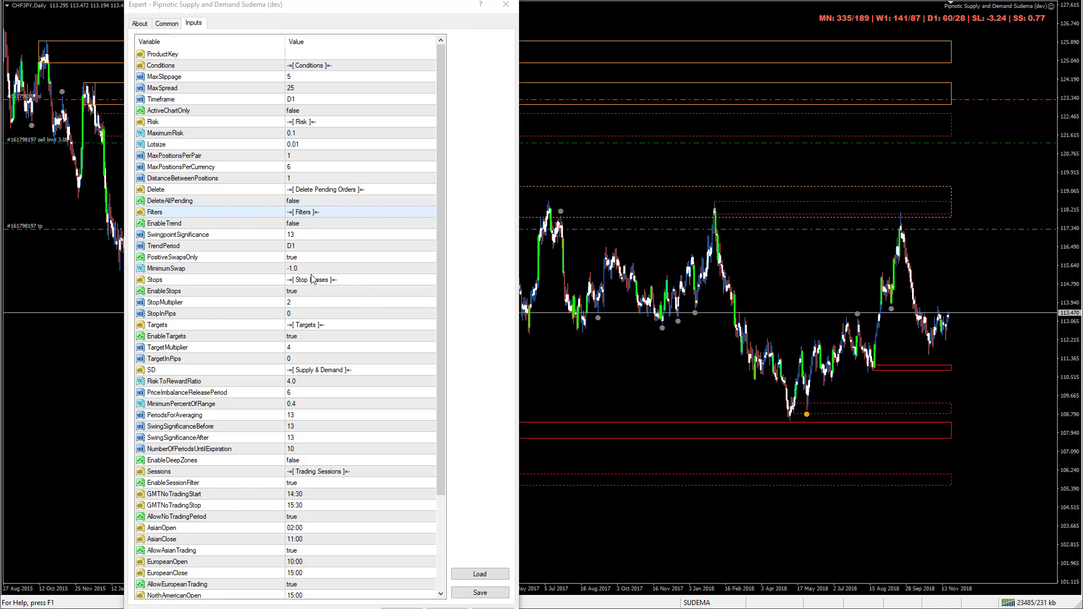
pyautogui.moveTo(332, 279)
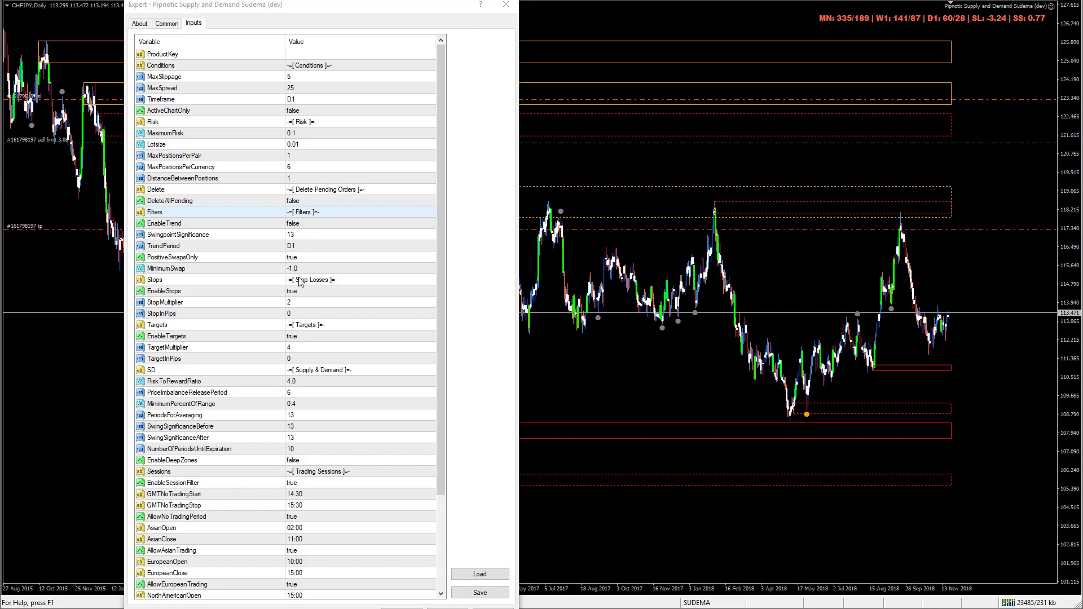
pyautogui.moveTo(283, 294)
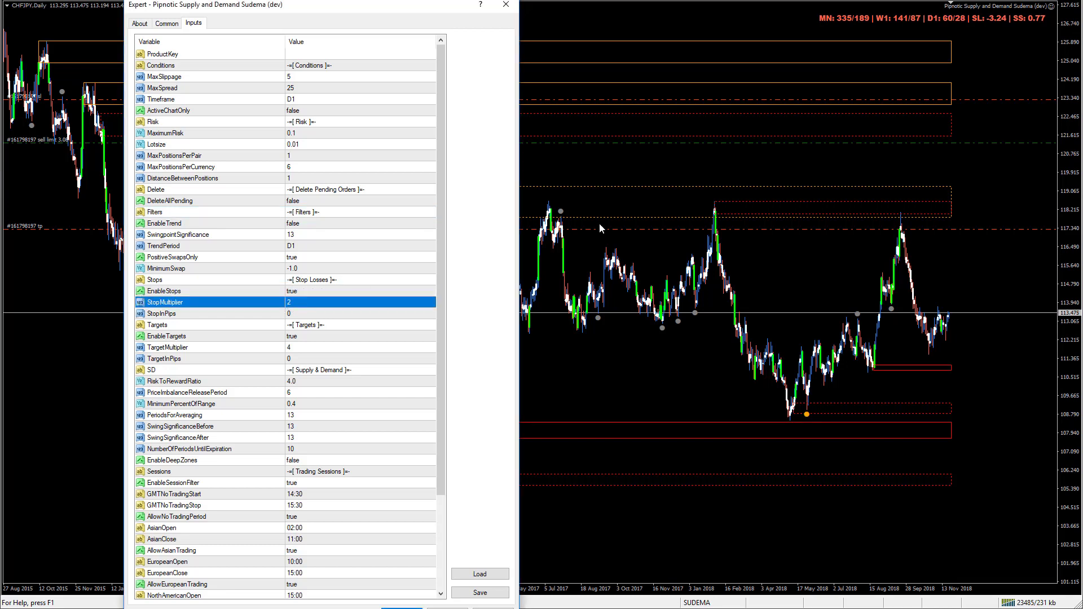
pyautogui.moveTo(913, 234)
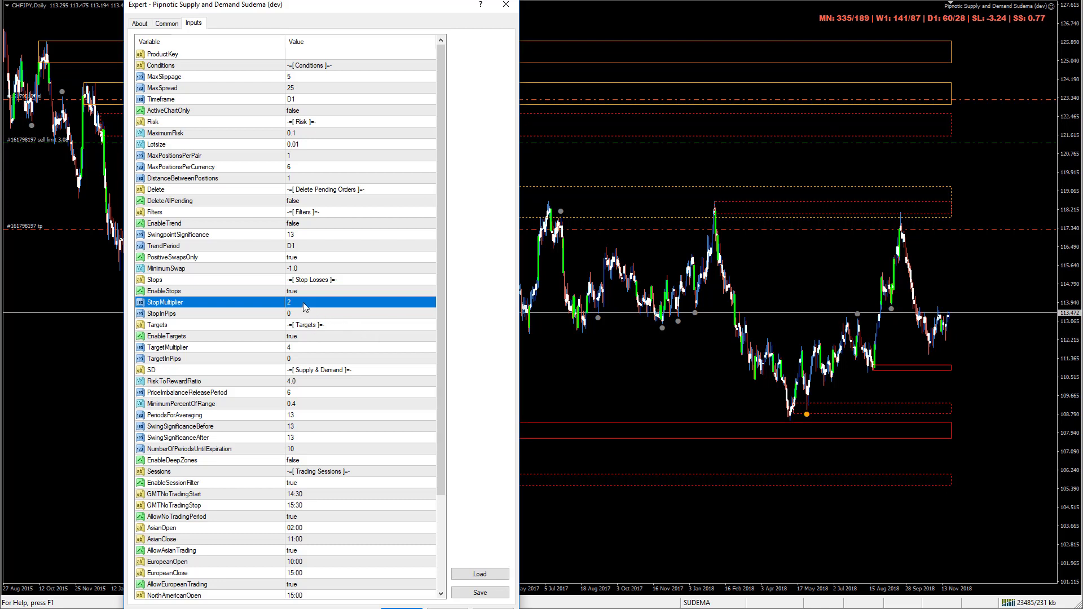
pyautogui.moveTo(287, 303)
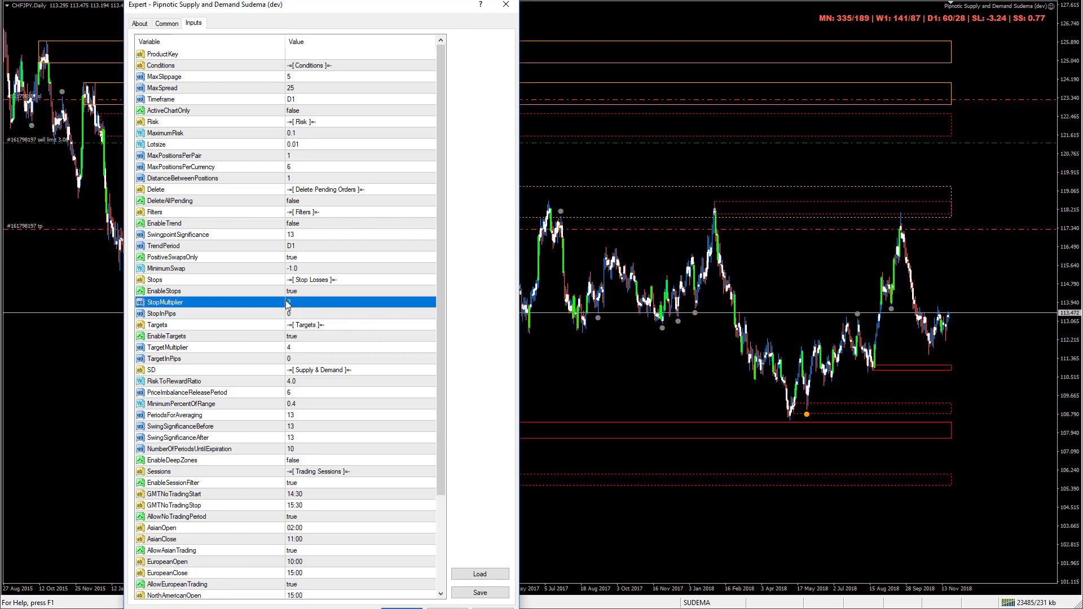
pyautogui.click(359, 302)
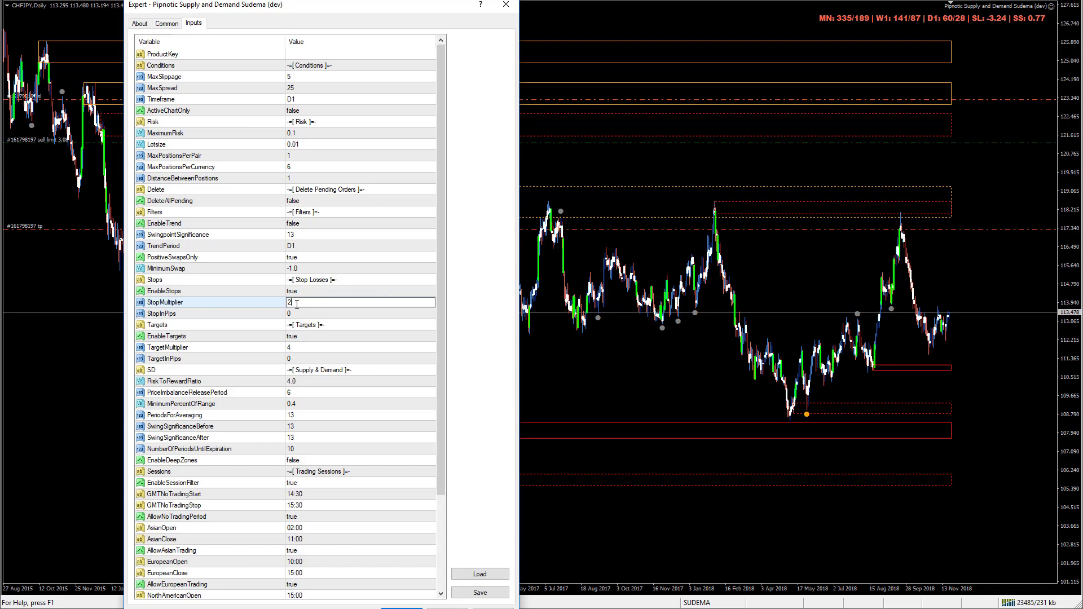
pyautogui.moveTo(414, 170)
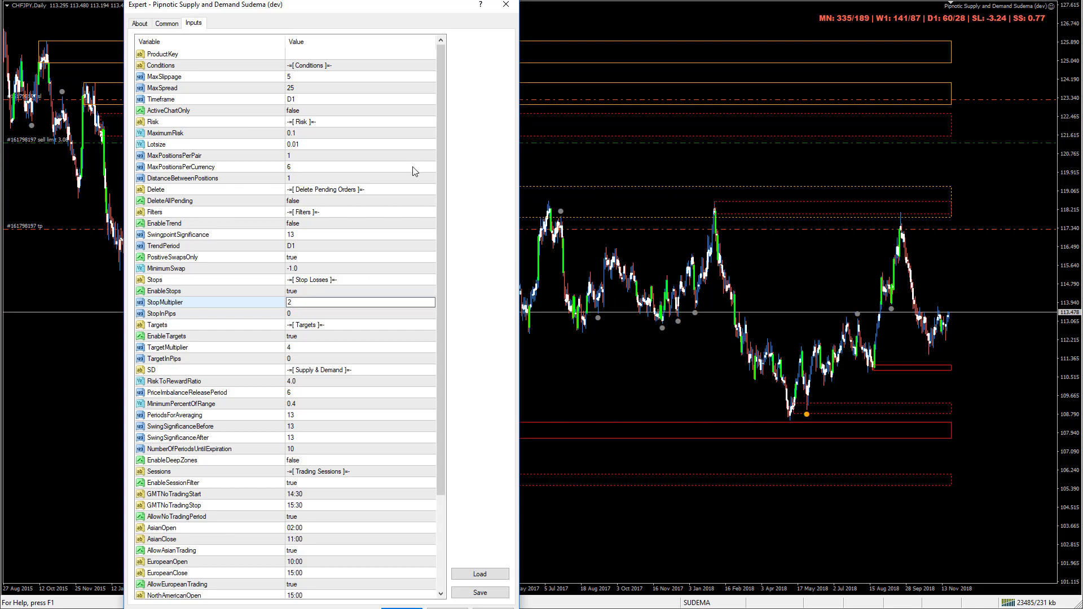
pyautogui.moveTo(113, 193)
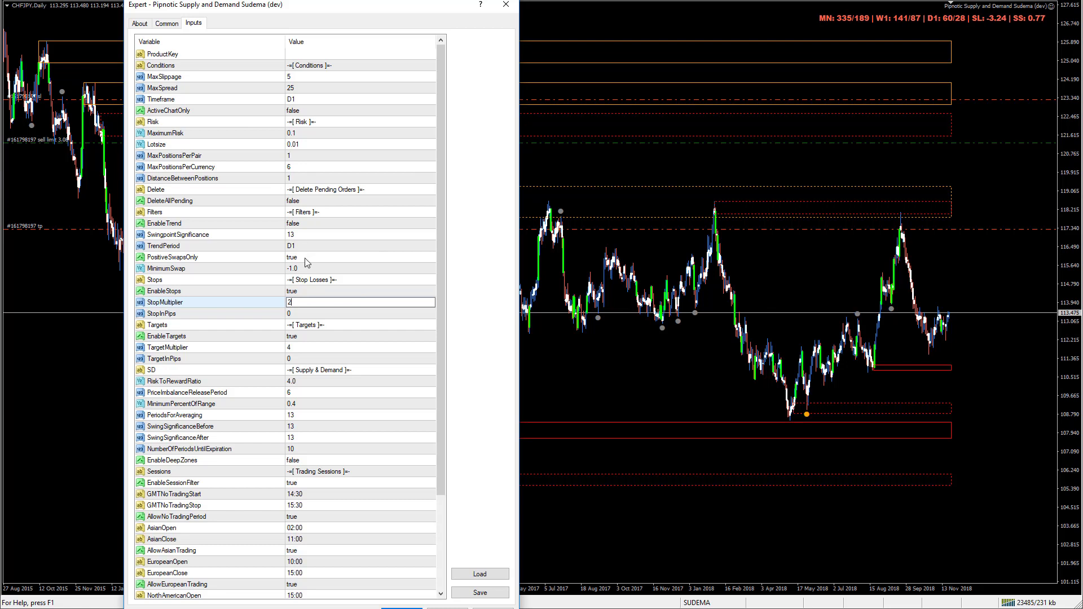
pyautogui.moveTo(294, 140)
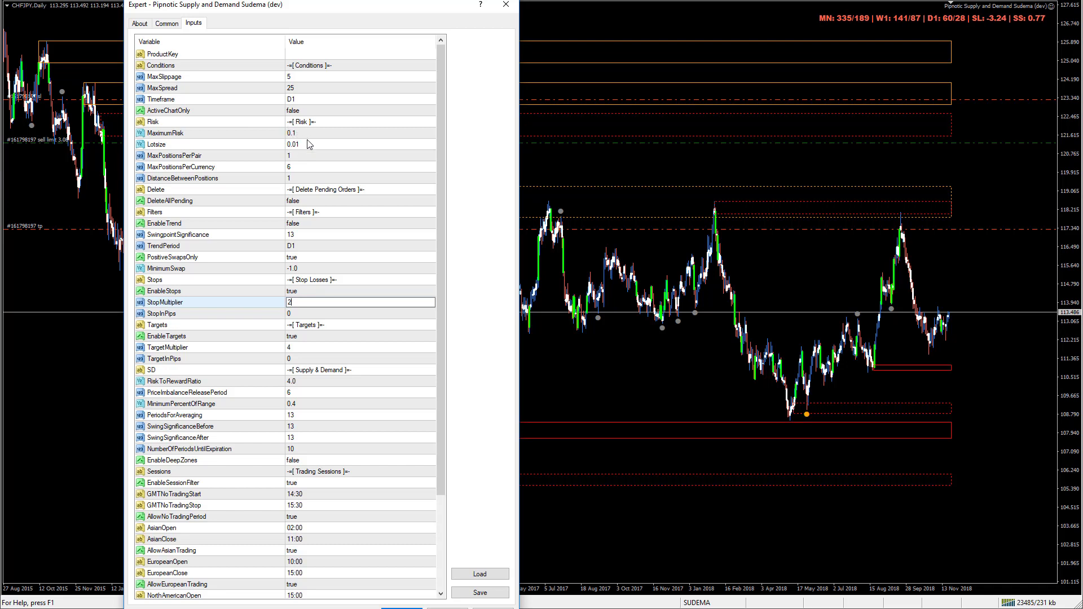
pyautogui.moveTo(301, 318)
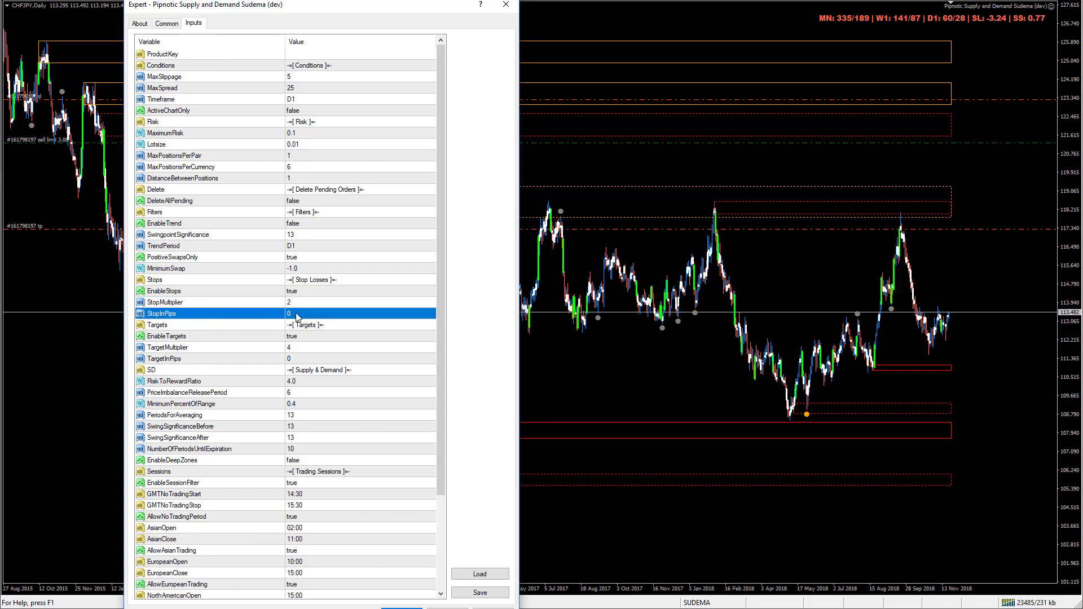
pyautogui.click(359, 313)
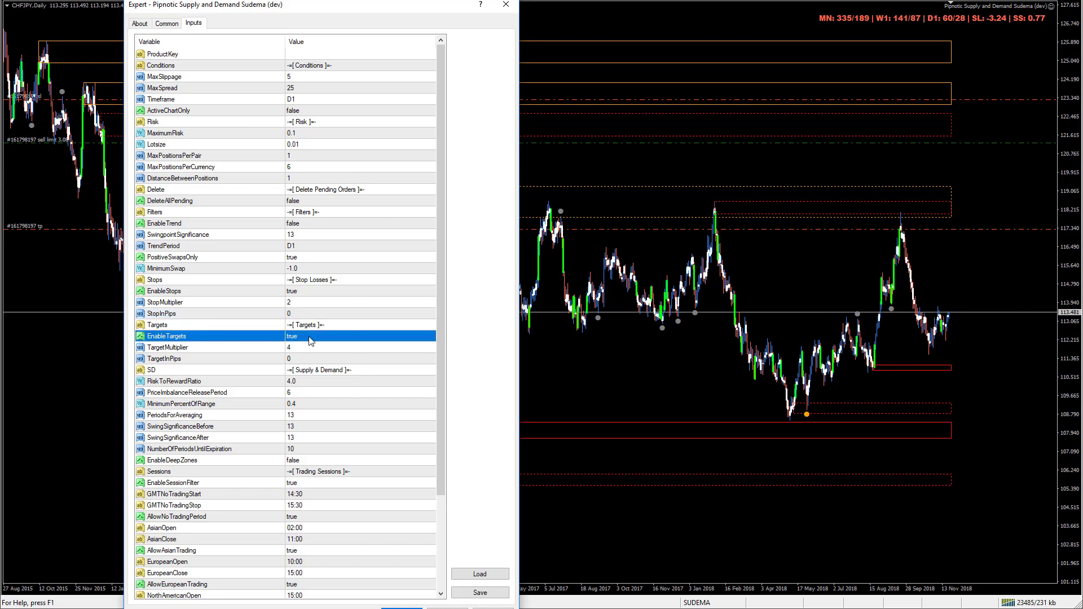
pyautogui.moveTo(297, 354)
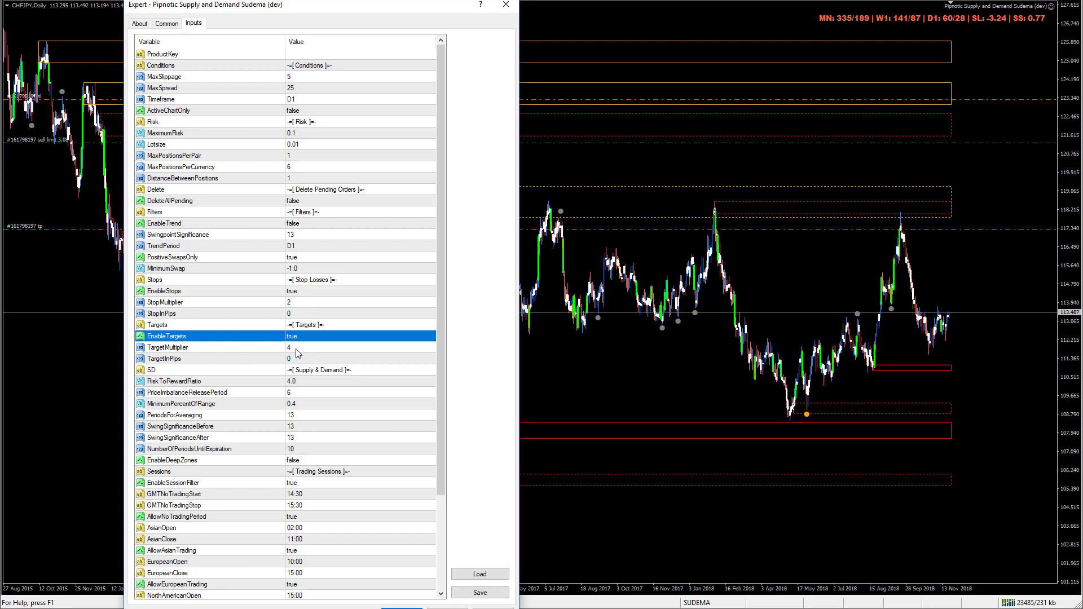
pyautogui.moveTo(772, 235)
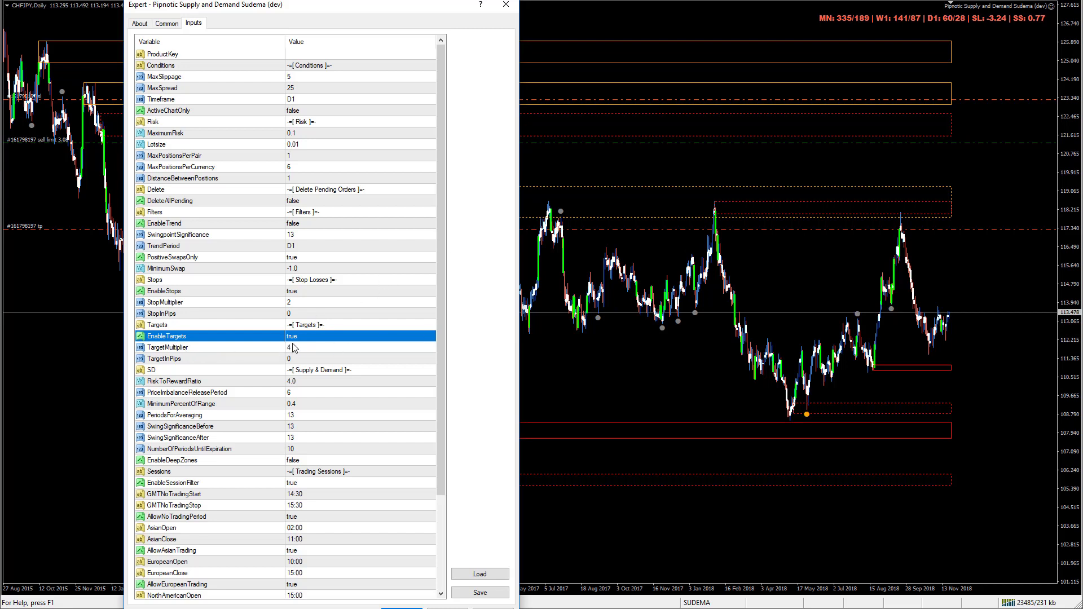
pyautogui.moveTo(302, 316)
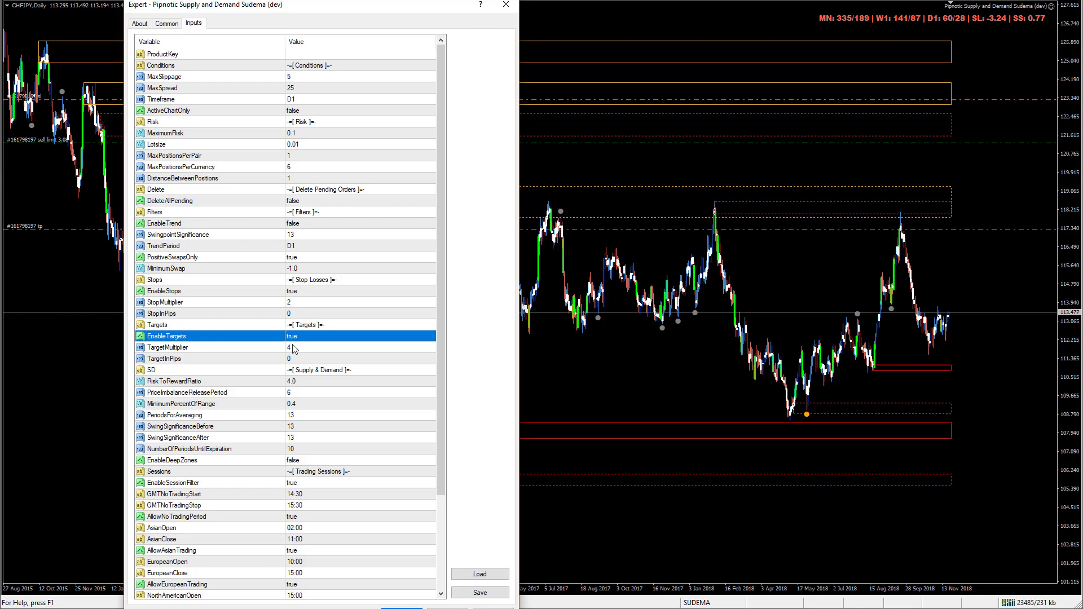
pyautogui.moveTo(299, 349)
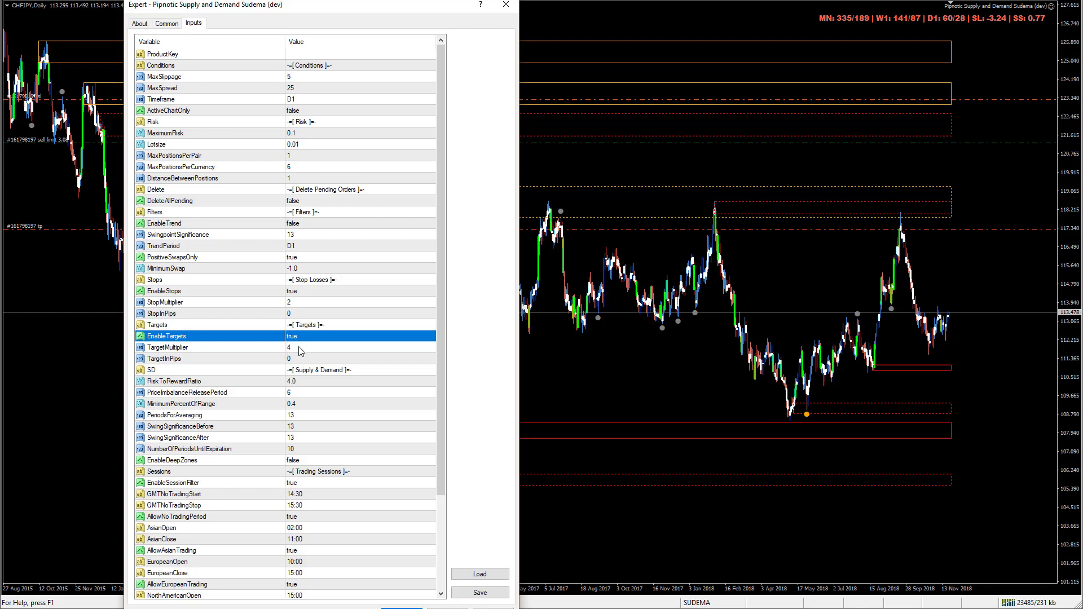
pyautogui.moveTo(298, 358)
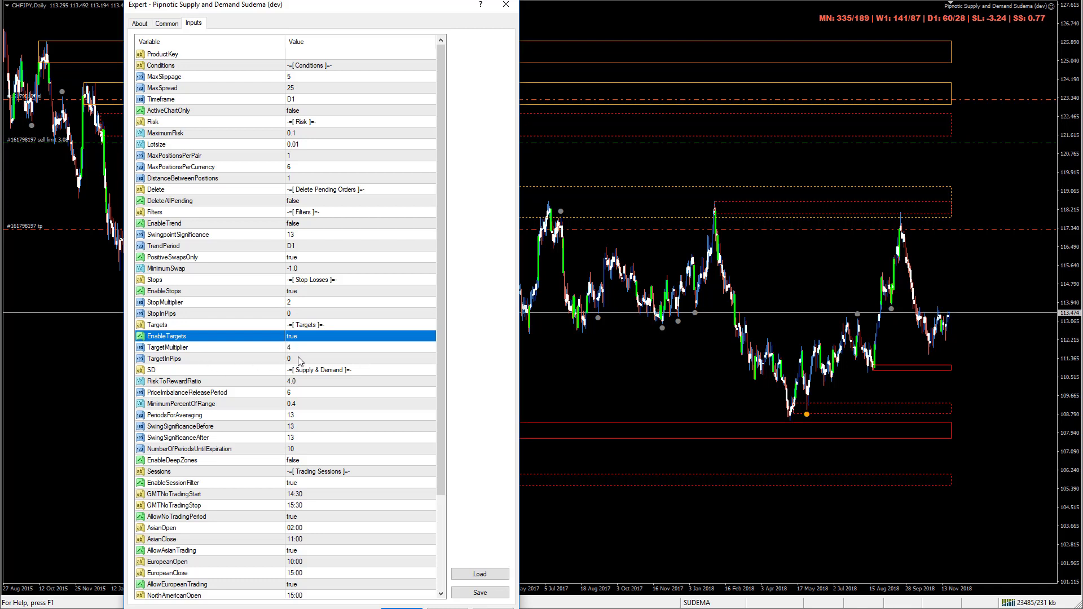
# Focus the Supply & Demand settings group and move the Expert properties dialog to the lower left.
pyautogui.click(169, 371)
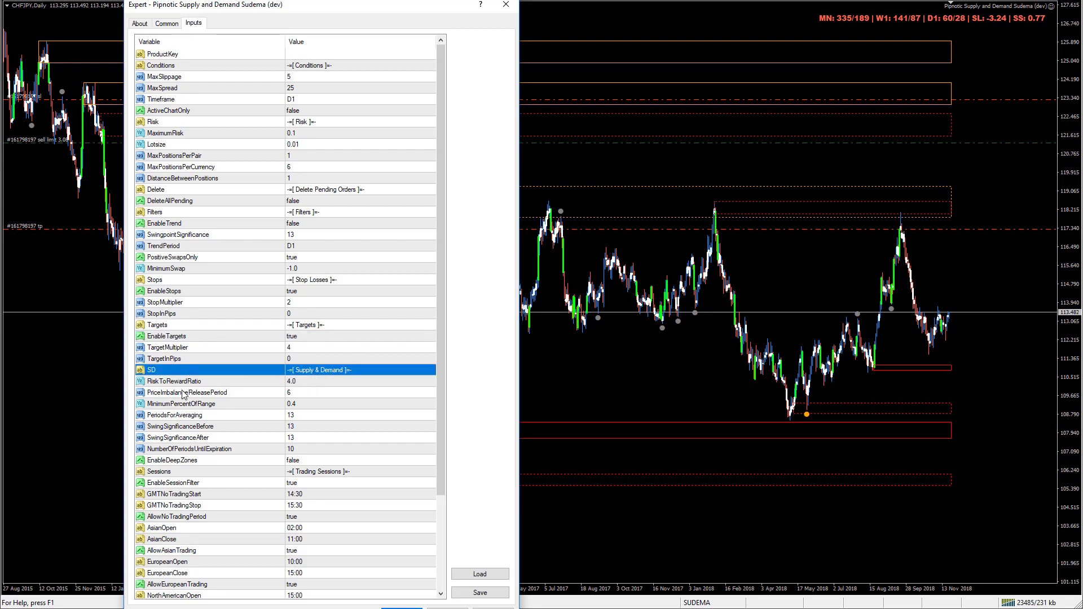
pyautogui.moveTo(237, 421)
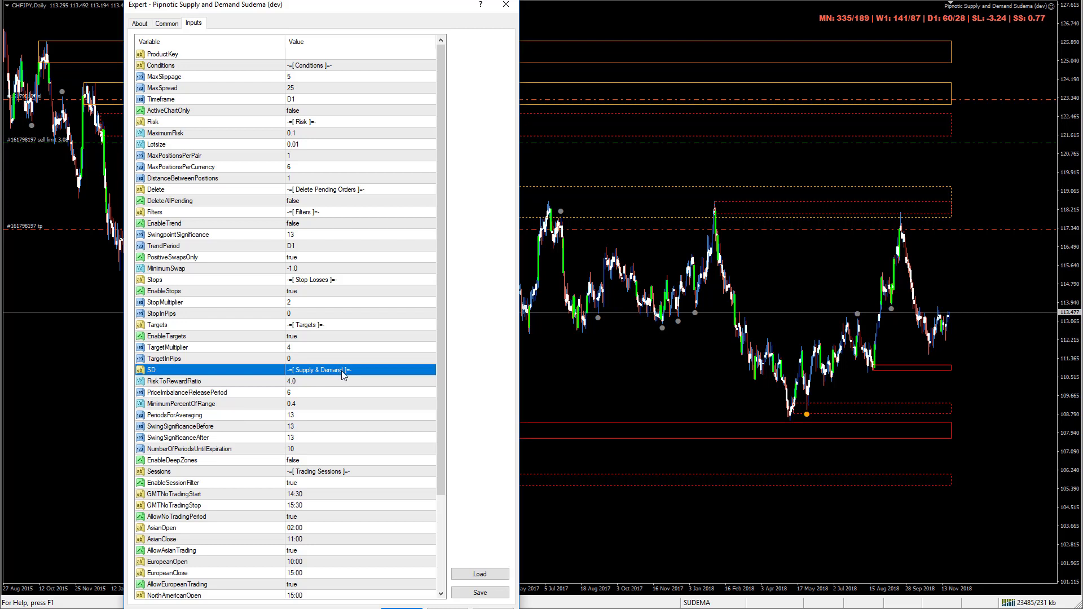
pyautogui.moveTo(309, 403)
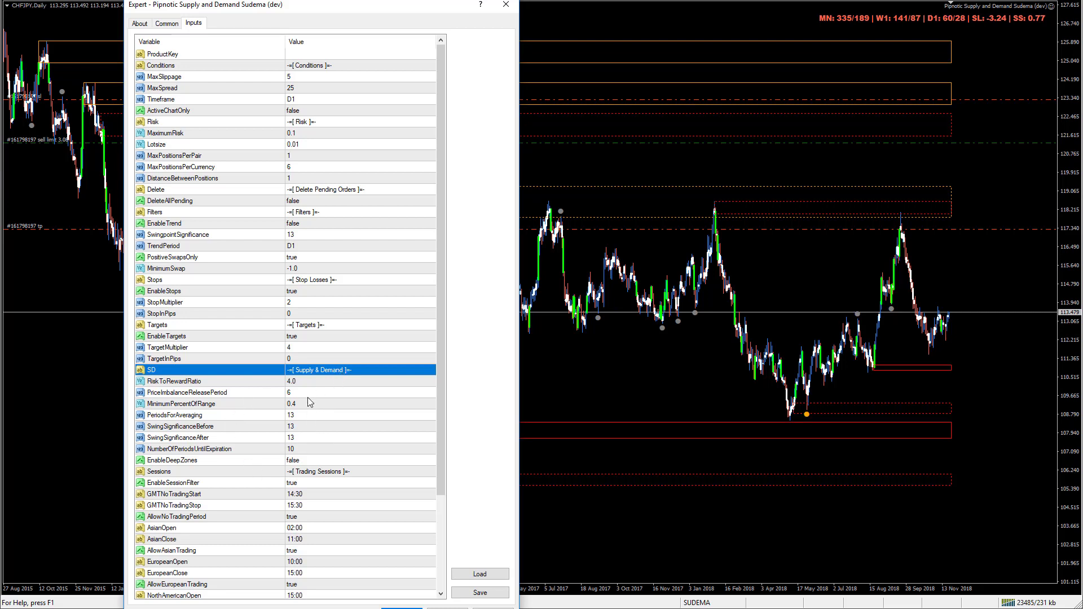
pyautogui.moveTo(325, 365)
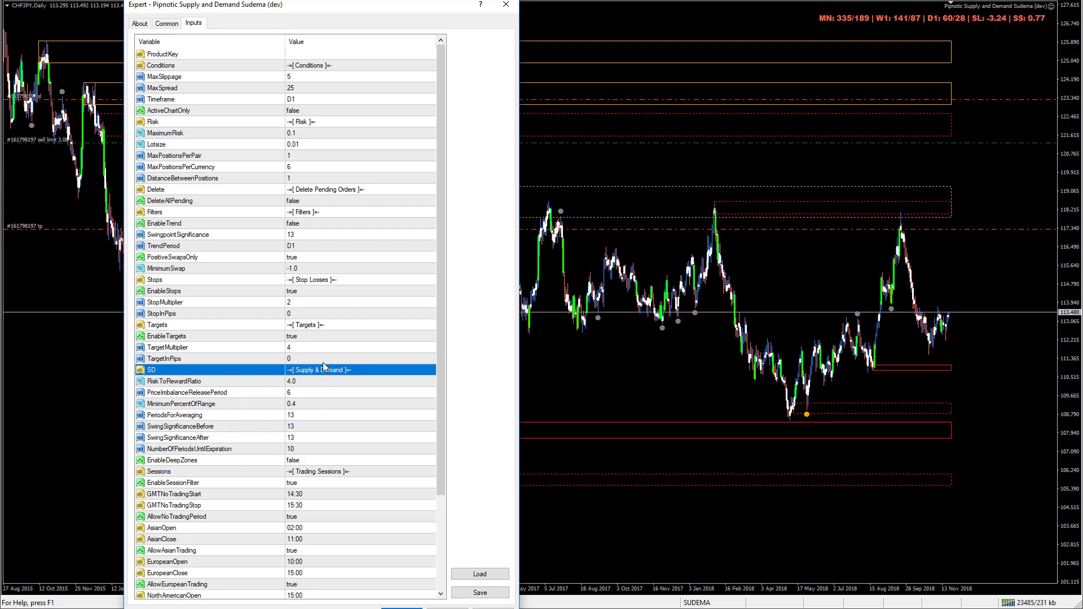
pyautogui.moveTo(182, 464)
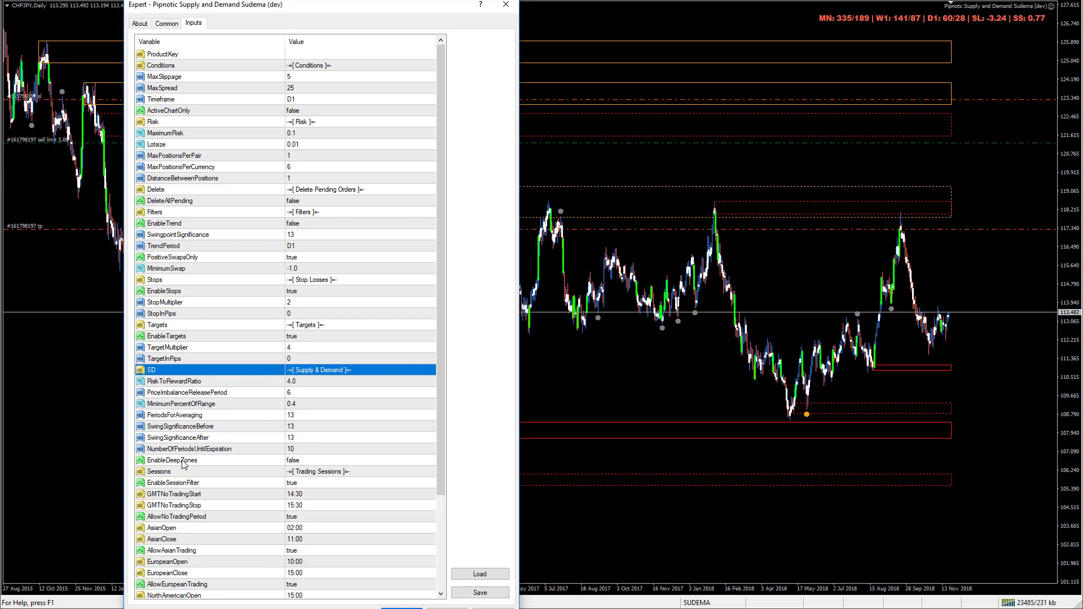
pyautogui.moveTo(184, 472)
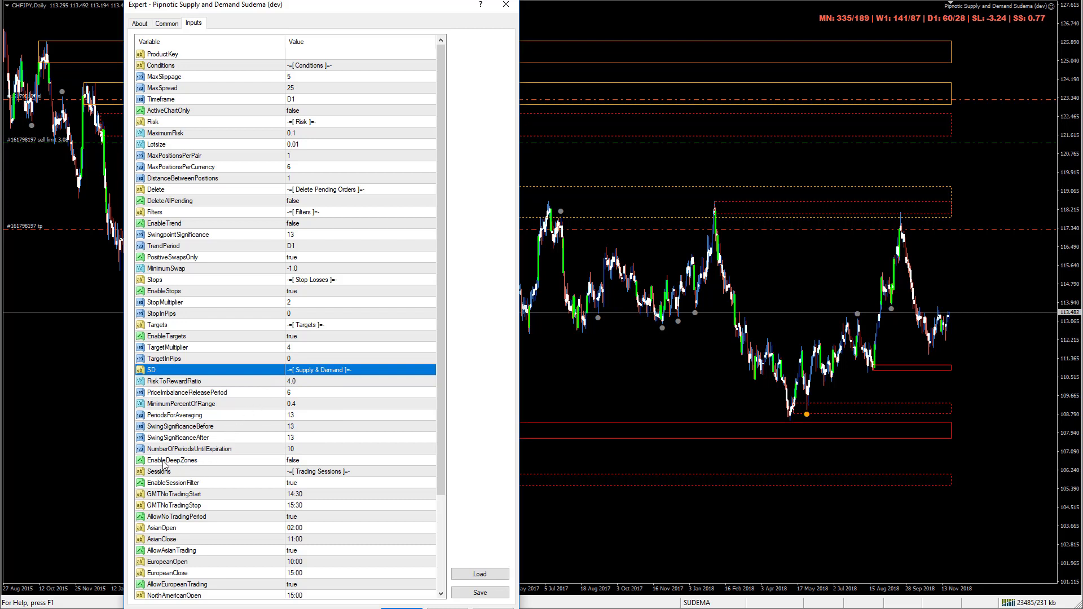
pyautogui.moveTo(836, 226)
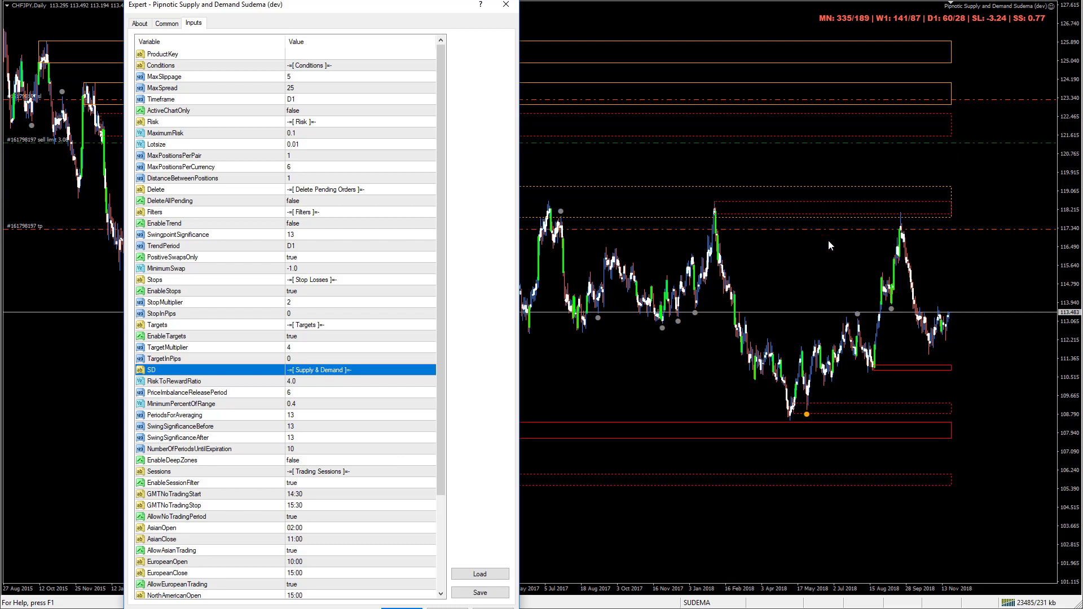
pyautogui.moveTo(891, 189)
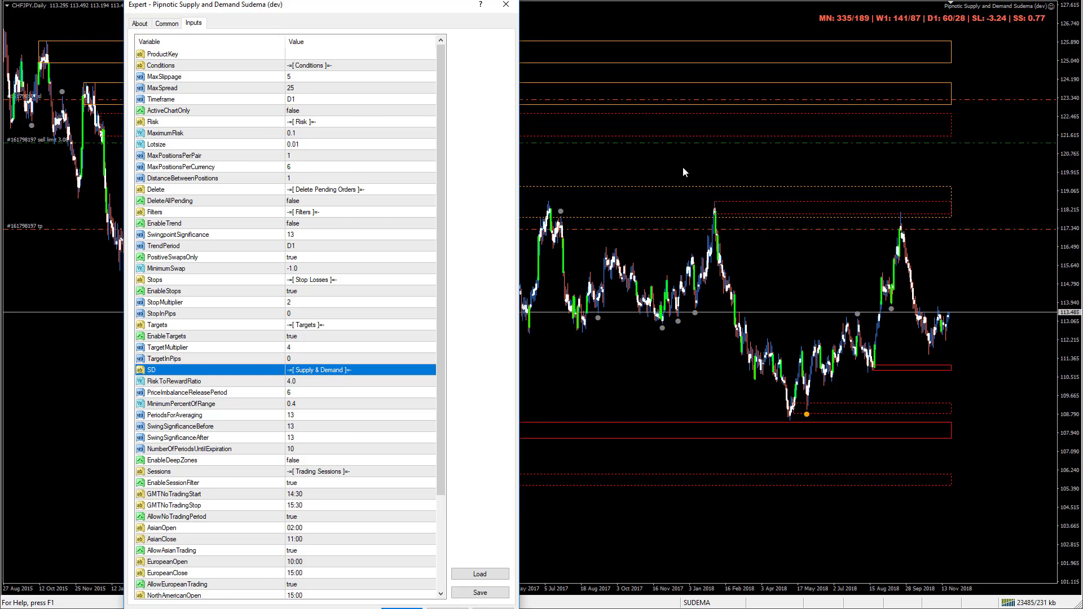
pyautogui.moveTo(312, 5); pyautogui.dragTo(240, 262)
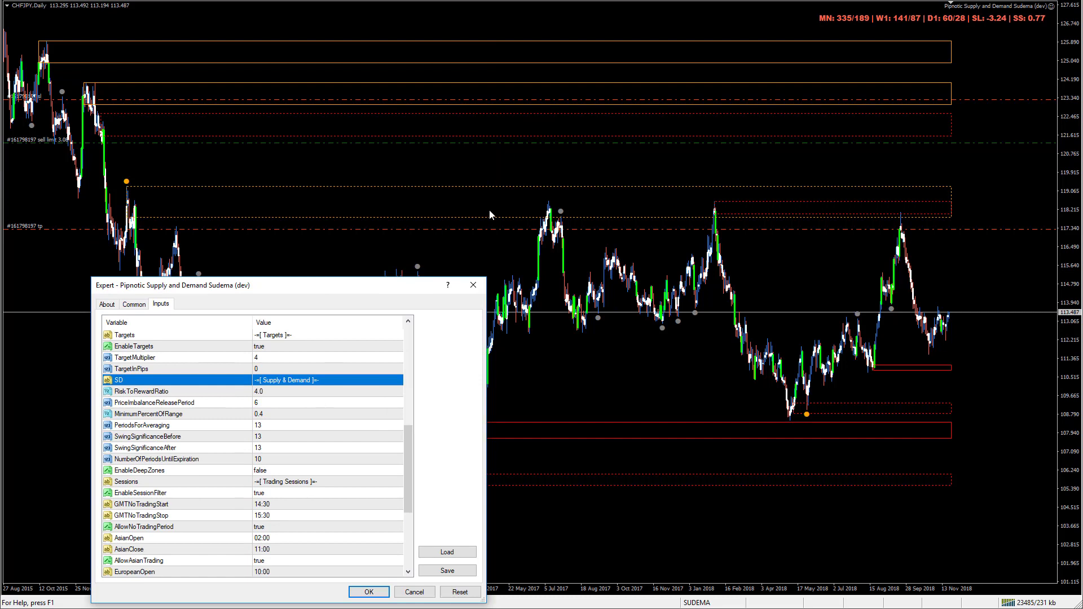
pyautogui.moveTo(908, 240)
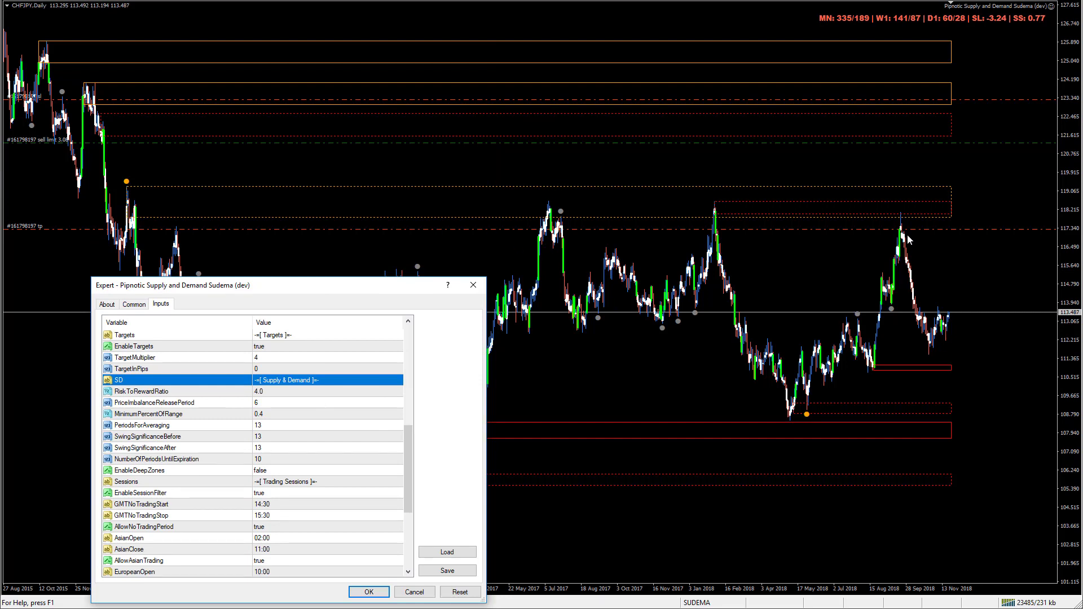
pyautogui.moveTo(290, 223)
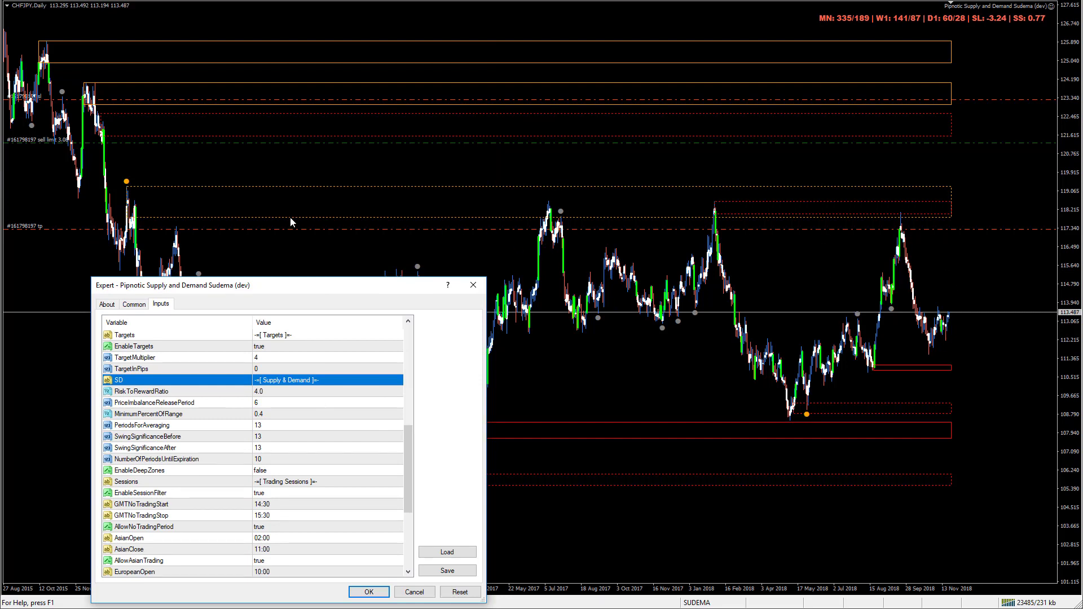
pyautogui.moveTo(274, 391)
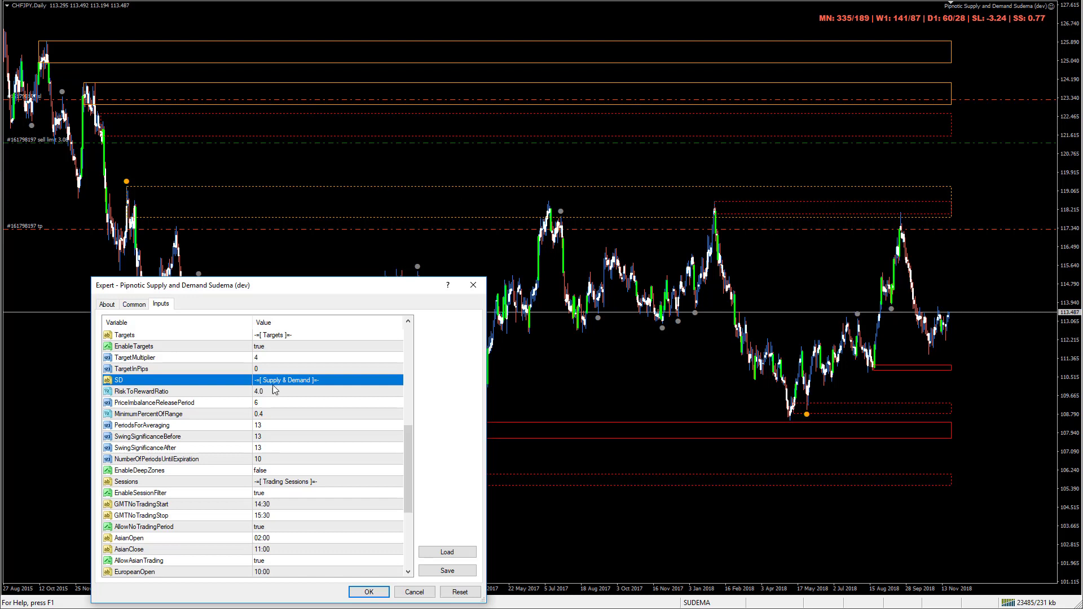
pyautogui.moveTo(150, 492)
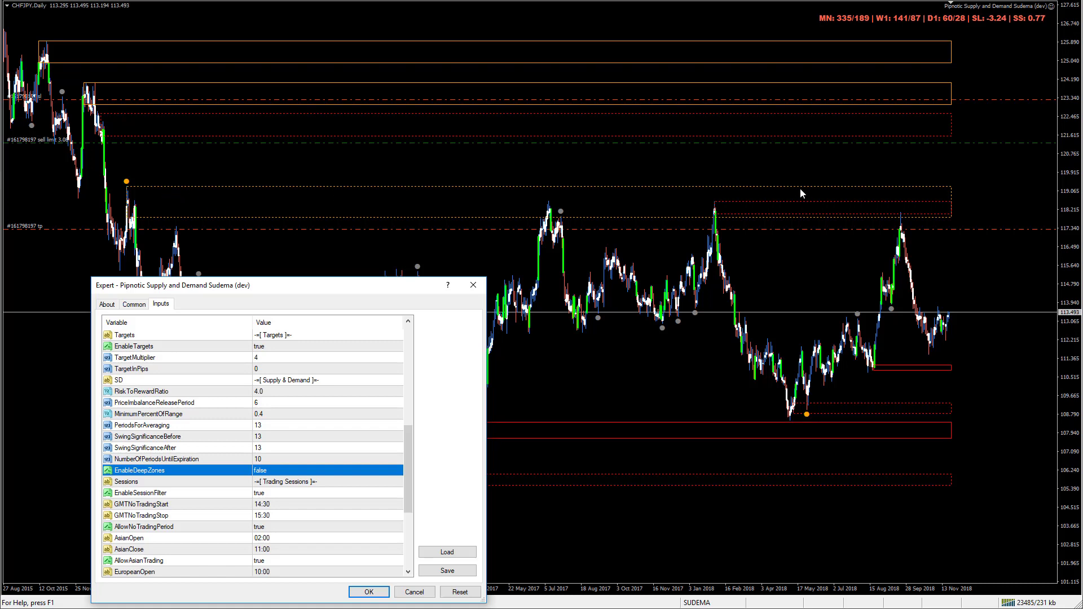
pyautogui.moveTo(784, 190)
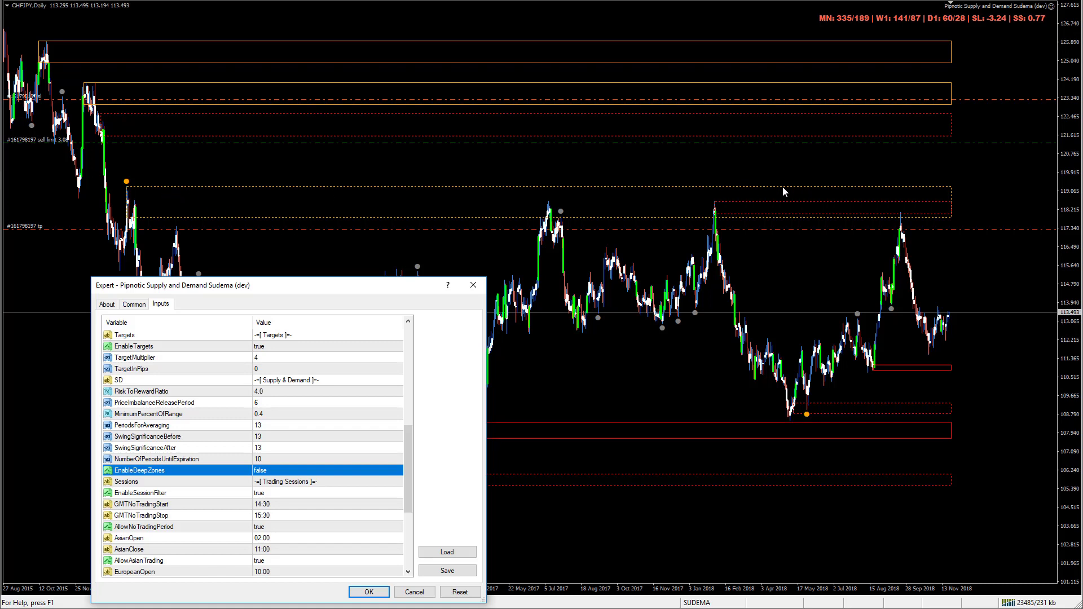
pyautogui.moveTo(903, 192)
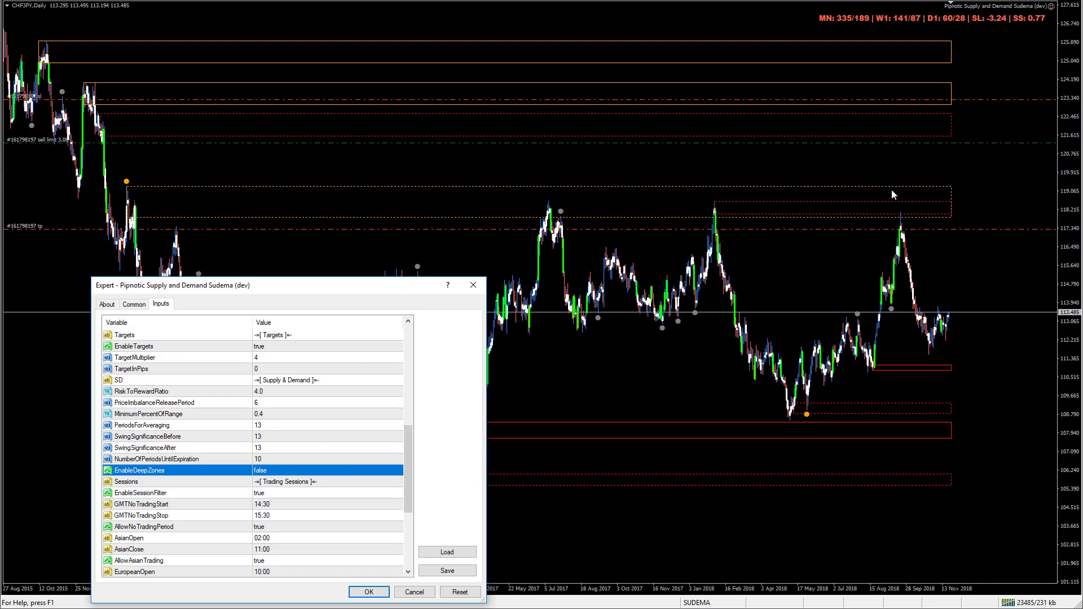
pyautogui.moveTo(907, 375)
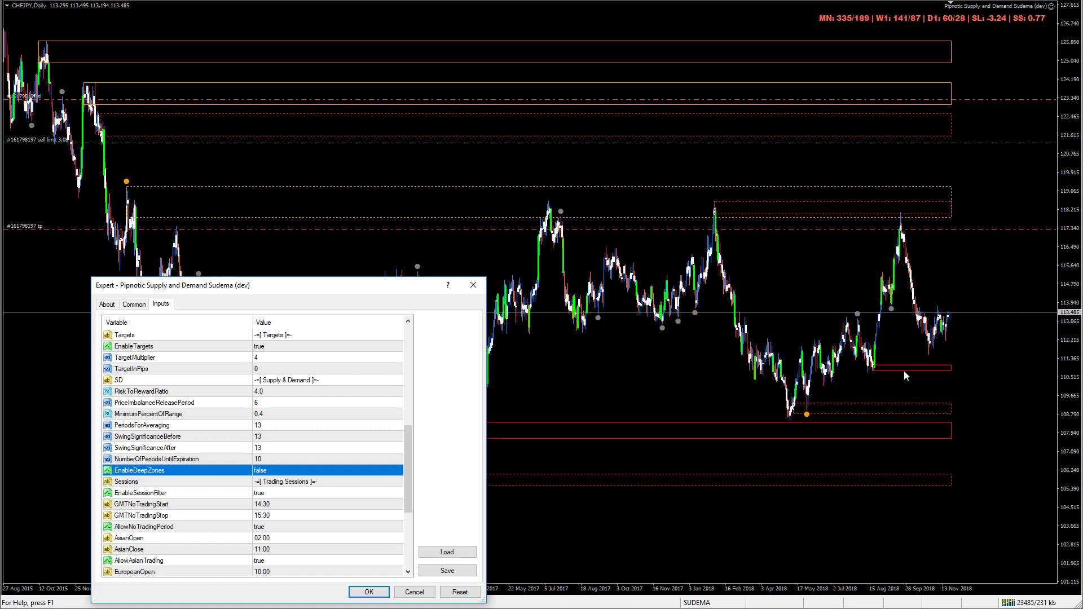
pyautogui.moveTo(903, 375)
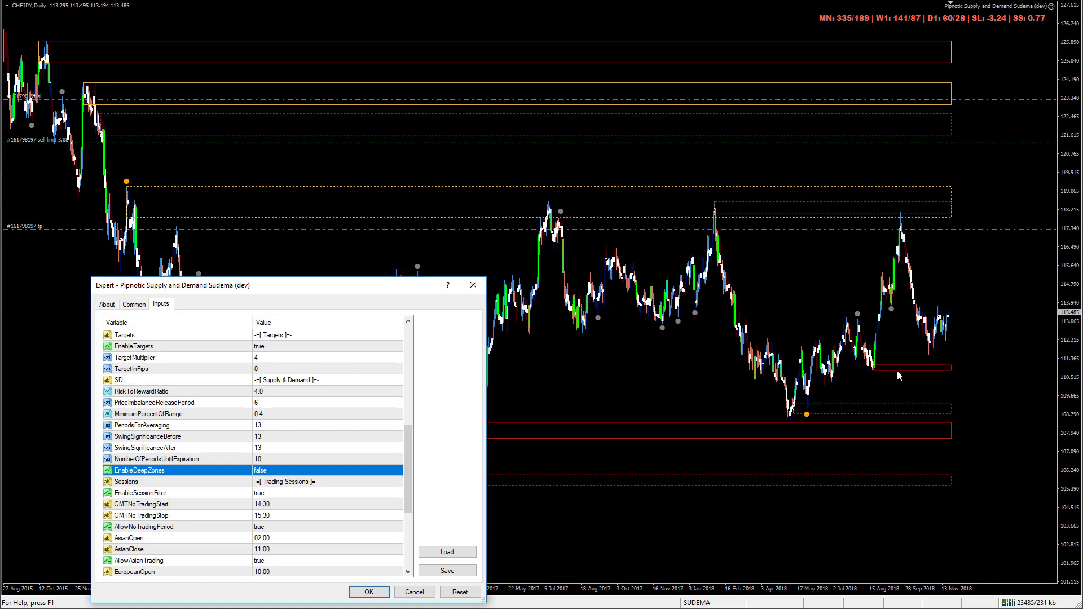
pyautogui.moveTo(950, 375)
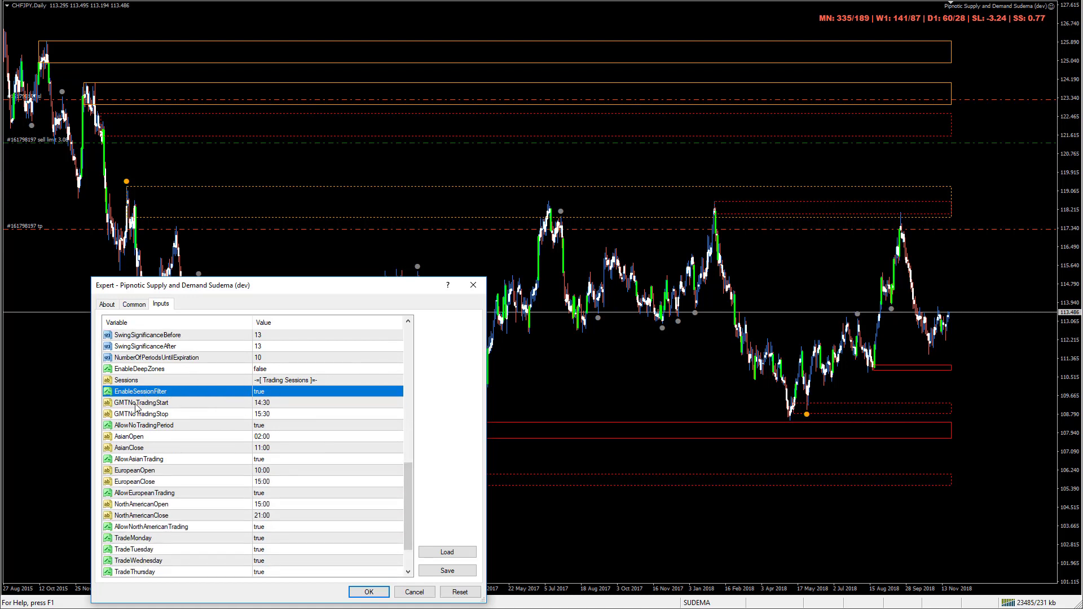
pyautogui.moveTo(210, 409)
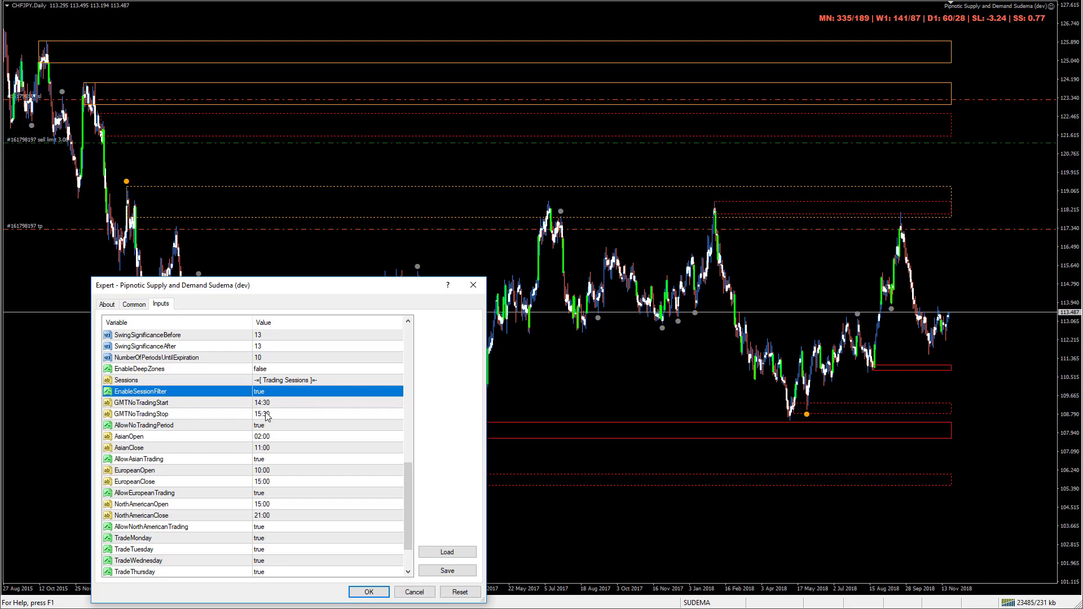
pyautogui.moveTo(266, 420)
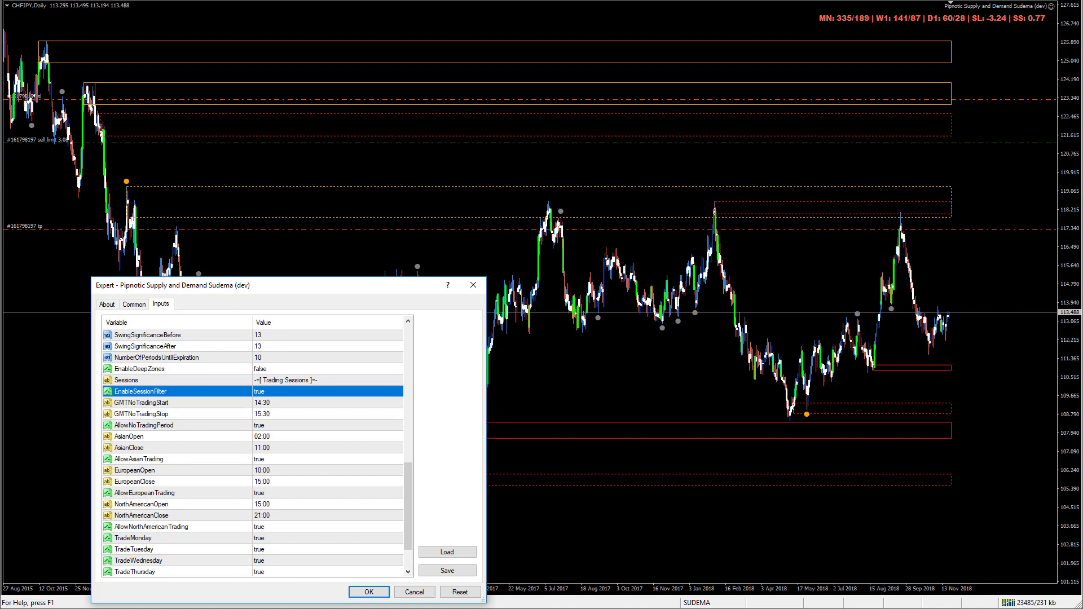
pyautogui.moveTo(231, 452)
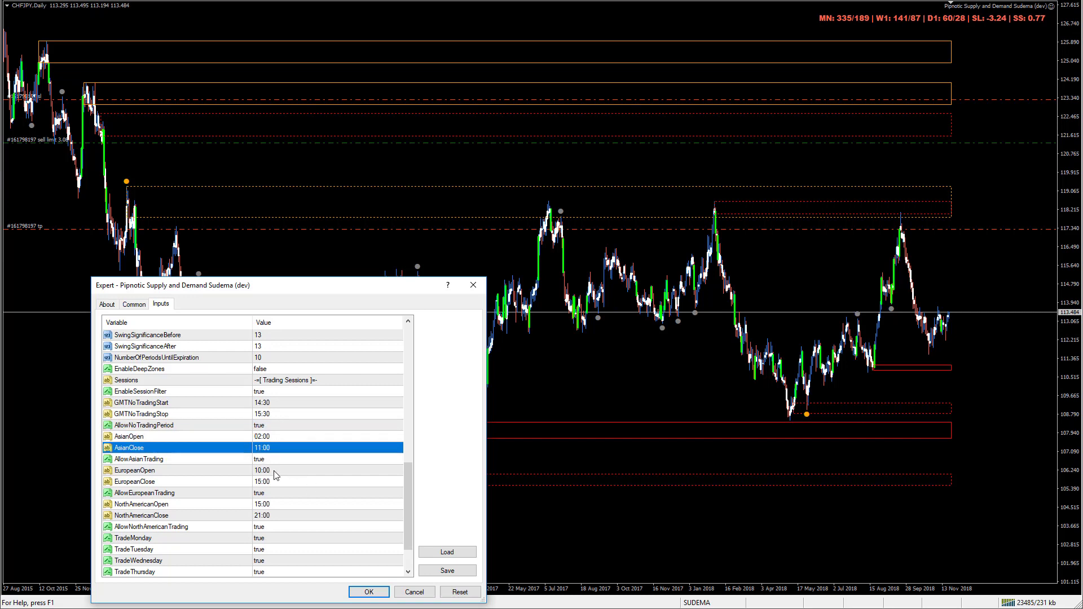
pyautogui.moveTo(224, 484)
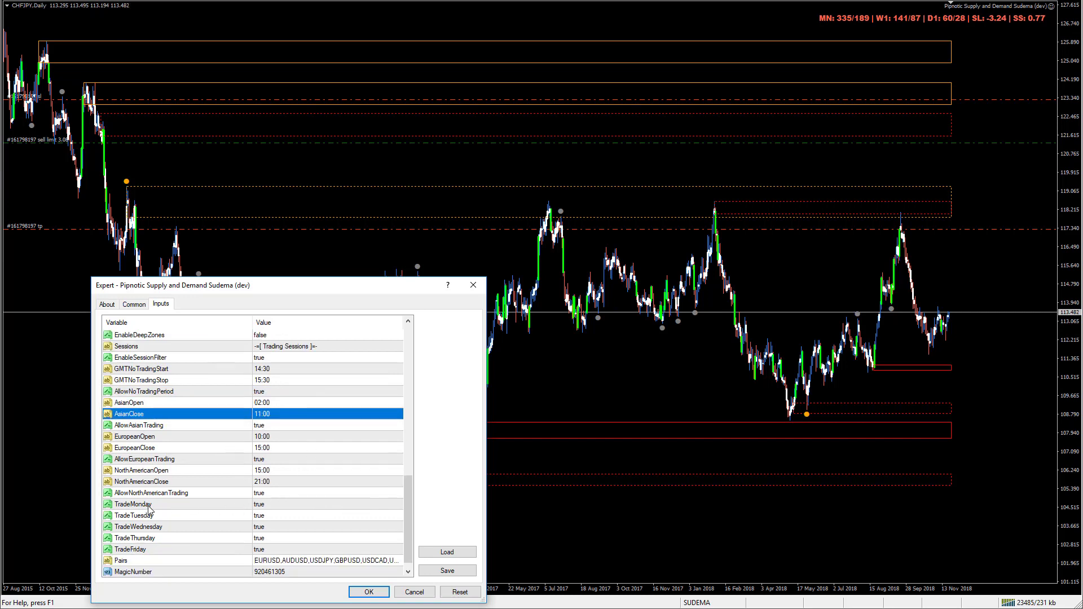
pyautogui.click(131, 503)
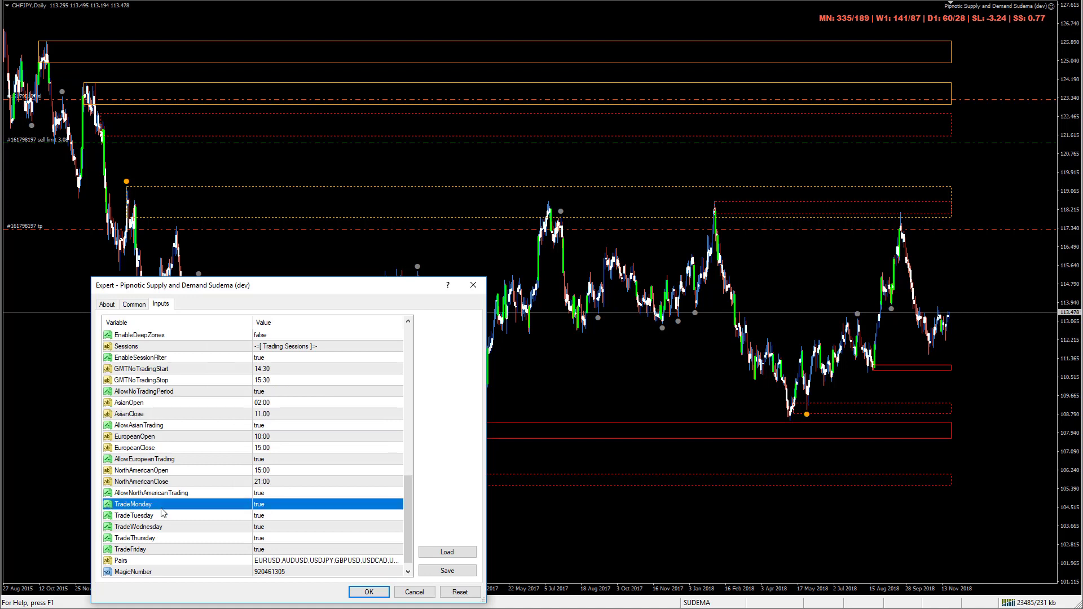
pyautogui.moveTo(362, 448)
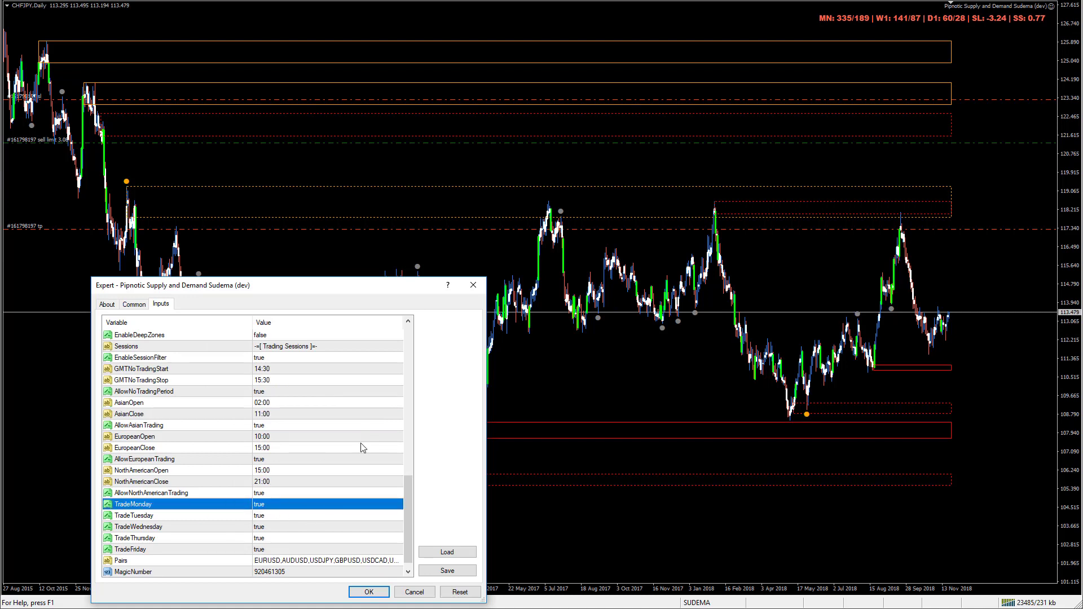
pyautogui.scroll(-3)
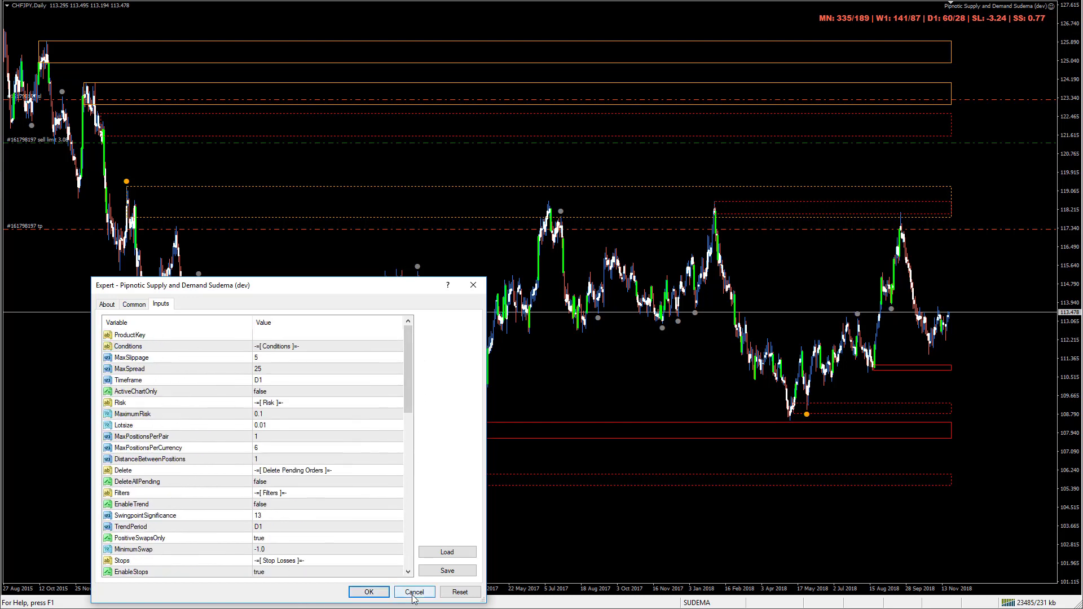
# Cancel the expert settings unchanged and reveal the Terminal Trade tab's pending orders.
pyautogui.click(414, 592)
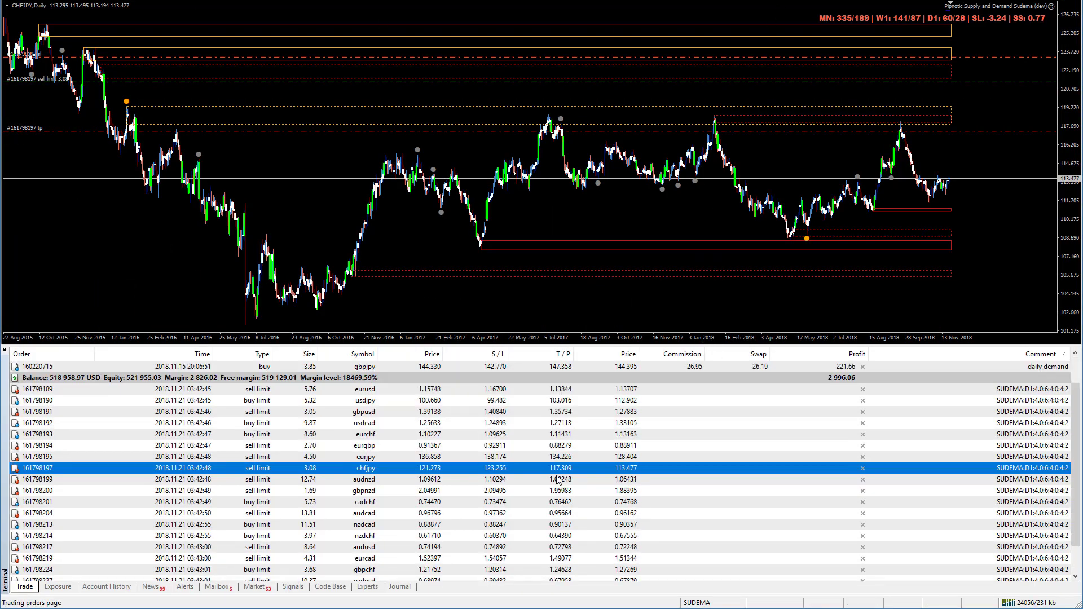
pyautogui.scroll(-3)
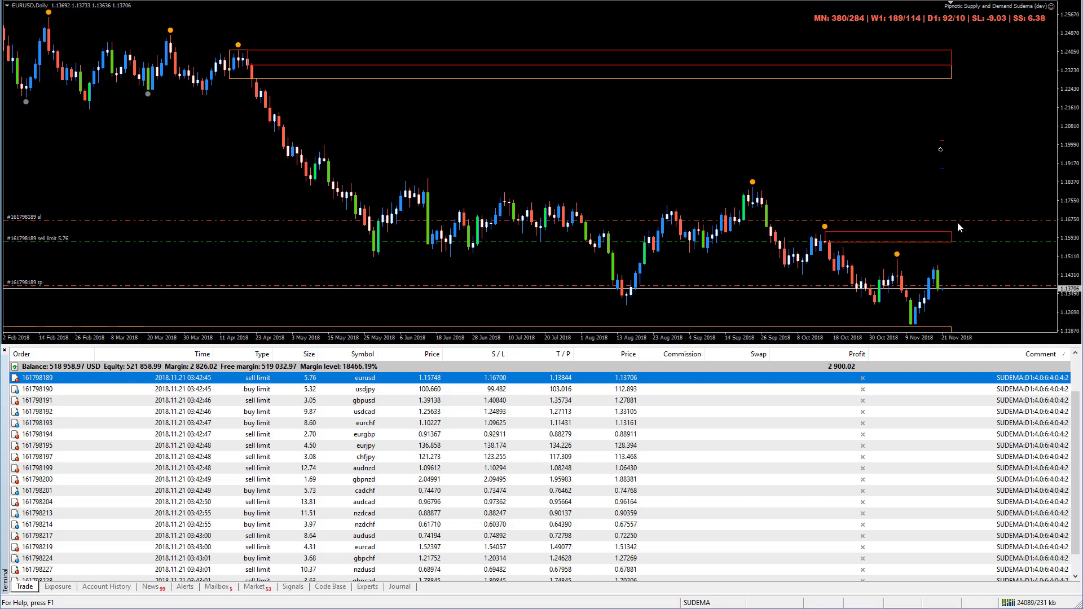
pyautogui.moveTo(848, 222)
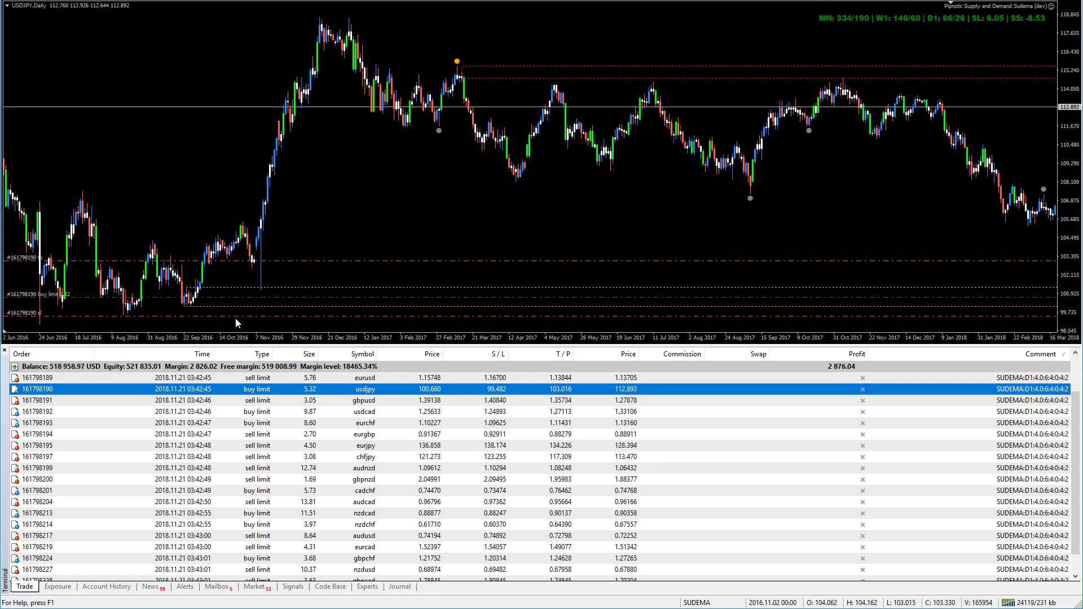
pyautogui.moveTo(176, 312)
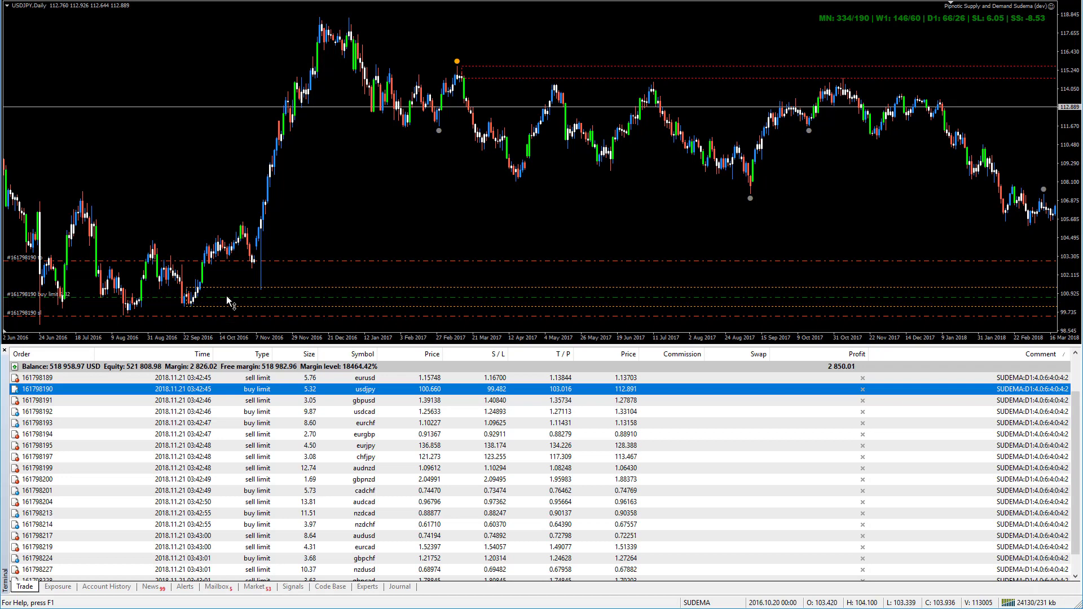
pyautogui.moveTo(280, 302)
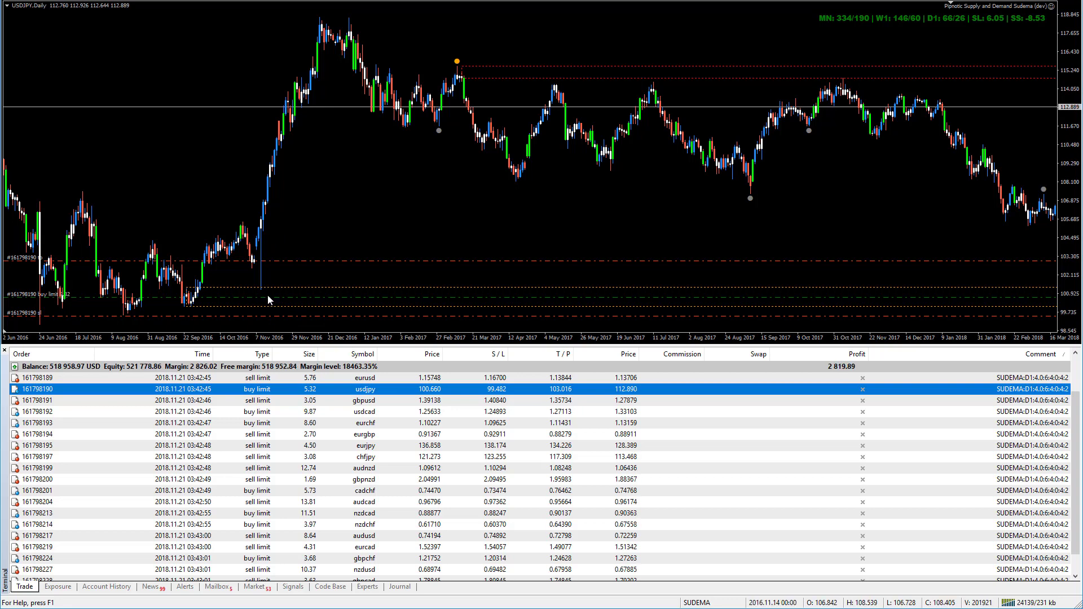
pyautogui.moveTo(270, 324)
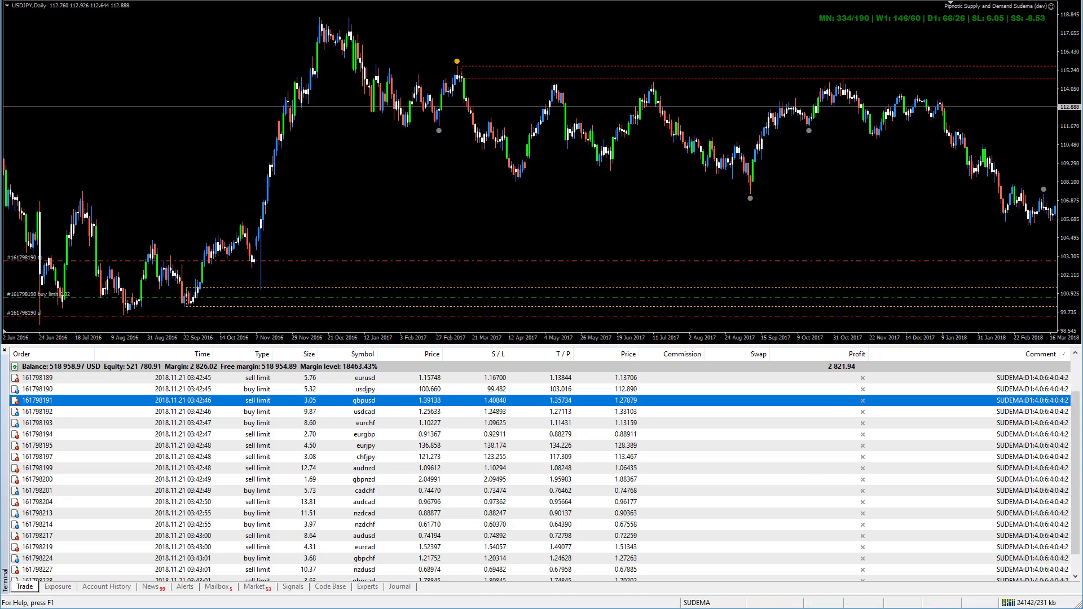
# Show the GBPUSD chart from its pending sell limit order, then select the usdcad order.
pyautogui.doubleClick(362, 400)
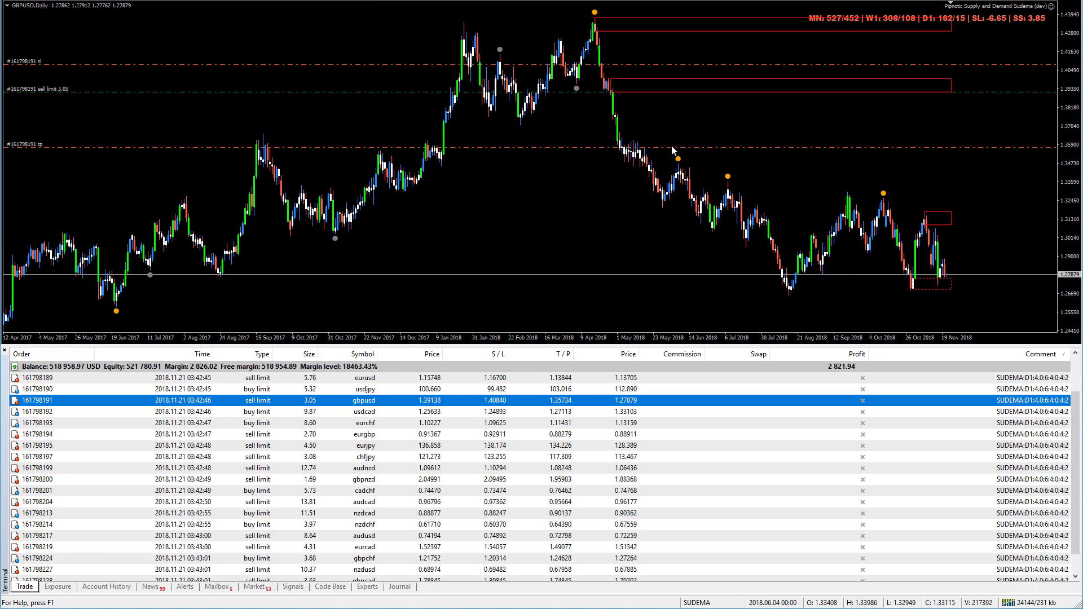
pyautogui.moveTo(674, 127)
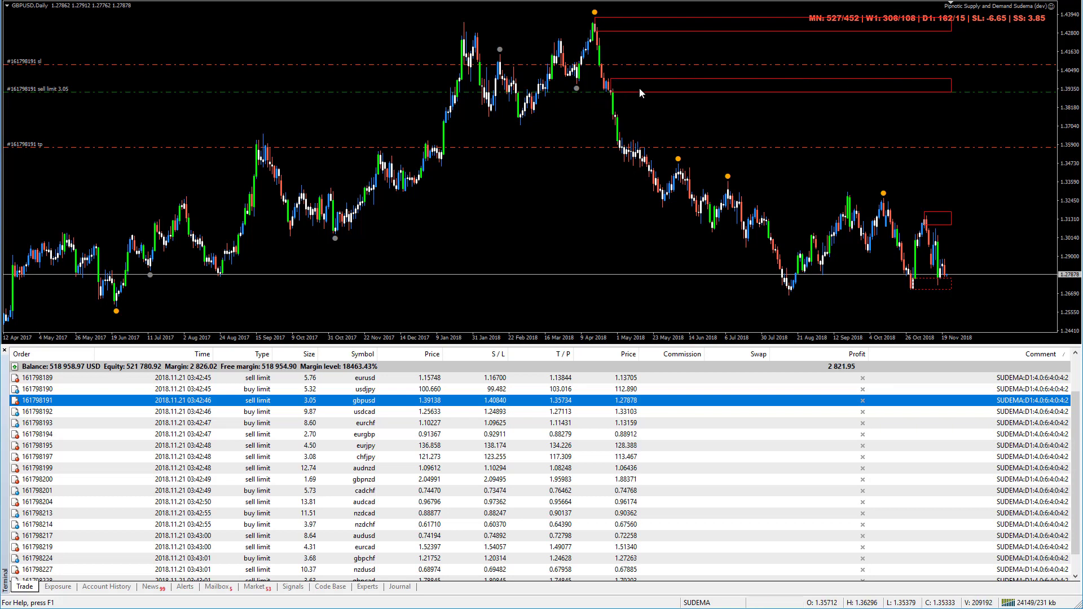
pyautogui.moveTo(611, 101)
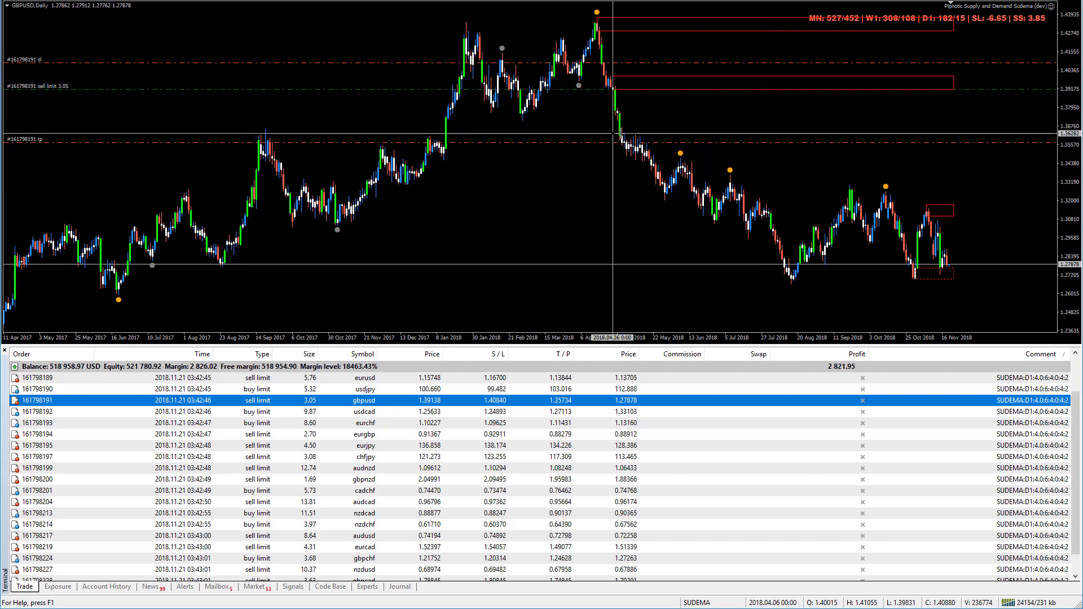
pyautogui.moveTo(635, 126)
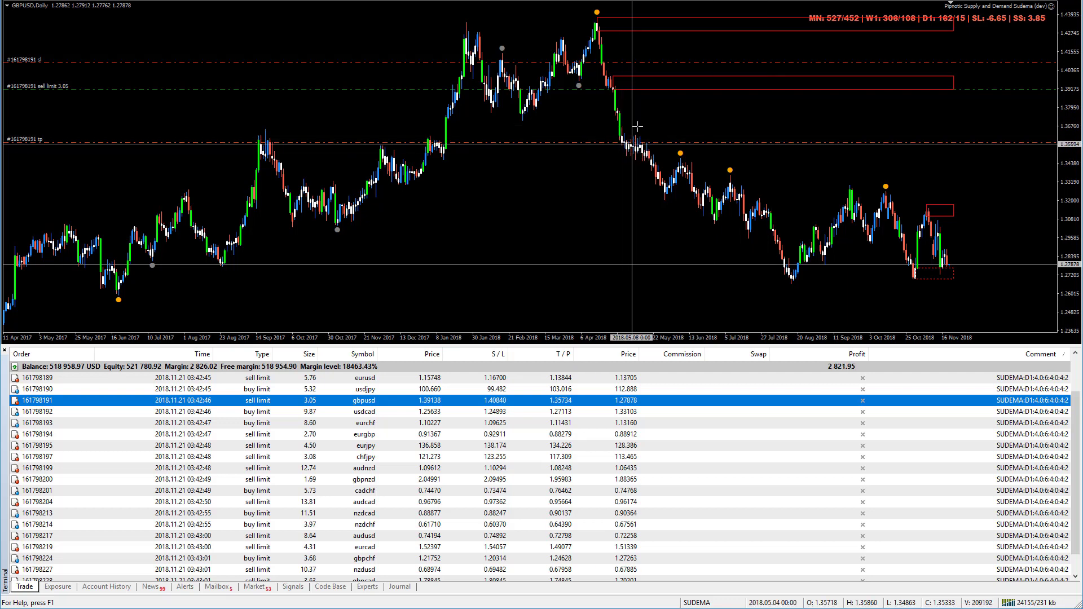
pyautogui.moveTo(681, 126)
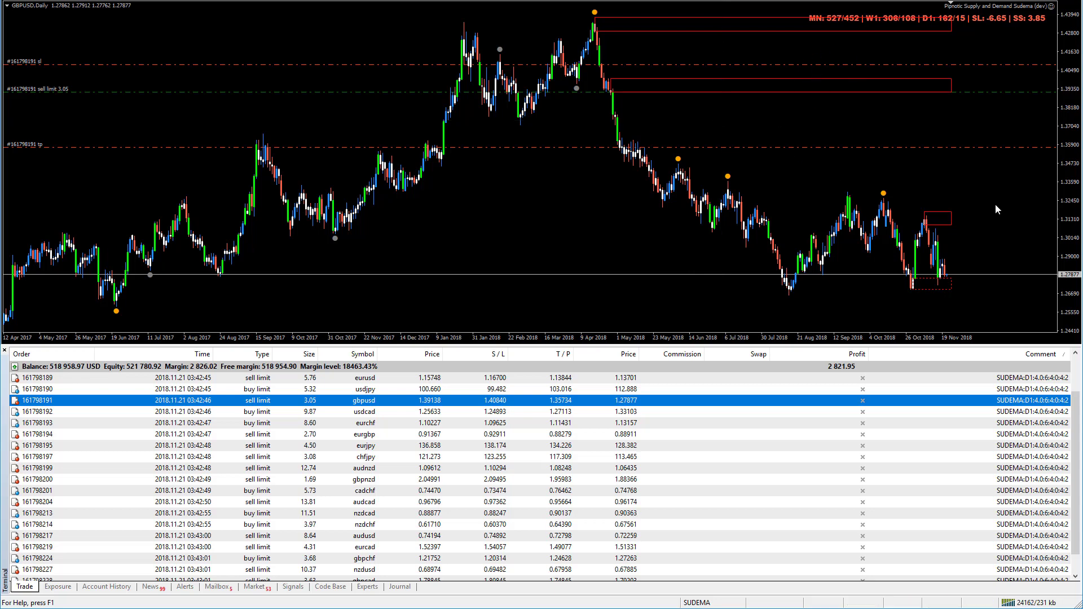
pyautogui.moveTo(986, 155)
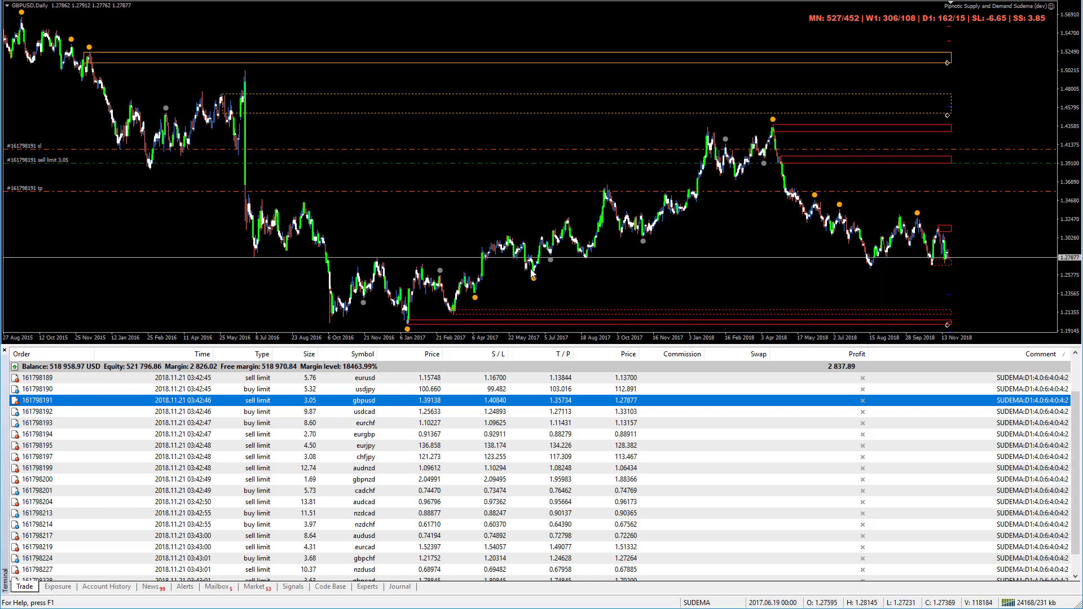
pyautogui.moveTo(819, 228)
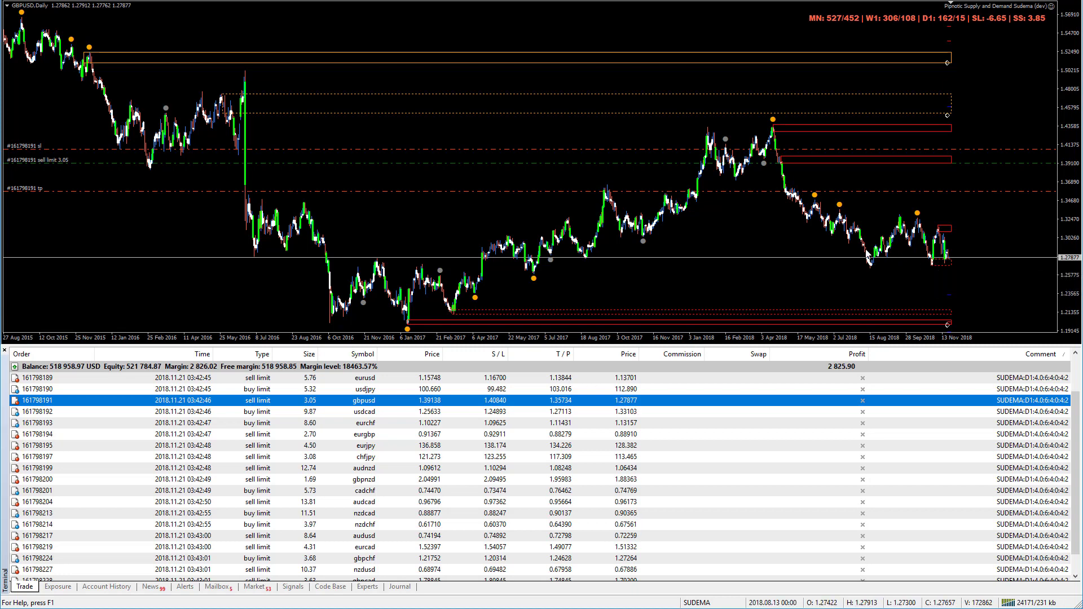
pyautogui.moveTo(540, 267)
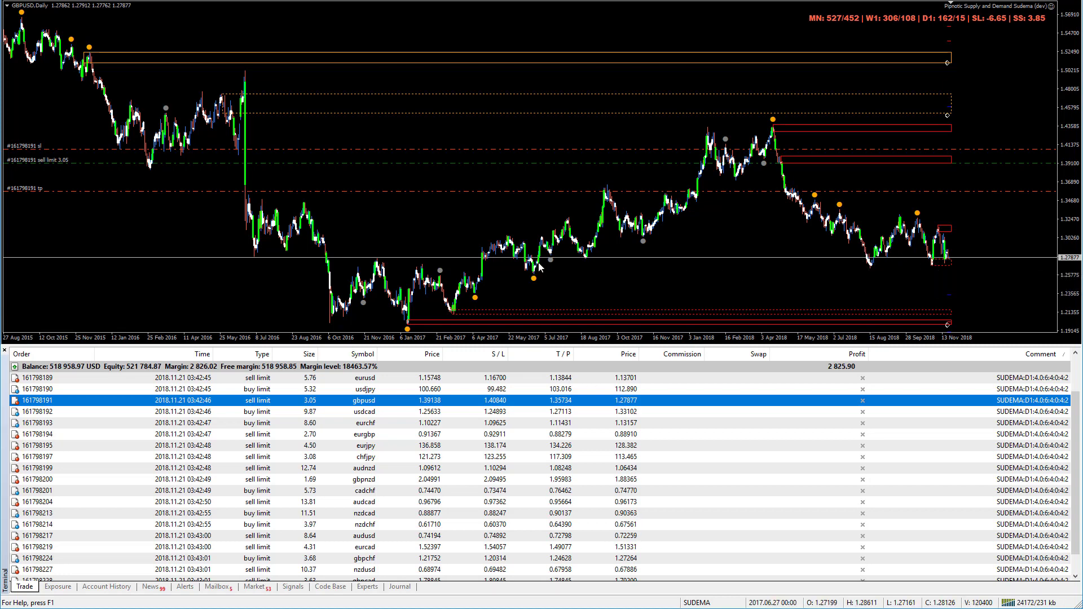
pyautogui.moveTo(473, 282)
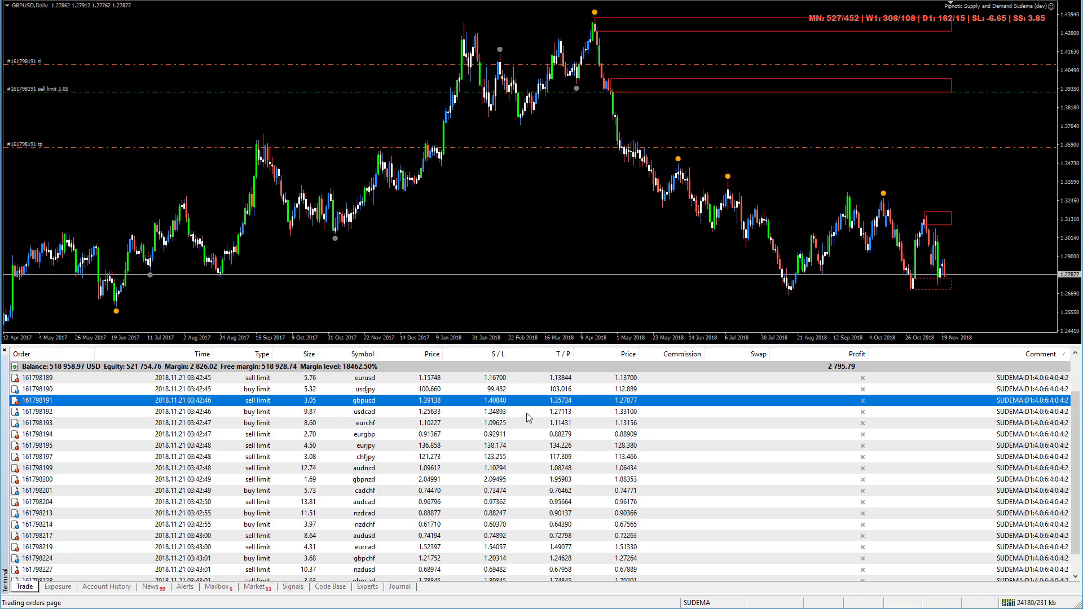
pyautogui.click(362, 411)
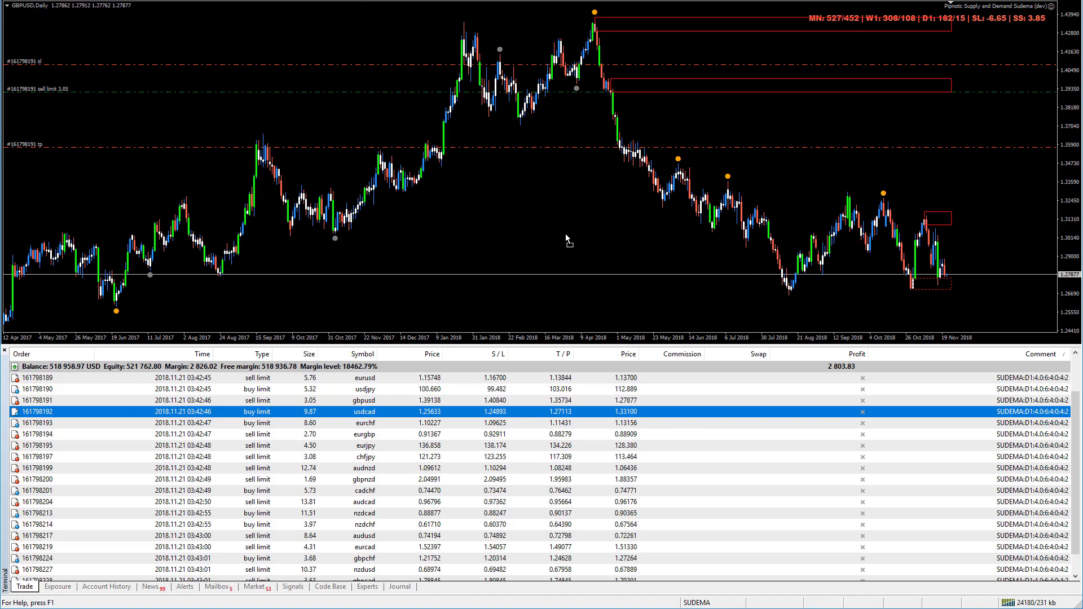
# Show the USDCAD daily chart from its pending buy limit order.
pyautogui.doubleClick(362, 411)
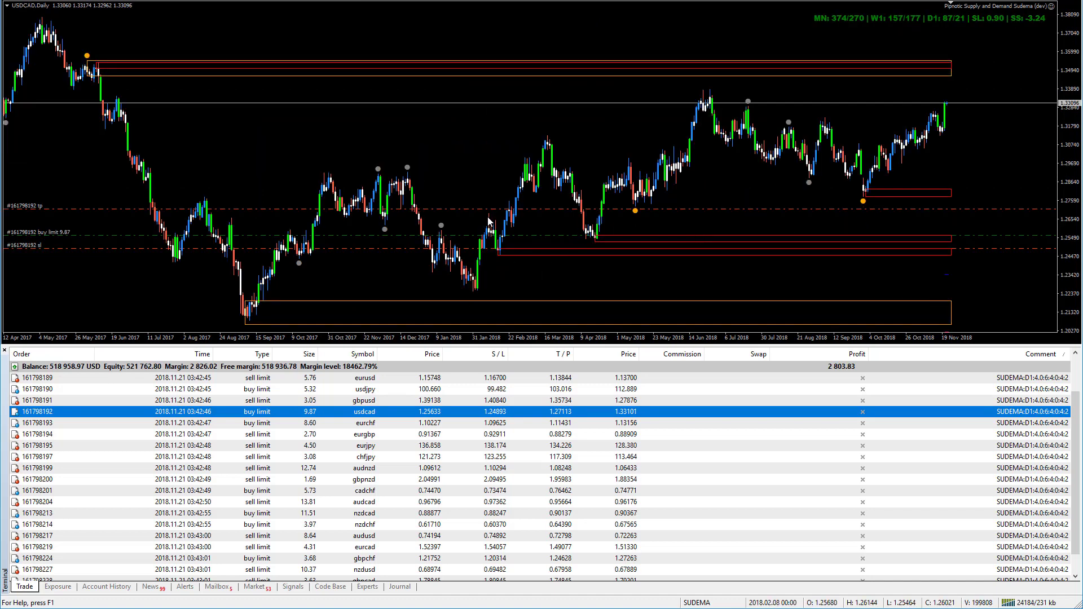
pyautogui.moveTo(577, 228)
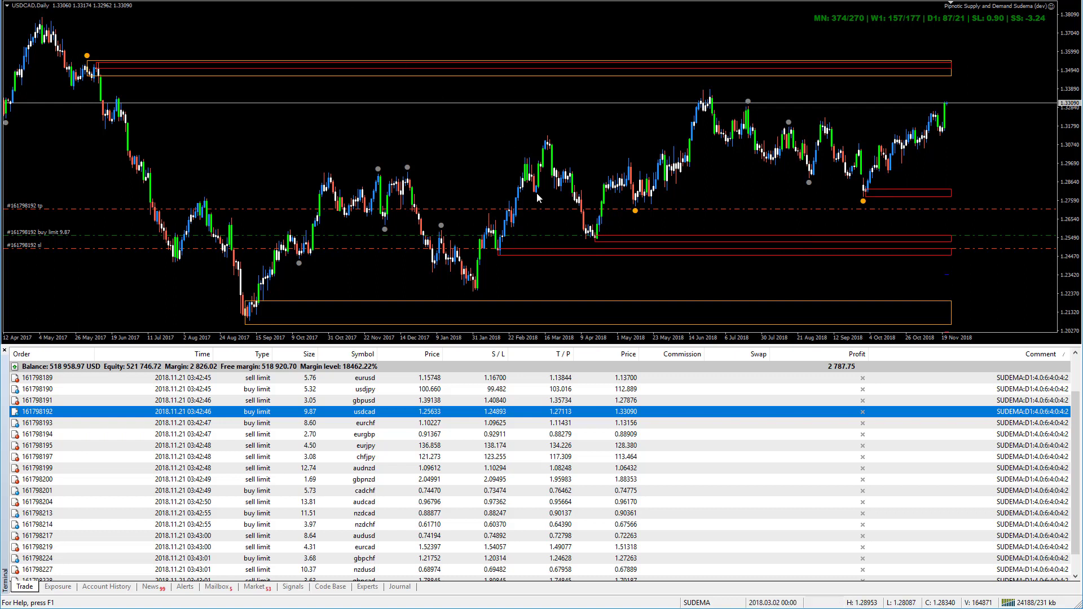
pyautogui.moveTo(590, 233)
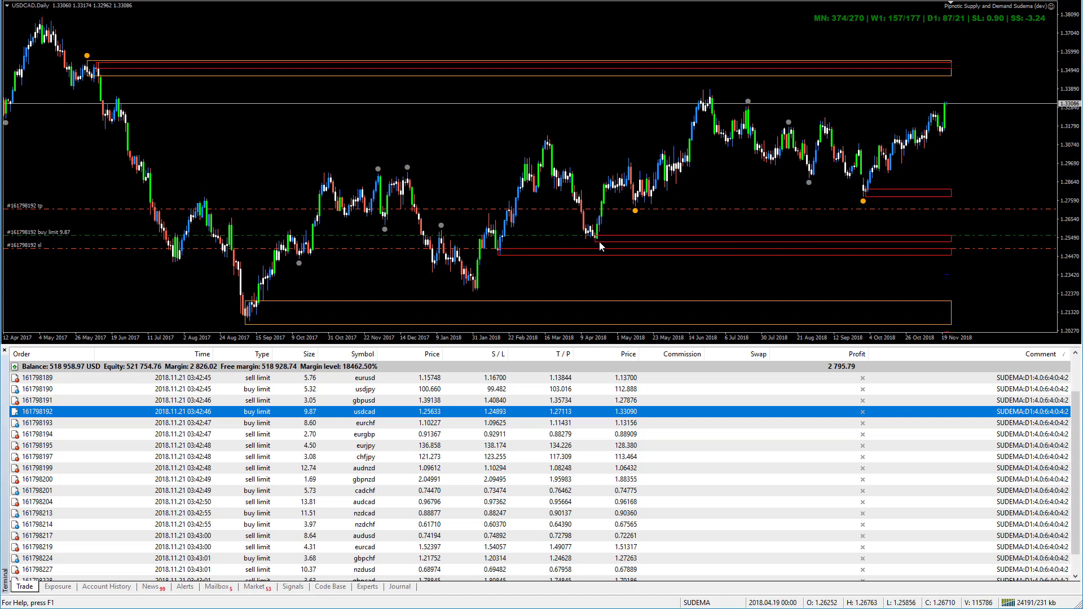
pyautogui.moveTo(687, 116)
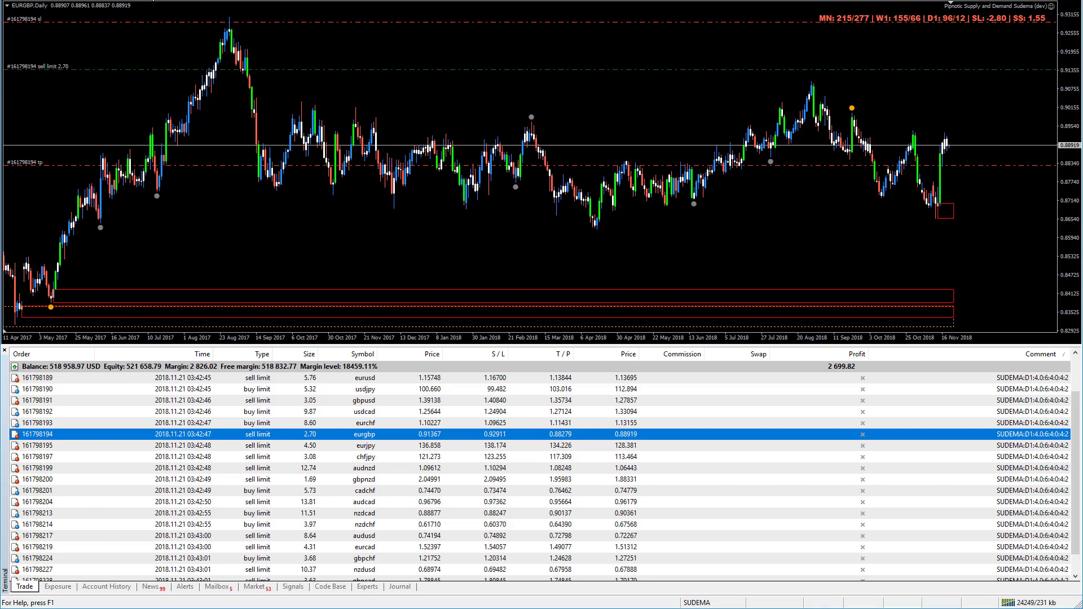
pyautogui.moveTo(260, 62)
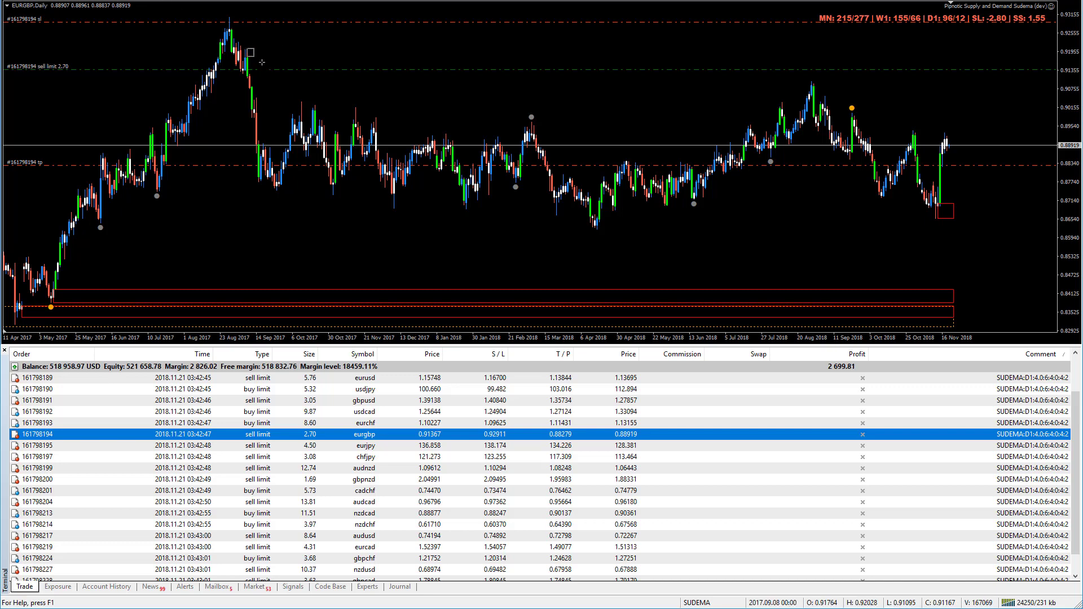
# Bring up the context menu on the EURGBP daily chart showing its sell limit level.
pyautogui.rightClick(260, 59)
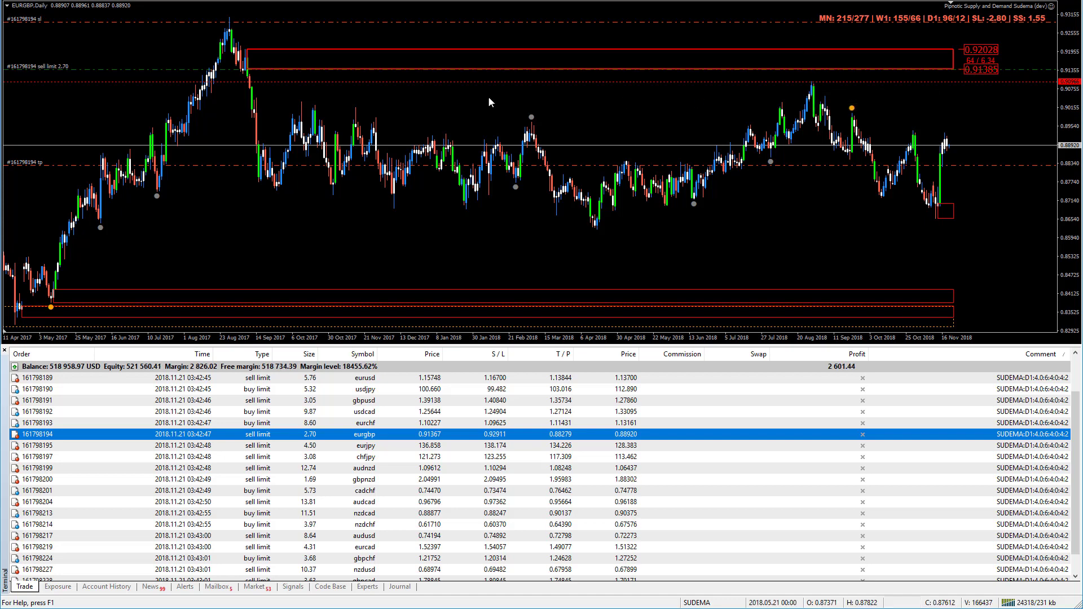
pyautogui.moveTo(336, 67)
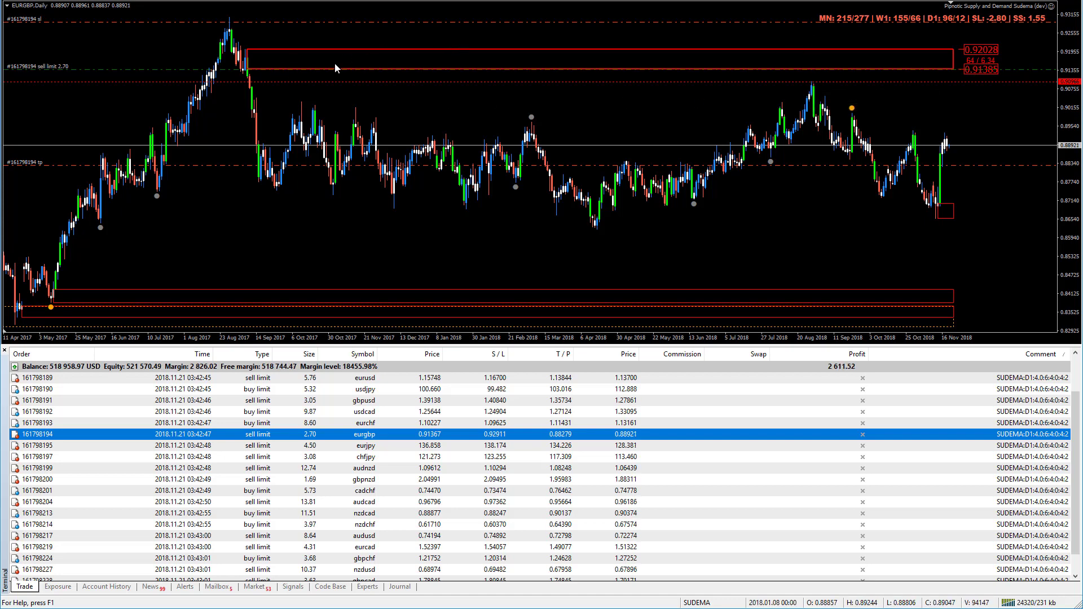